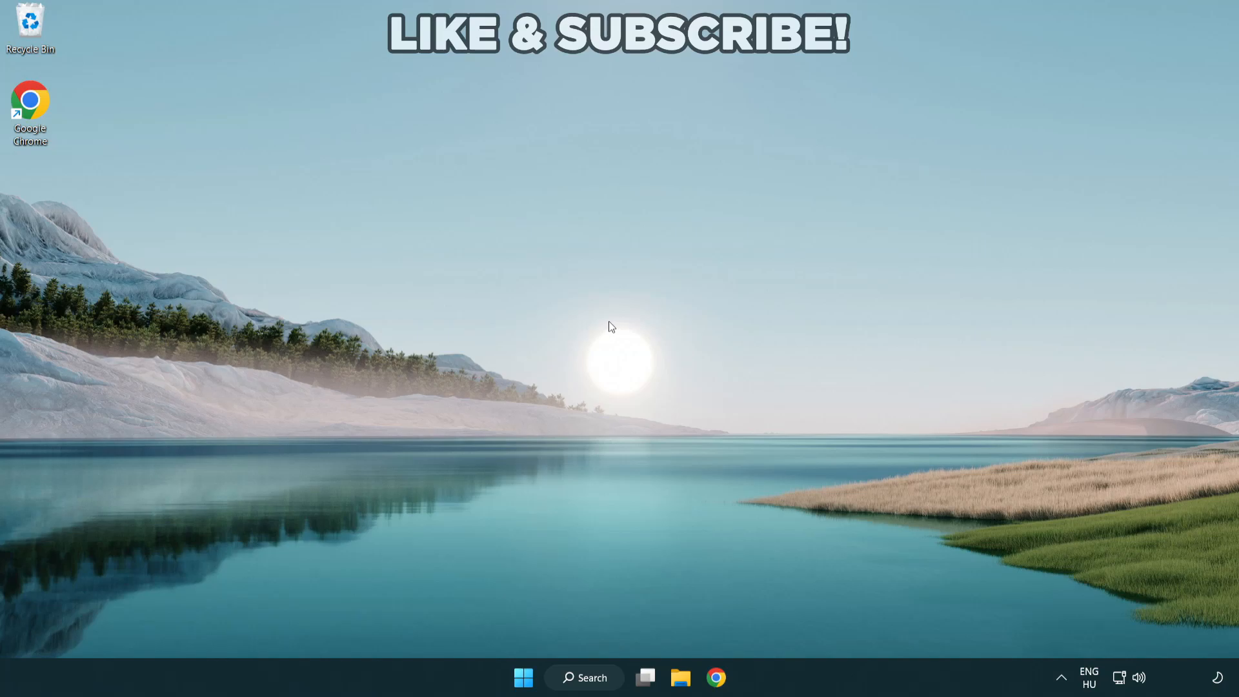
mouse_move(620, 361)
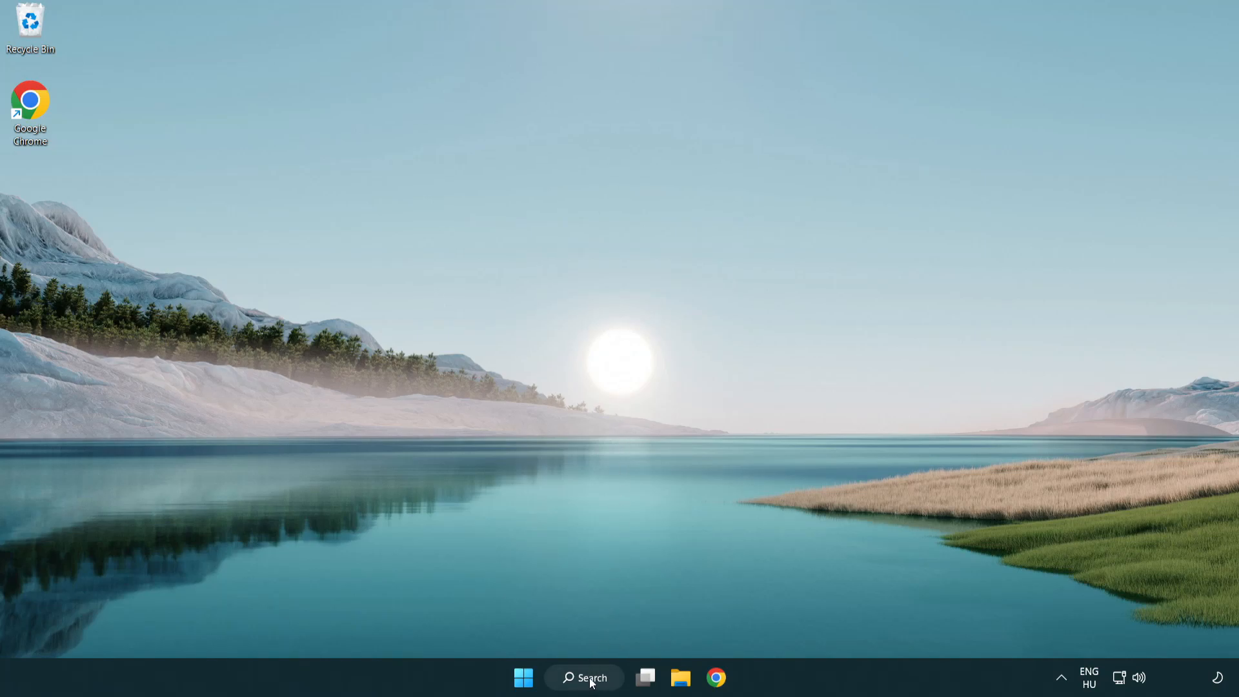
Search Windows for 'device manager' and open Device Manager from the results.
click(584, 677)
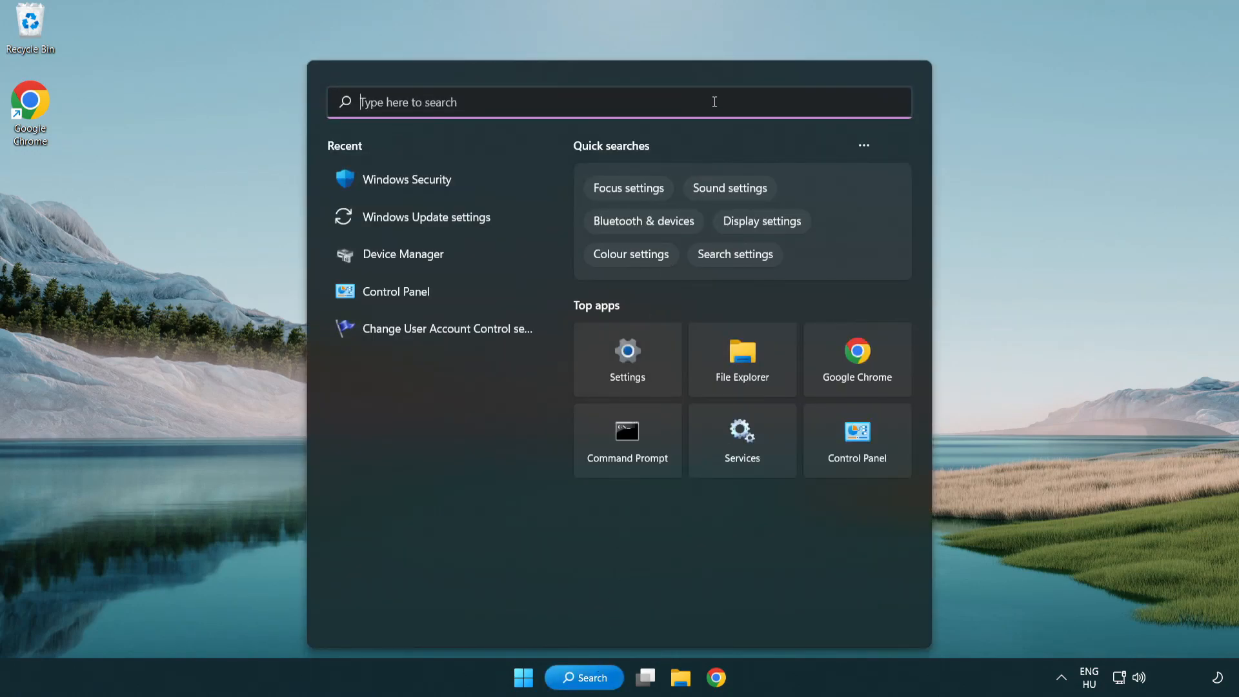
text(device Manager)
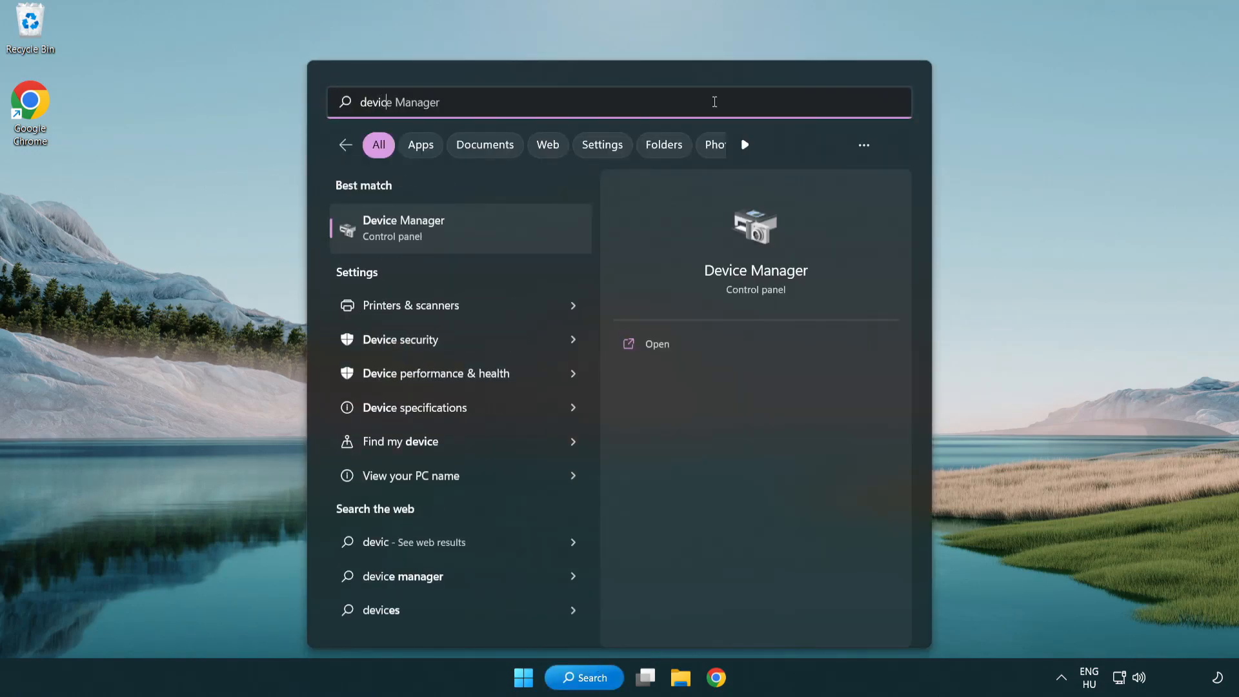
text(device manager)
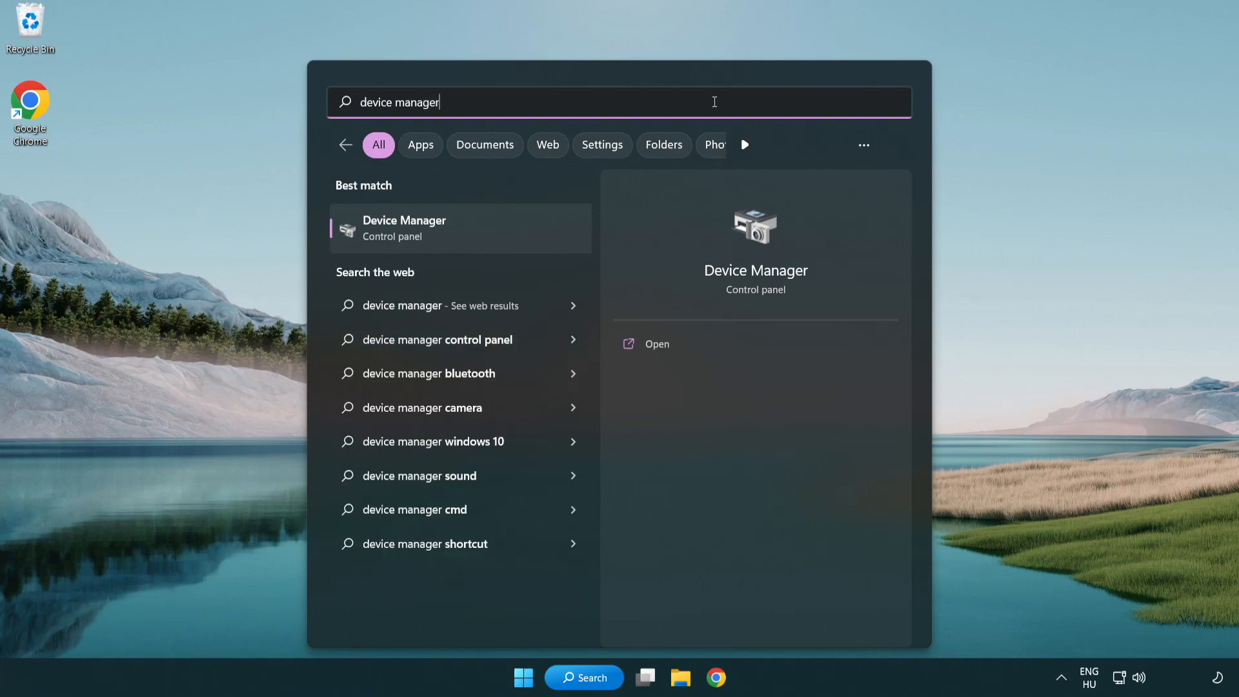
mouse_move(429, 241)
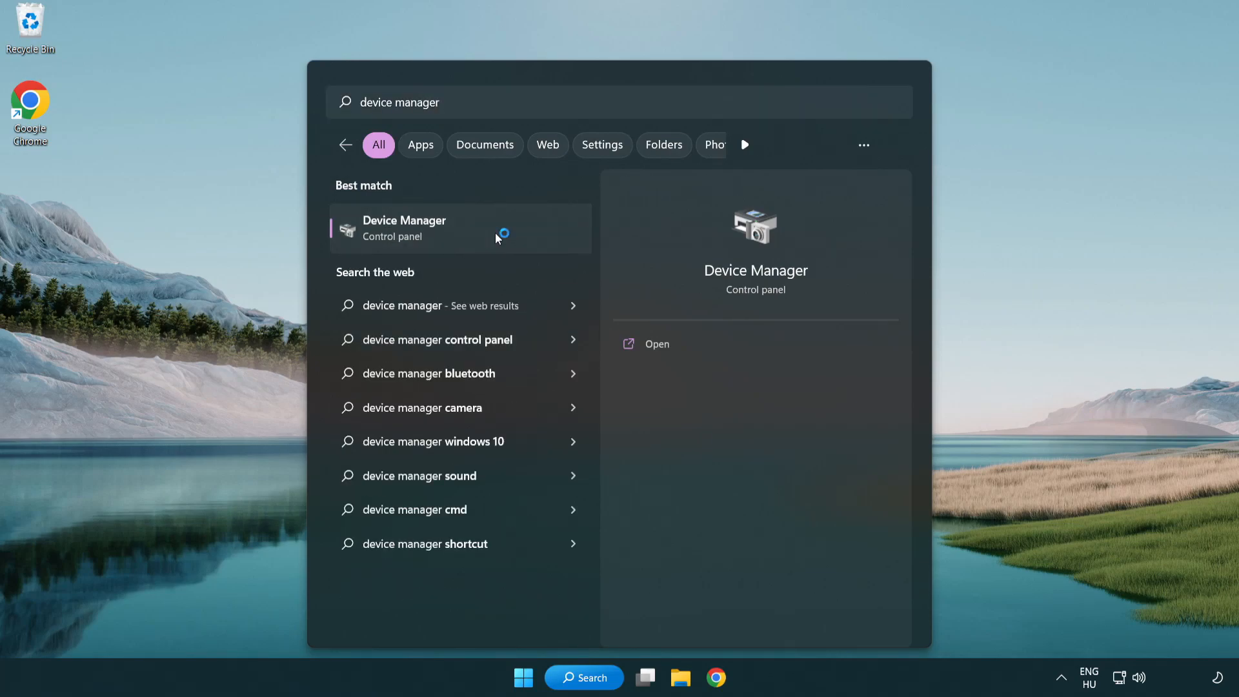
click(404, 228)
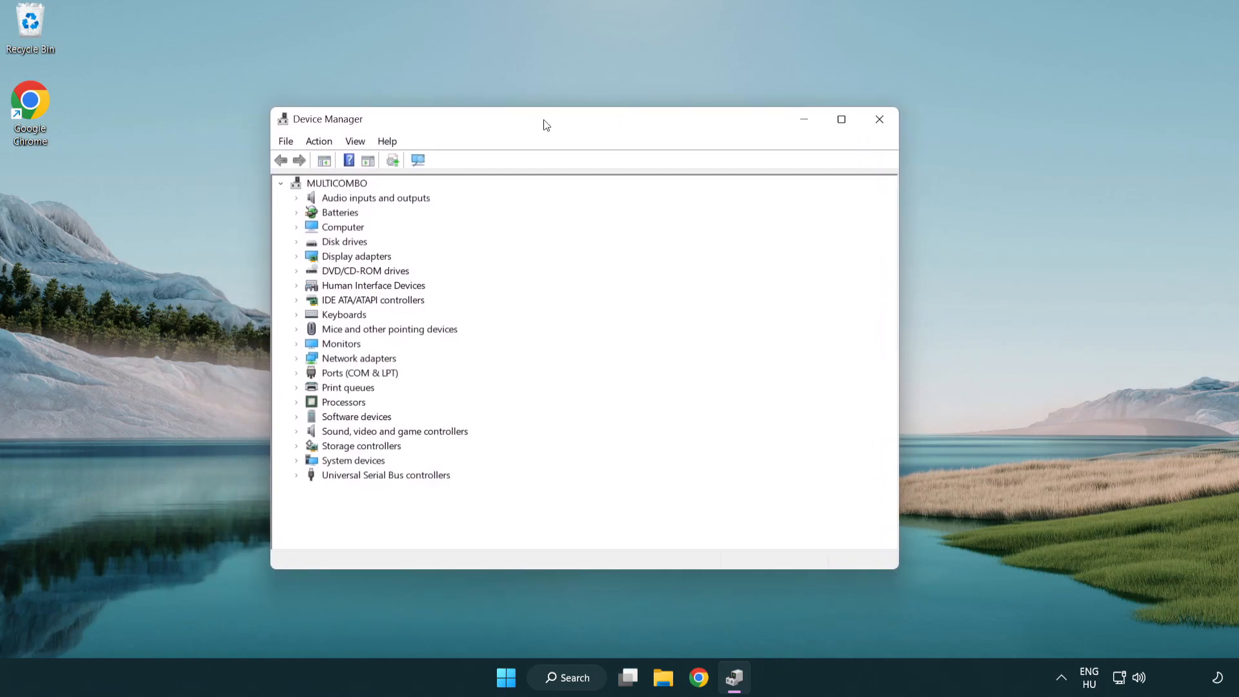
Under Display adapters, start Update driver for the VMware SVGA 3D adapter.
click(358, 255)
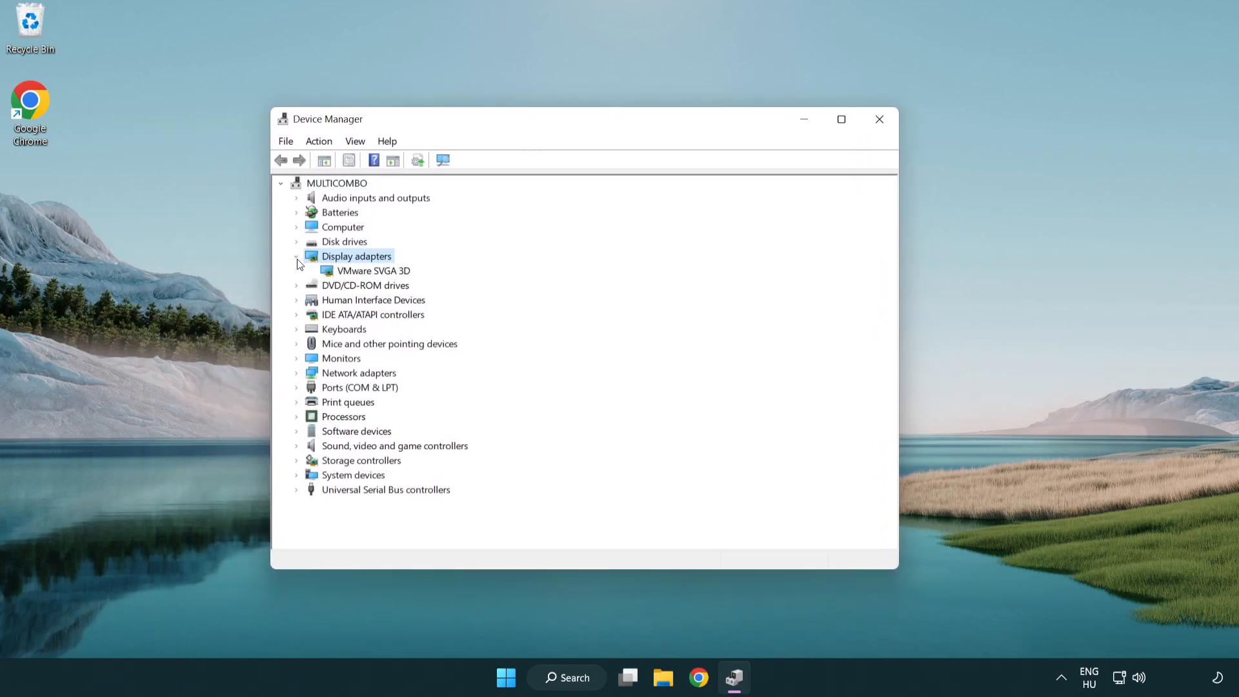
click(373, 271)
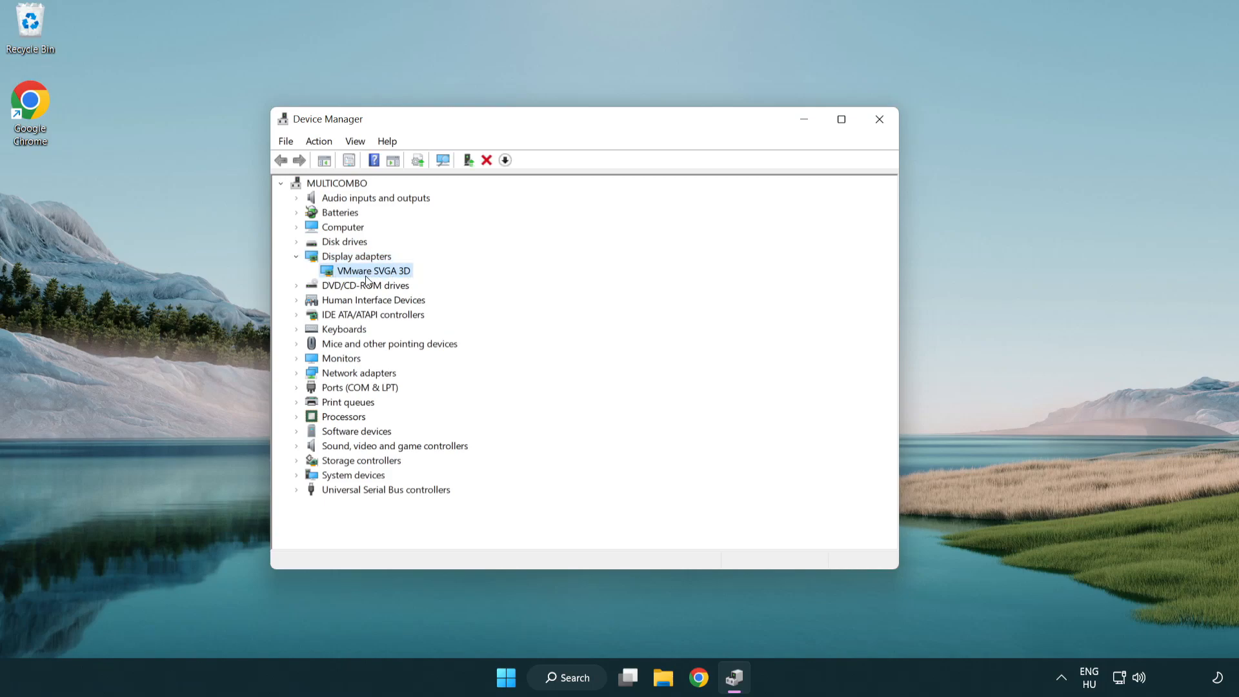
right_click(371, 271)
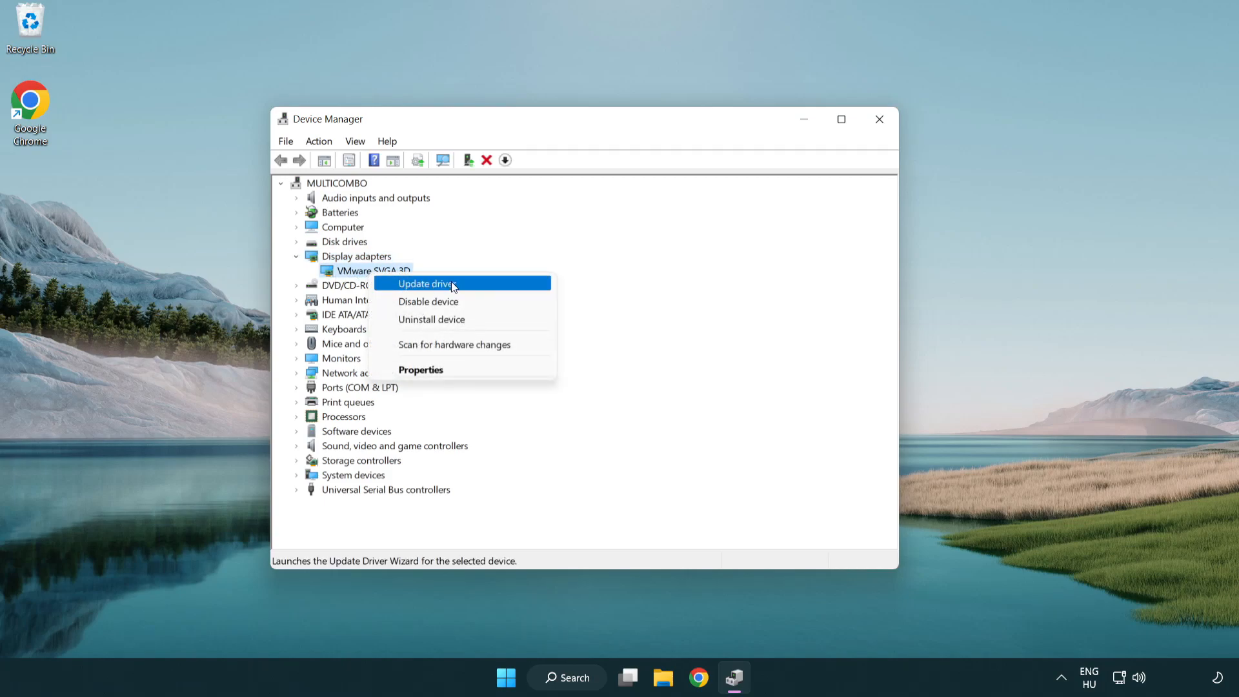
mouse_move(488, 286)
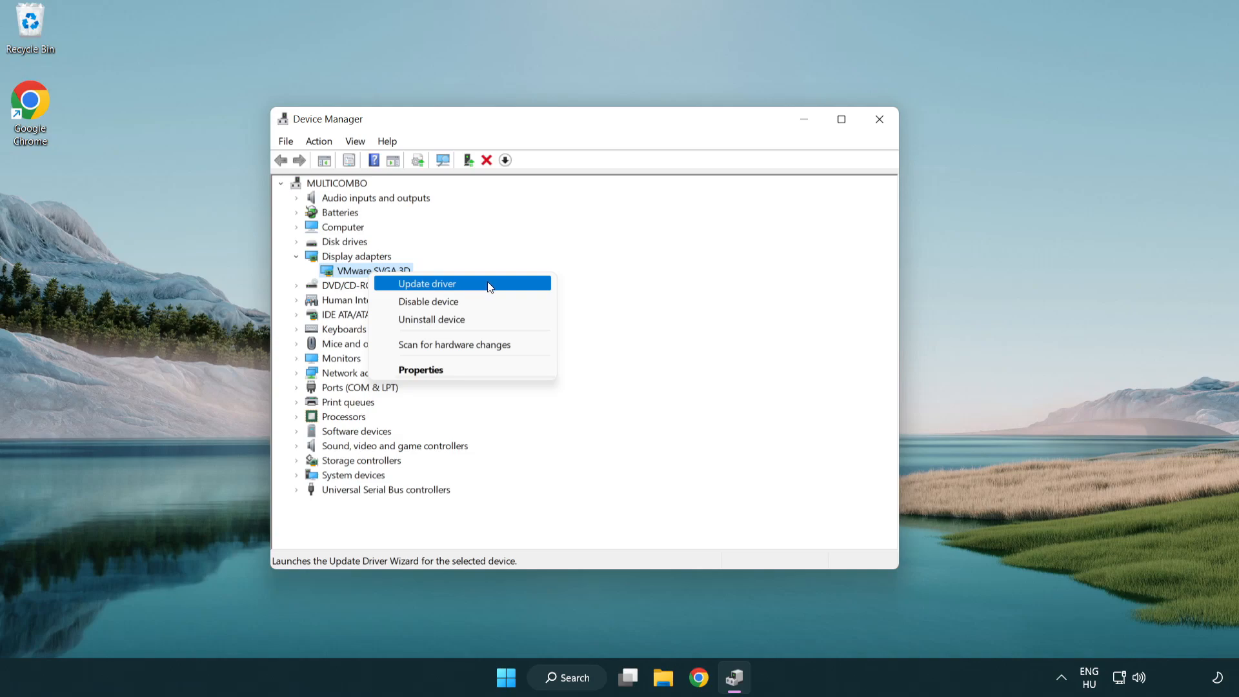
click(426, 284)
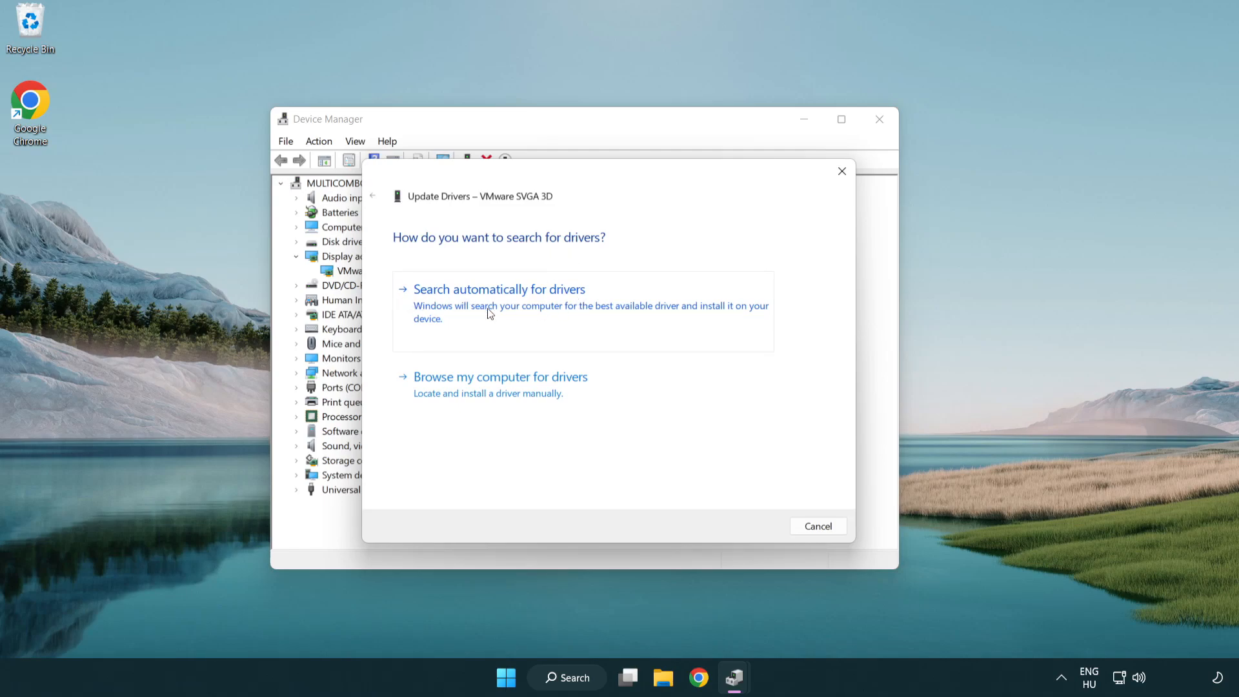
Search automatically for a VMware SVGA 3D driver, dismiss the result, and close Device Manager.
click(499, 289)
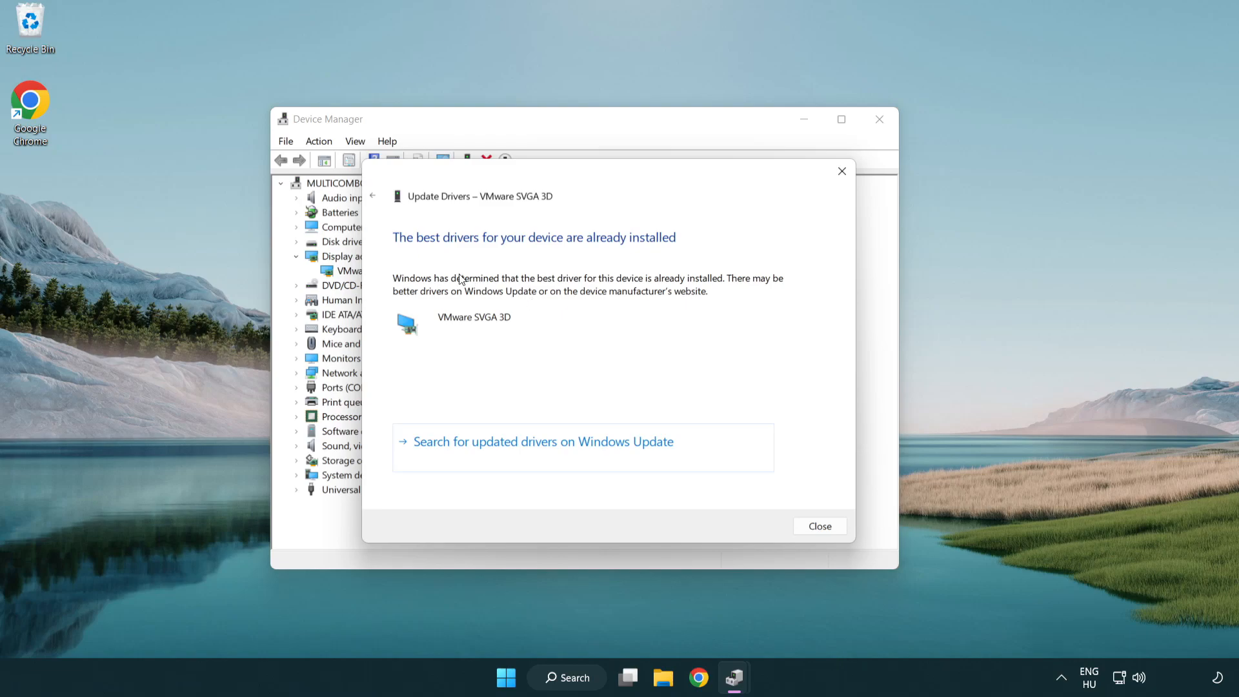
mouse_move(443, 258)
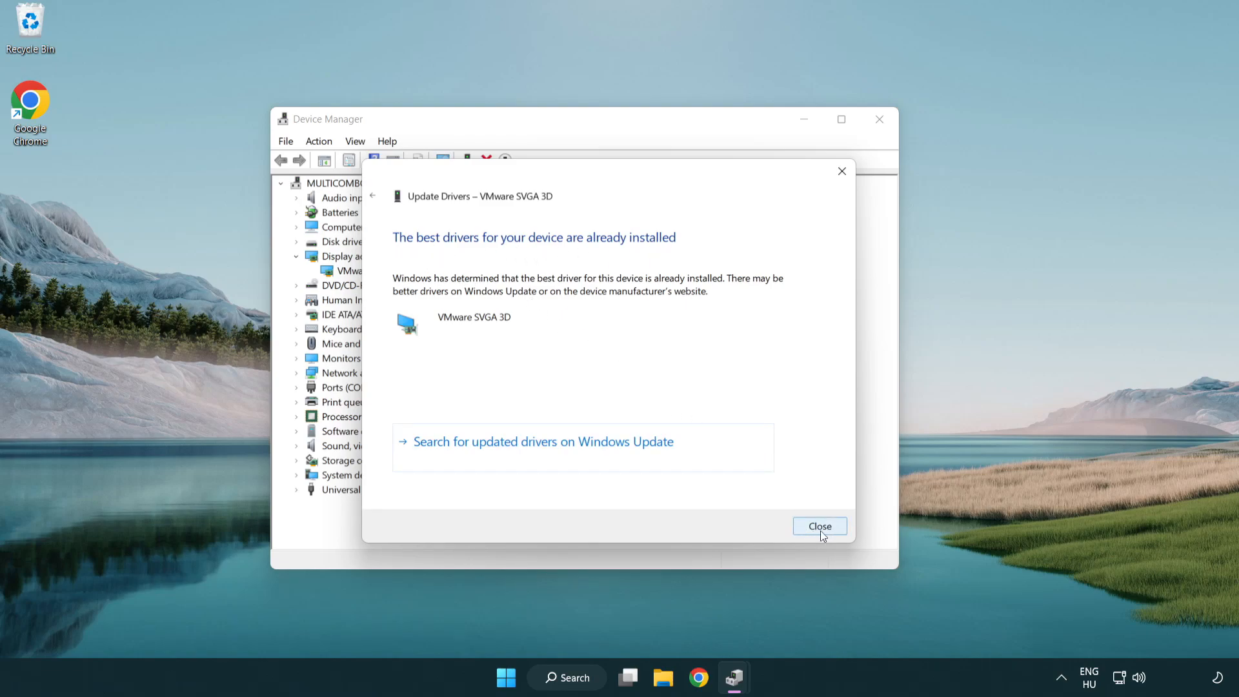
click(819, 526)
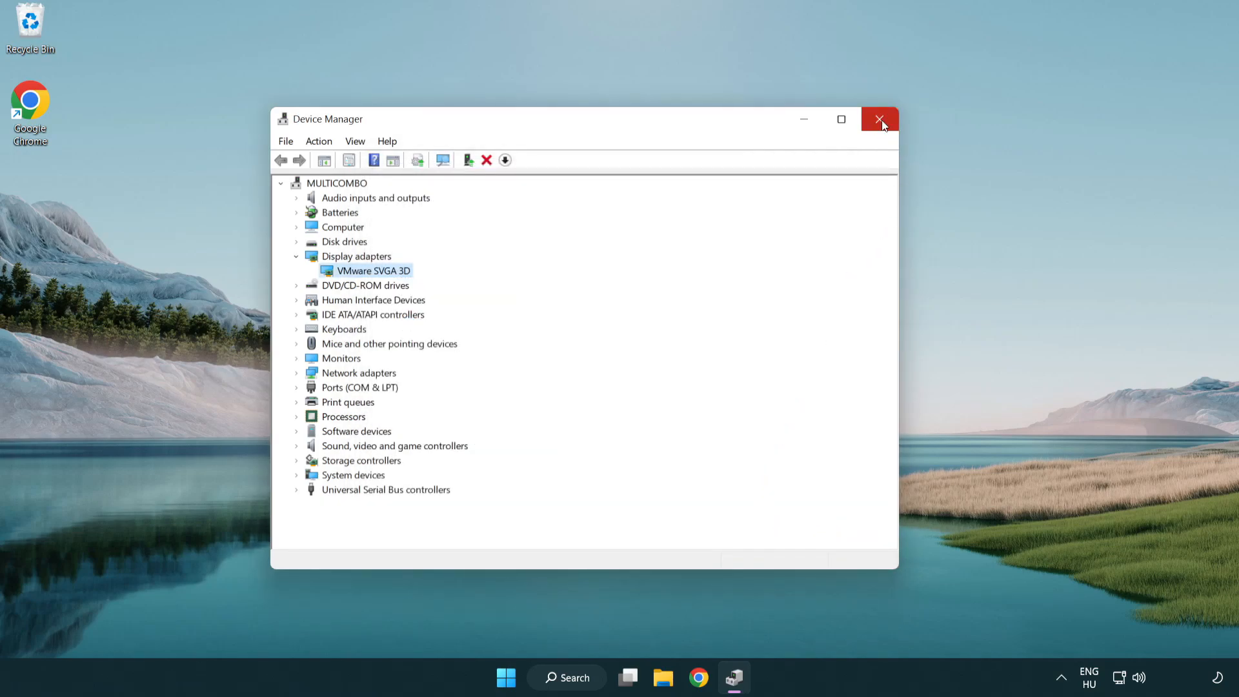
click(880, 119)
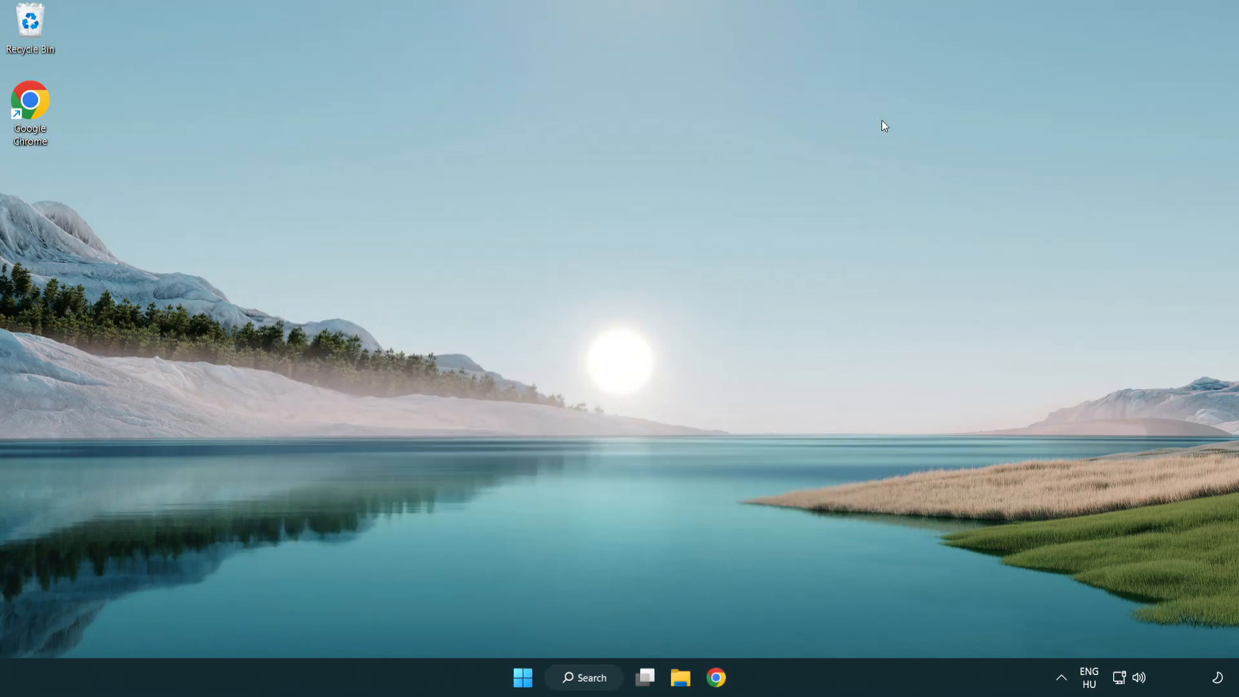
mouse_move(603, 453)
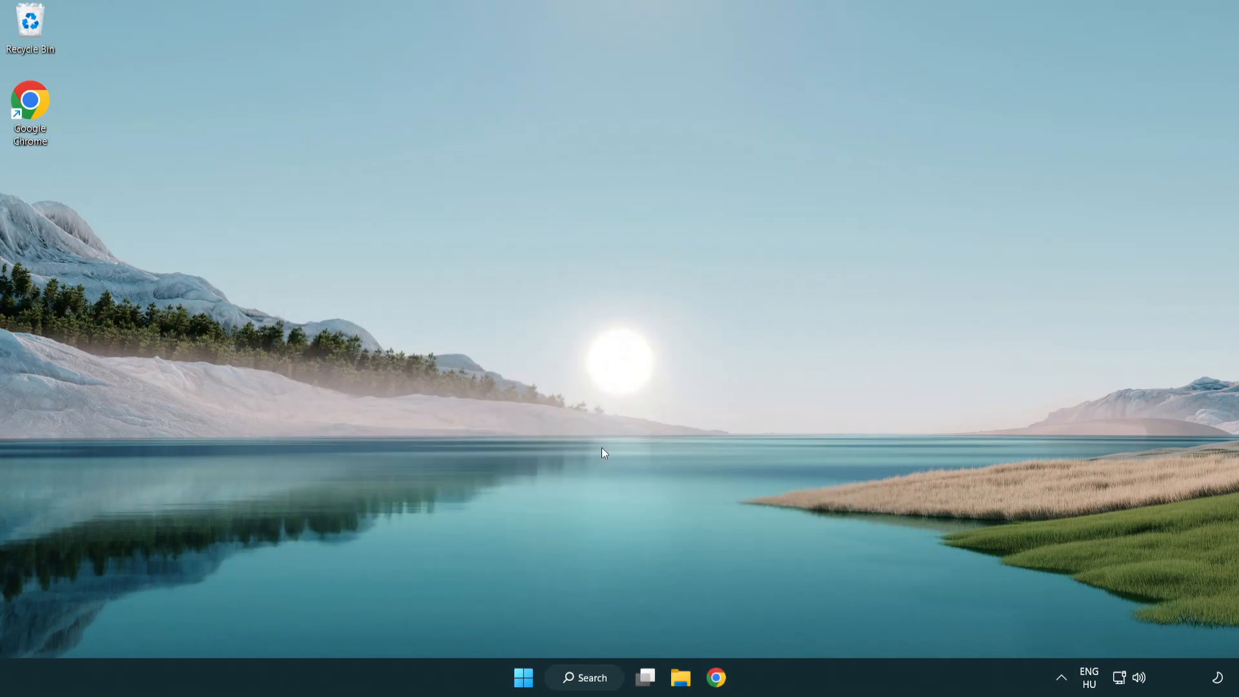
Search Windows for 'update' and open Windows Update settings.
click(585, 677)
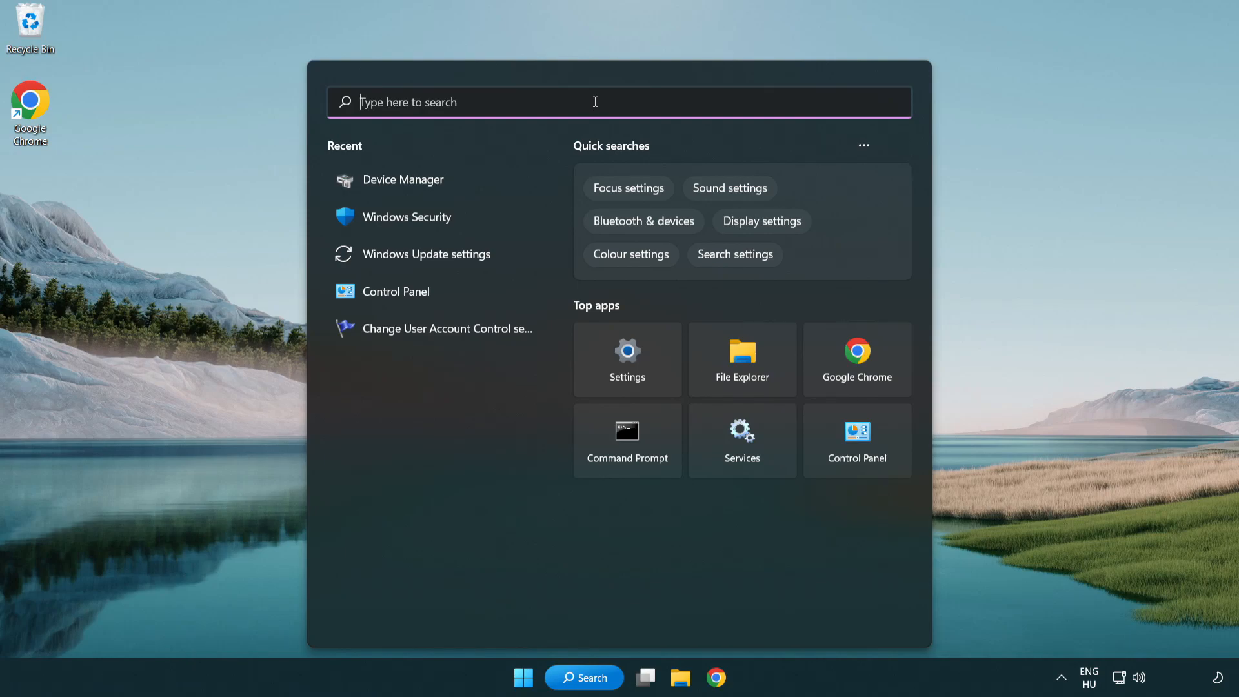
text(update)
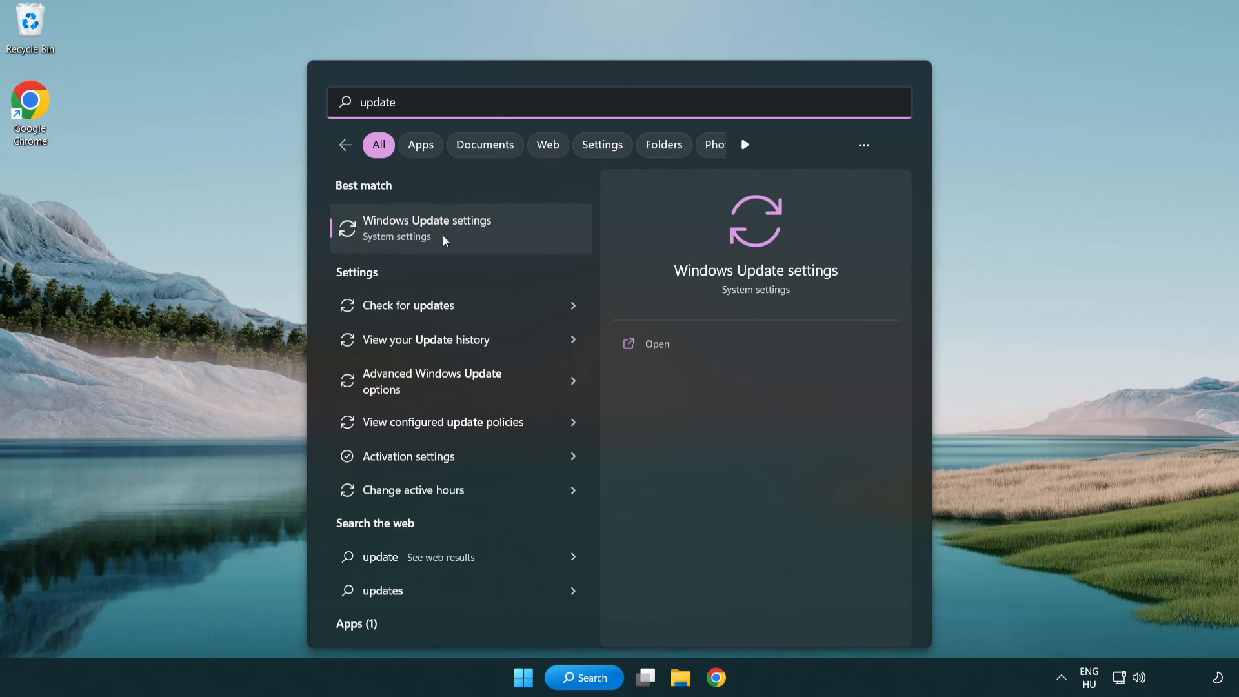
click(427, 228)
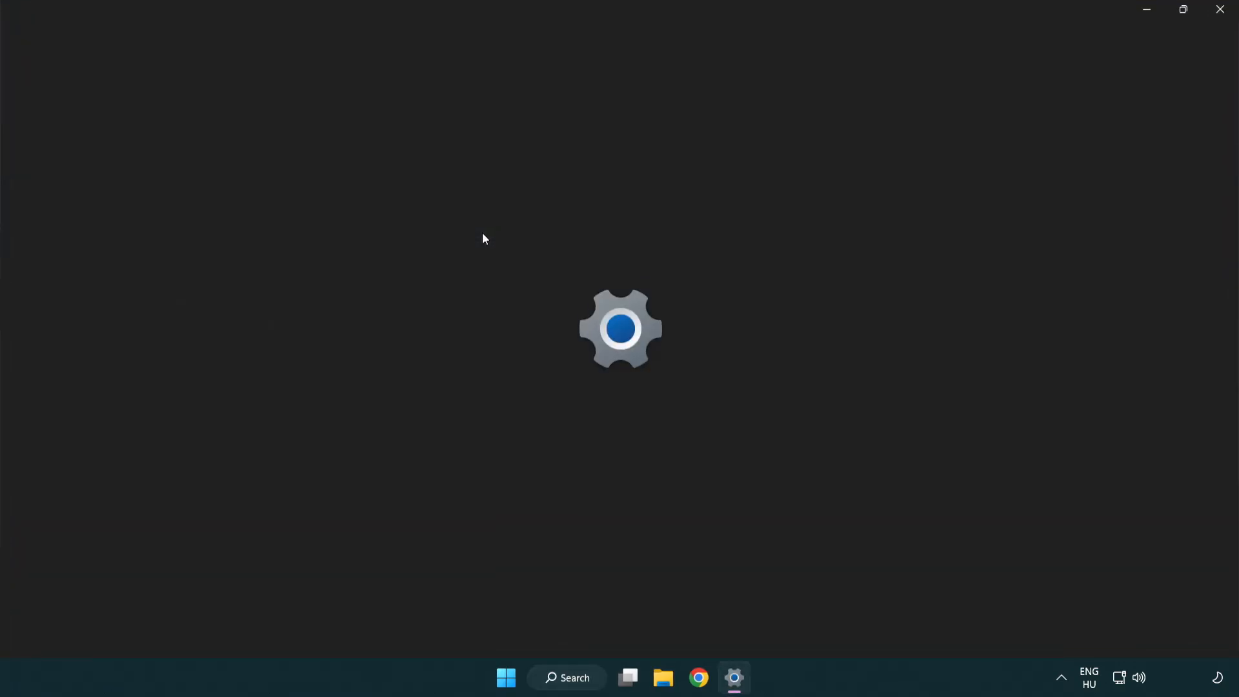
Run Check for updates, confirm 'You're up to date', and close Settings.
click(733, 678)
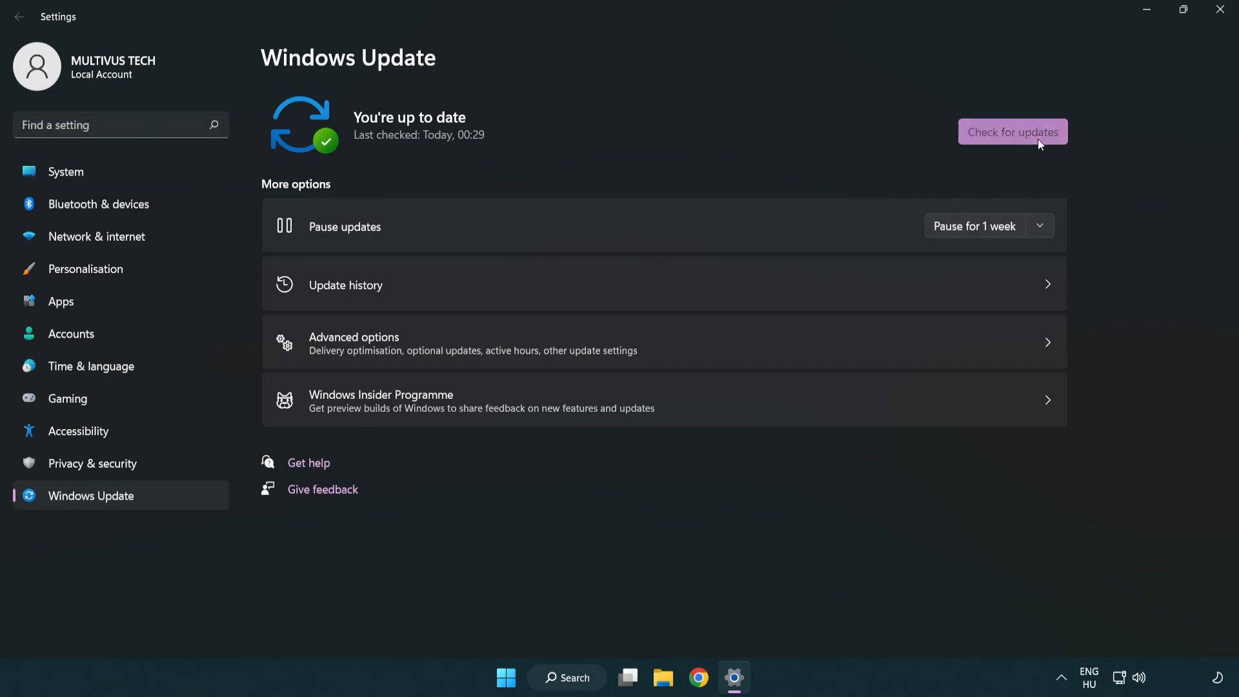
click(1014, 131)
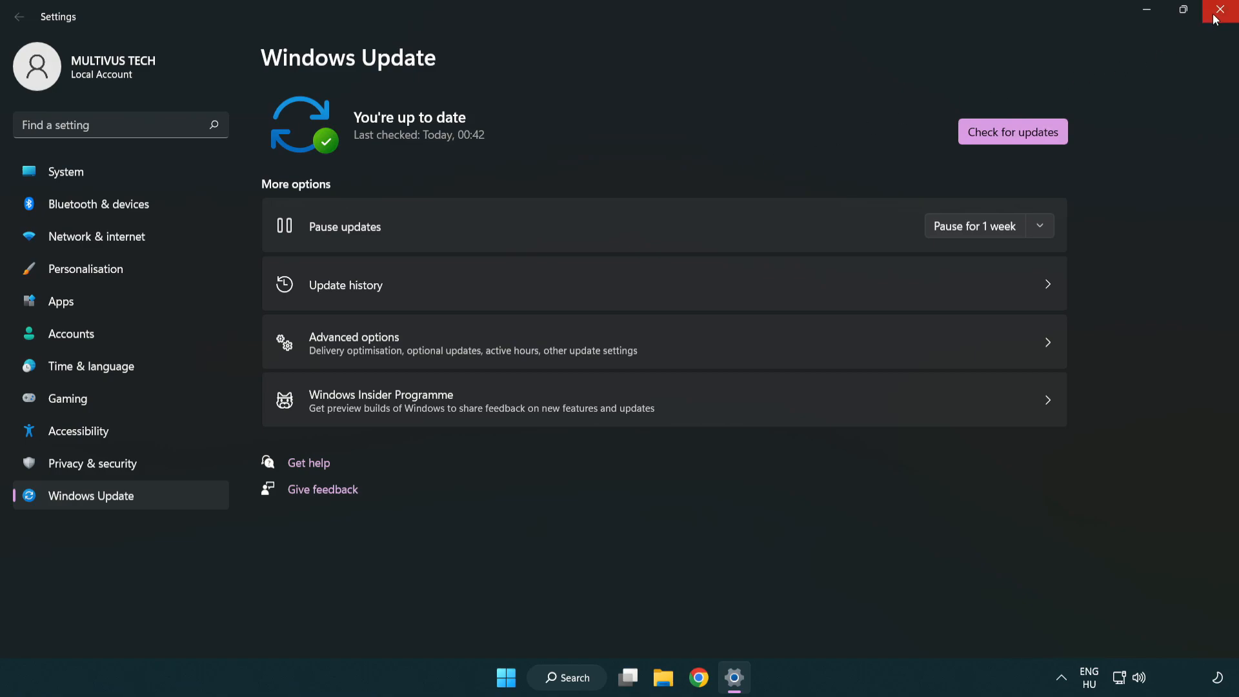
click(1223, 11)
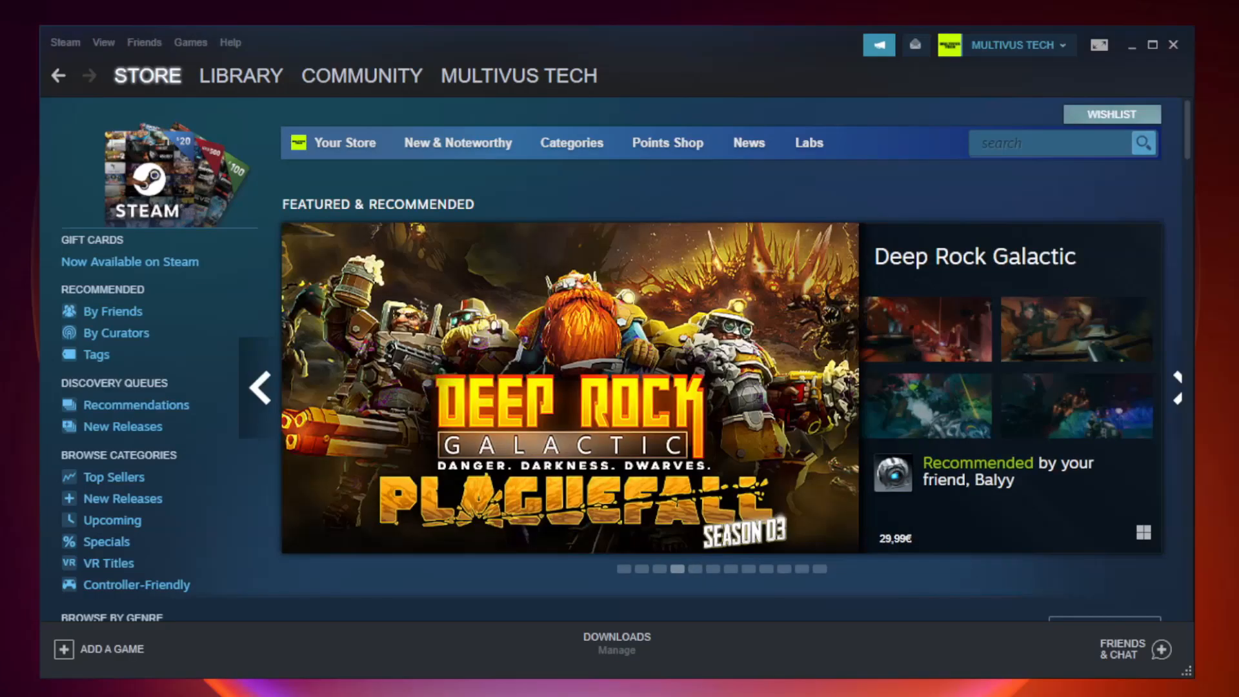
Go to Steam's Library Home and open the favourited game's context menu.
click(240, 76)
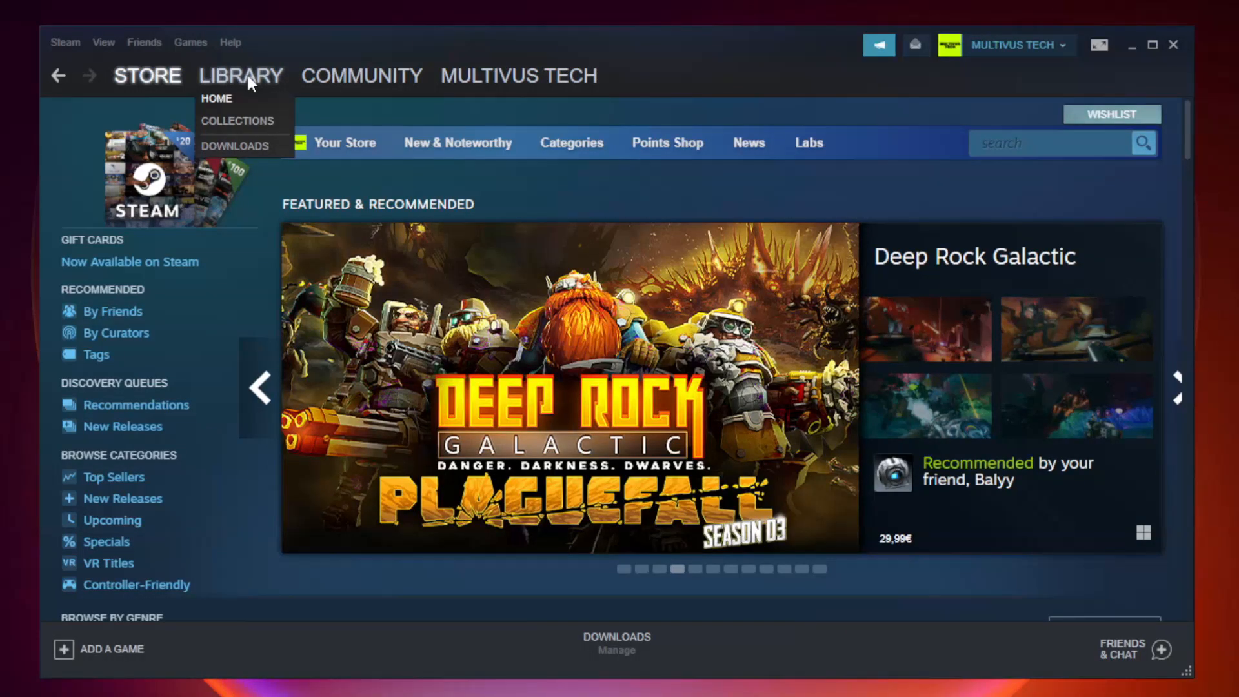
click(217, 98)
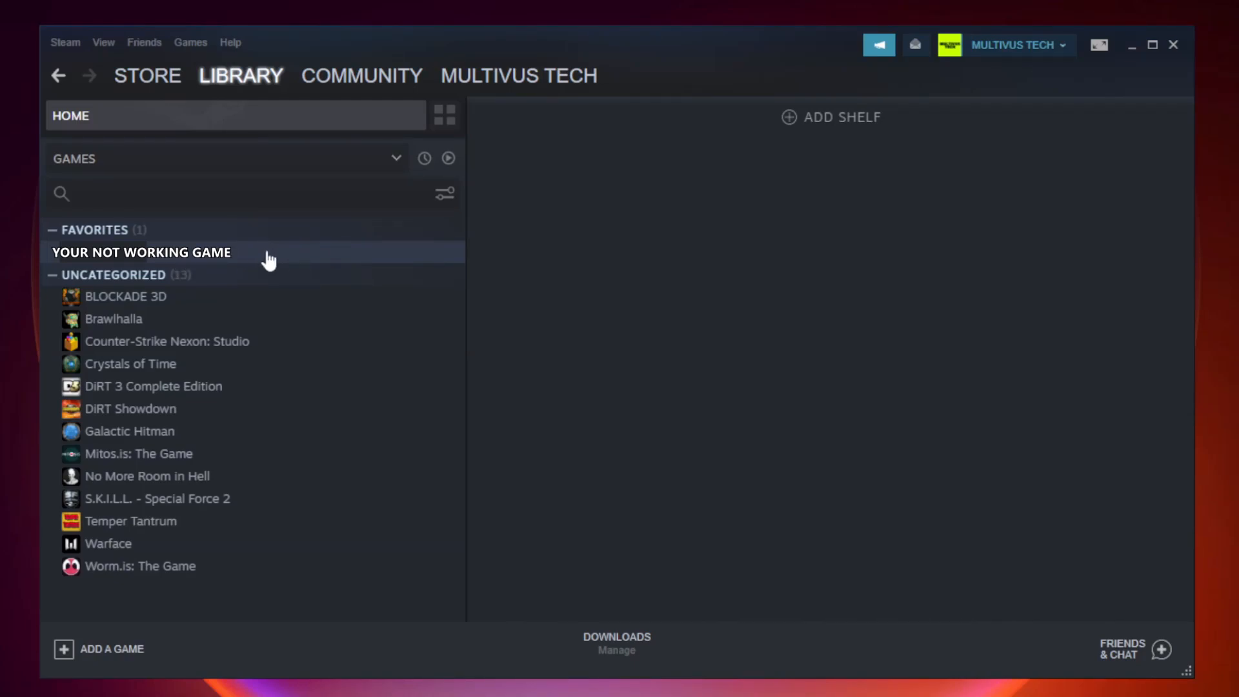
right_click(141, 253)
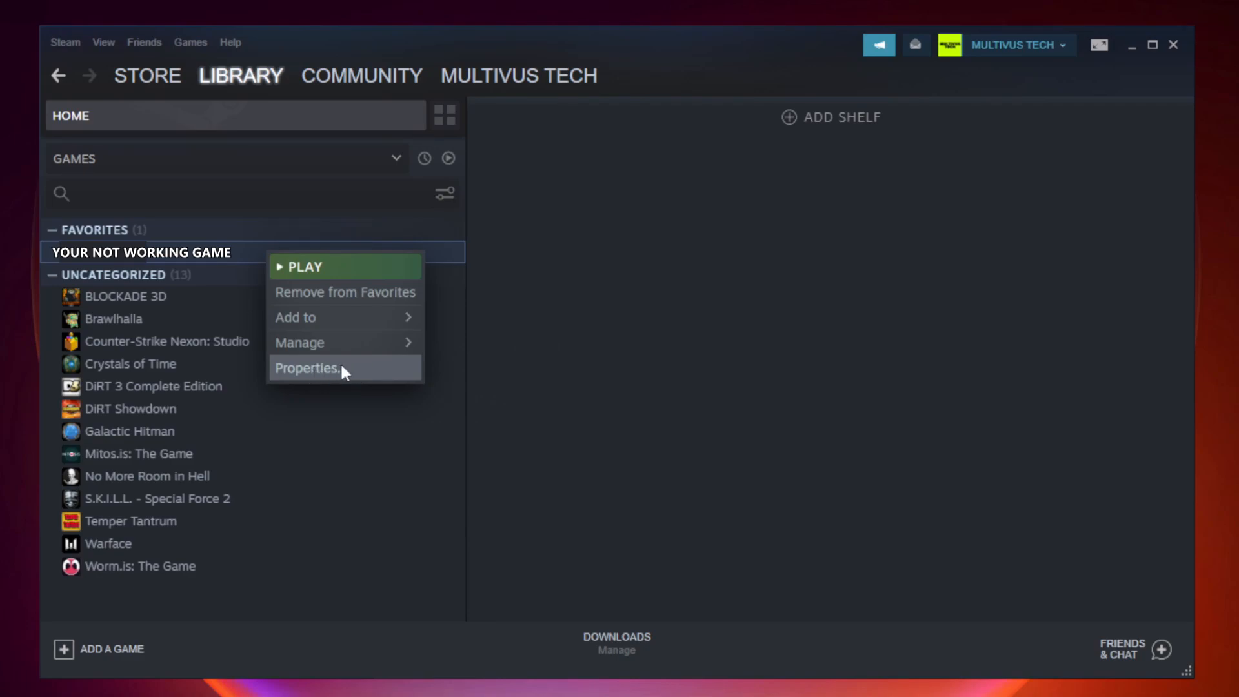
Run 'Verify integrity of game files' from the game's Local Files properties.
click(309, 369)
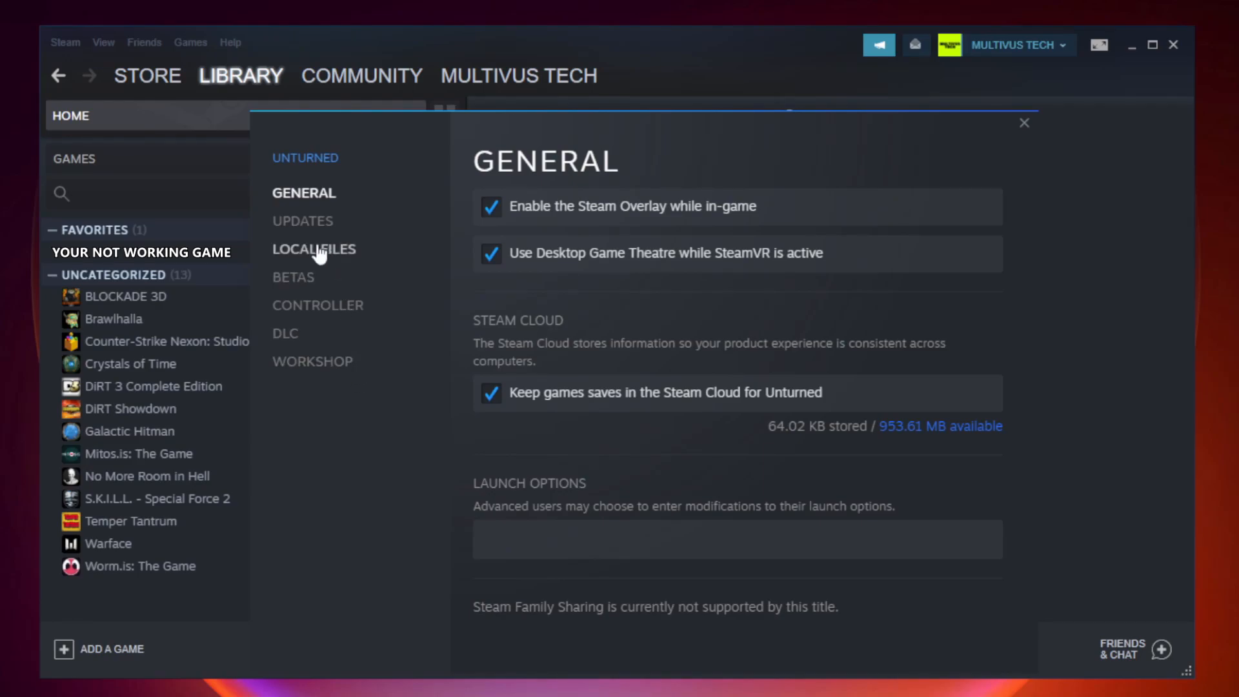
mouse_move(330, 268)
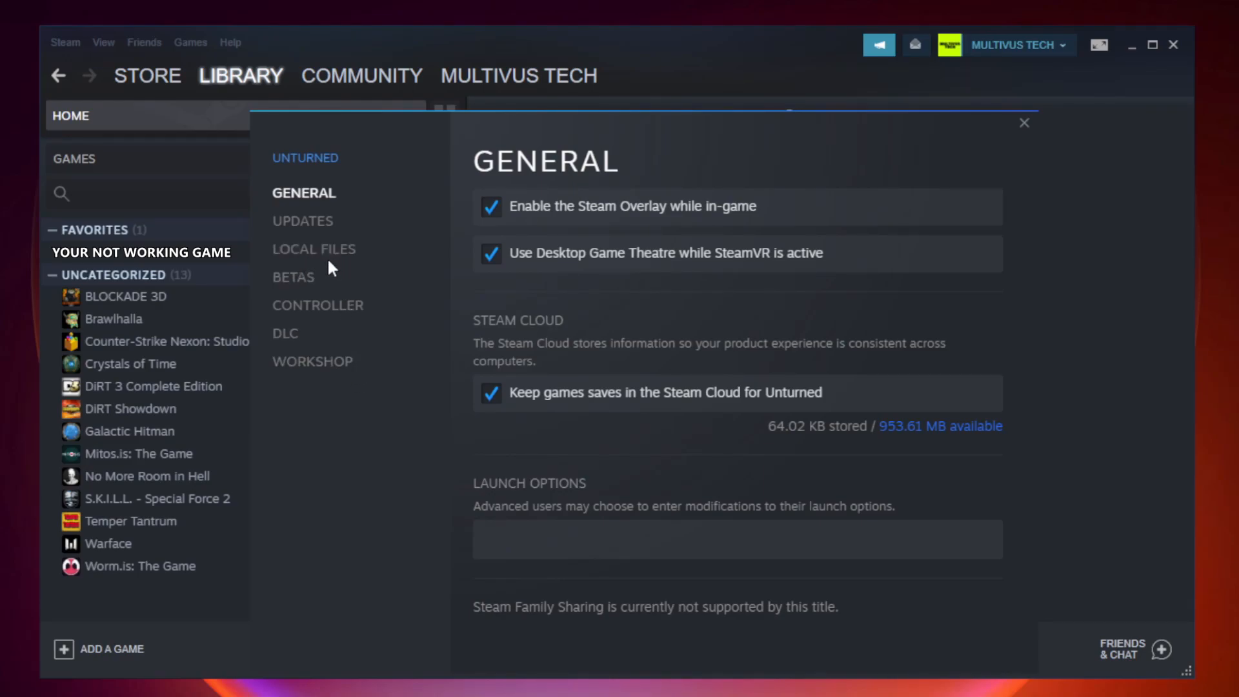
click(314, 250)
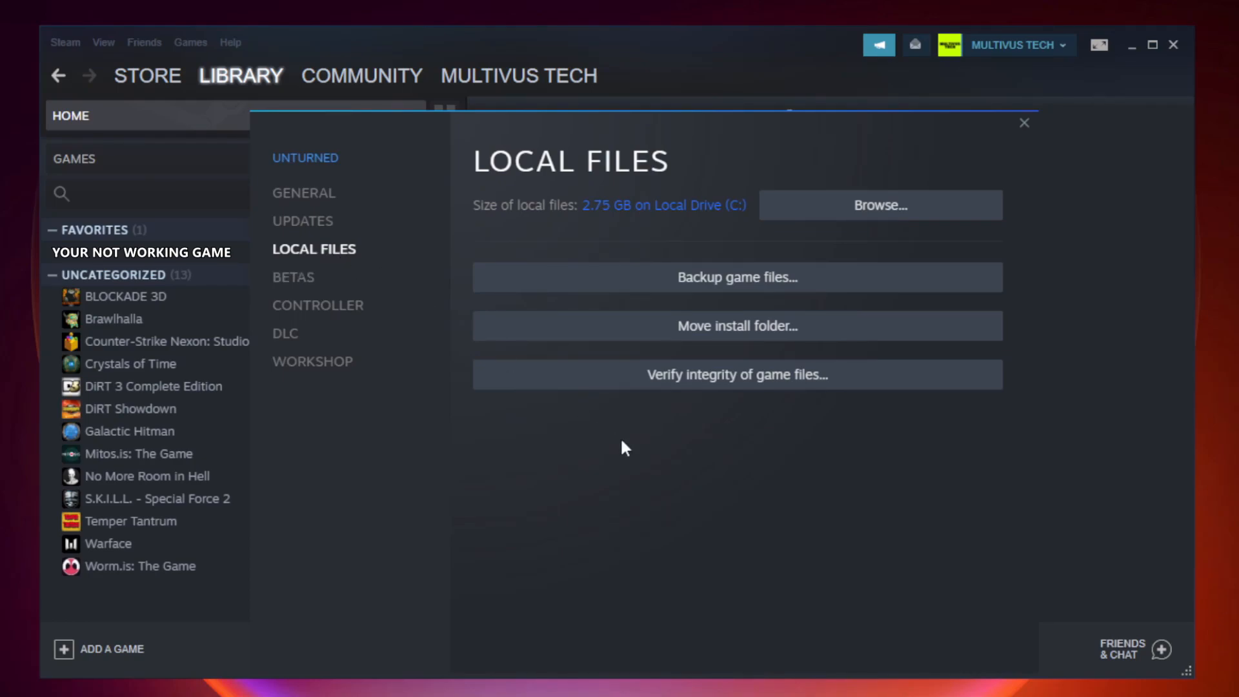
mouse_move(782, 388)
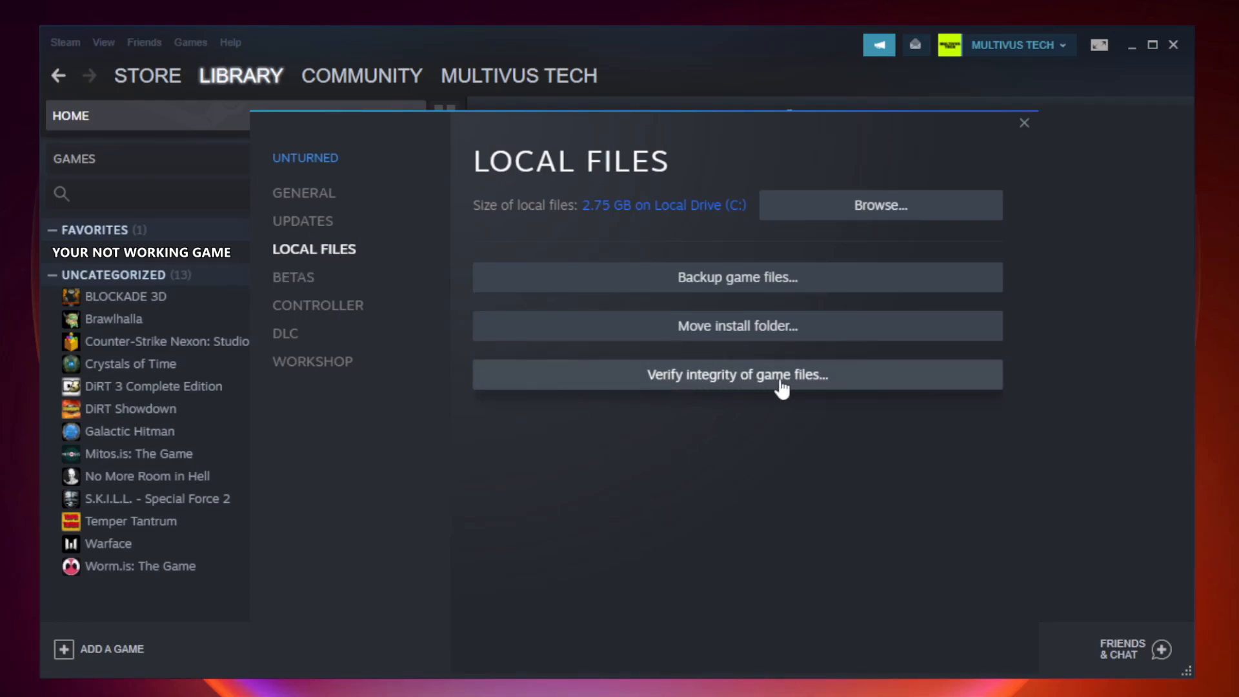
click(735, 374)
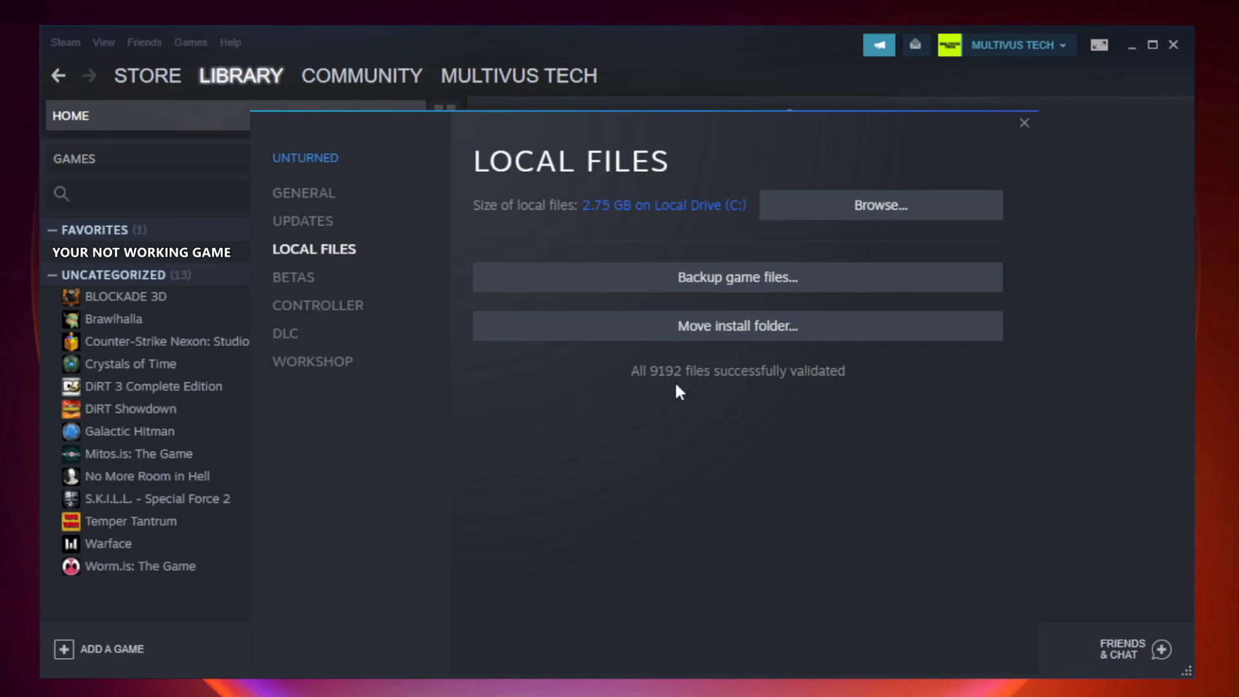
mouse_move(919, 226)
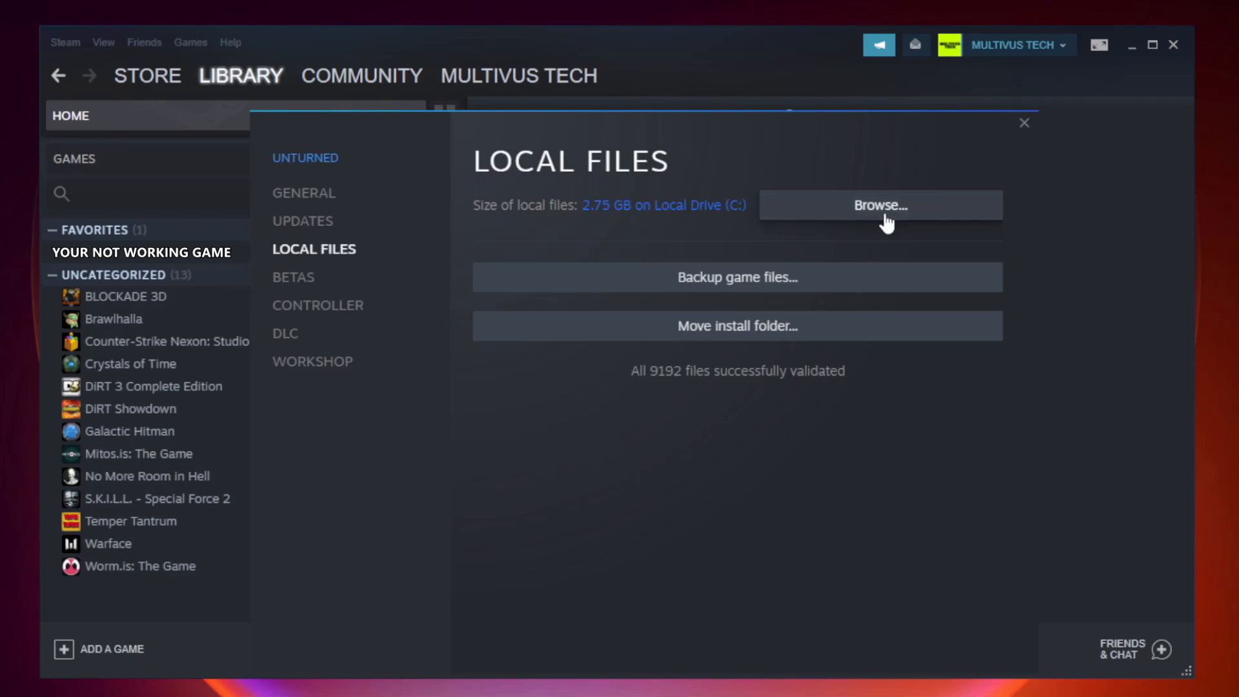
Scroll the game folder and open Properties for the YOUR NOT WORKING GAME shortcut.
click(879, 206)
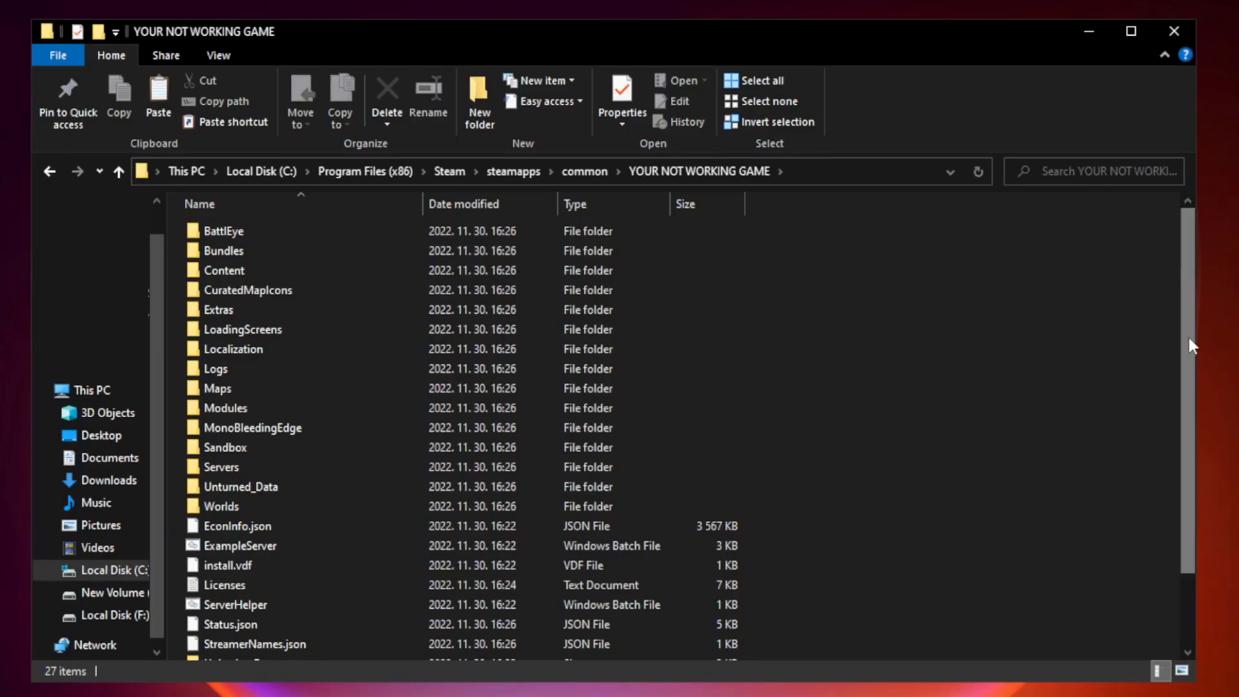
scroll(down, 3)
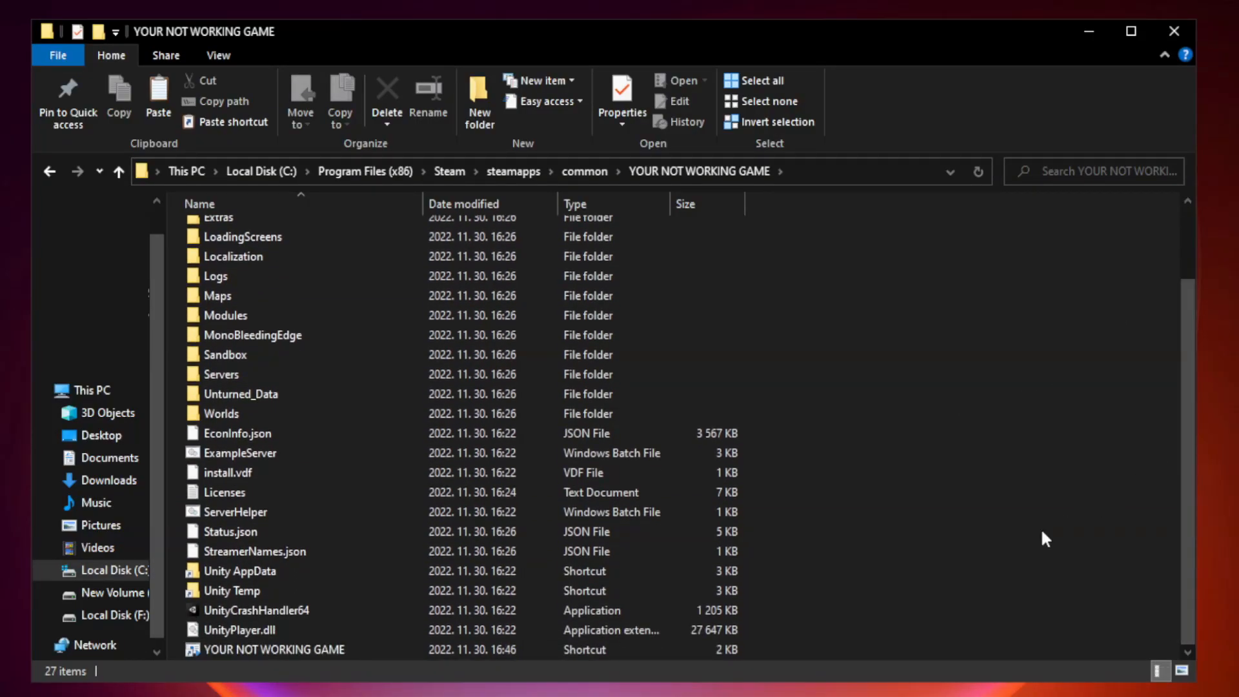
click(285, 649)
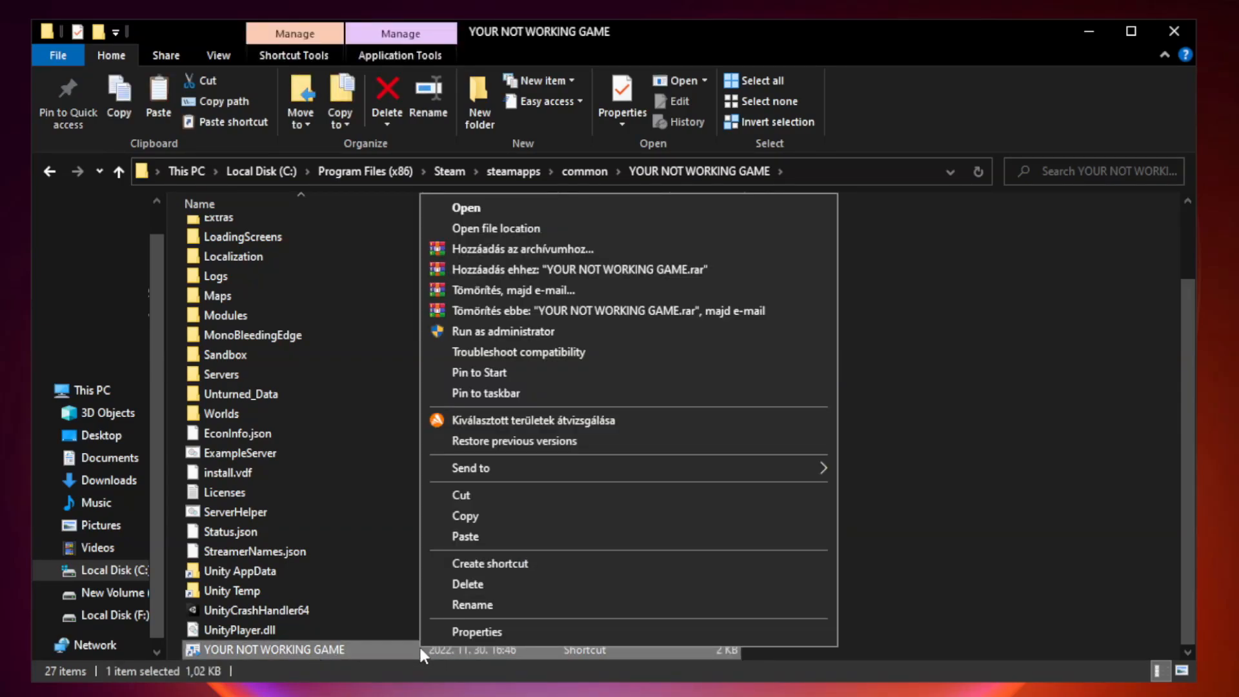
mouse_move(627, 632)
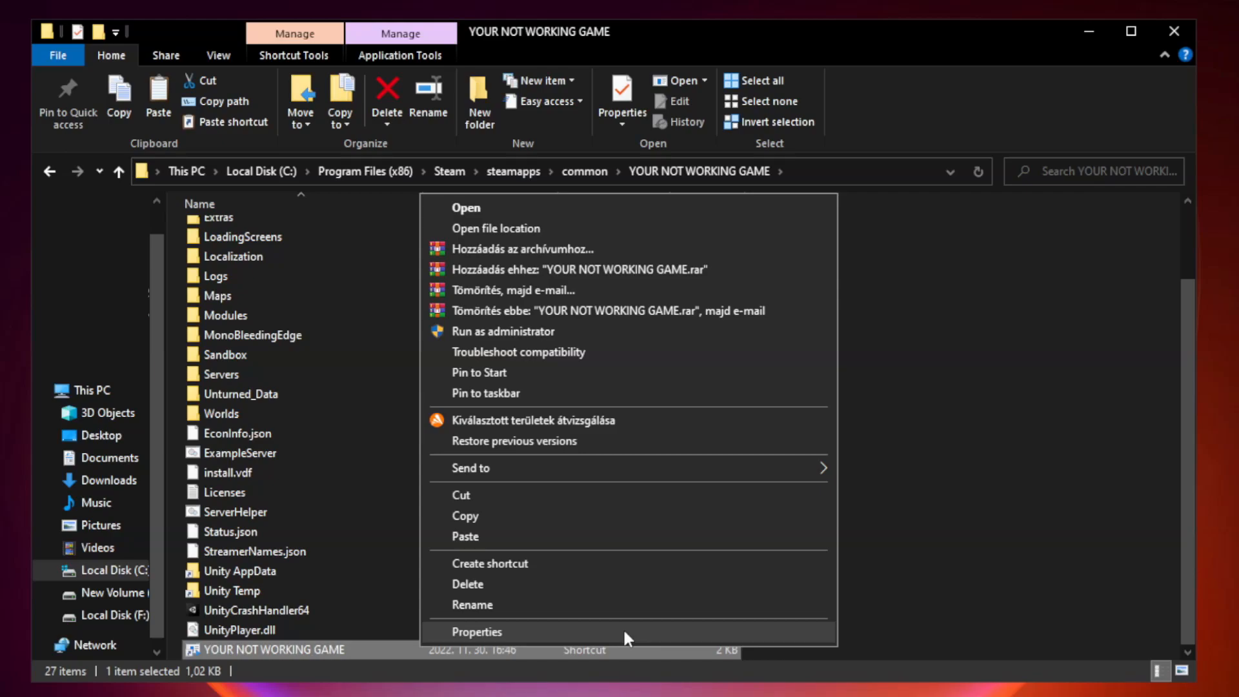
click(475, 631)
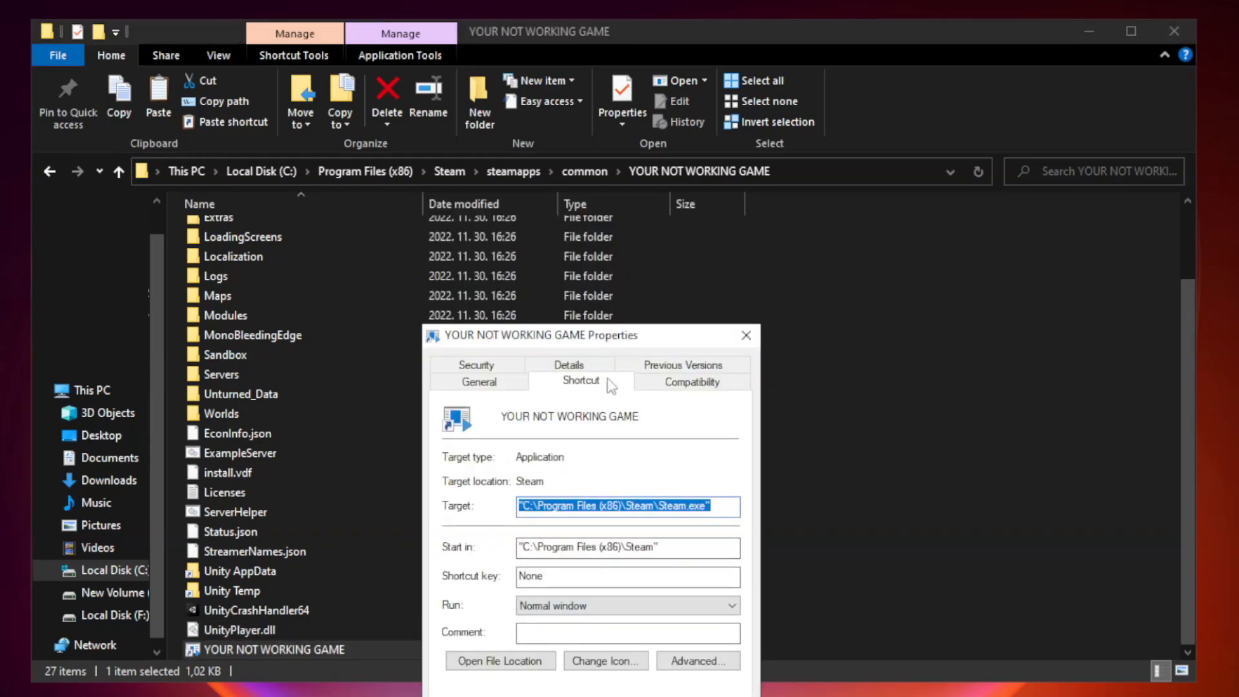
On the Compatibility tab, tick Windows 8 mode, disable fullscreen optimizations, and run as administrator.
drag(537, 335, 538, 133)
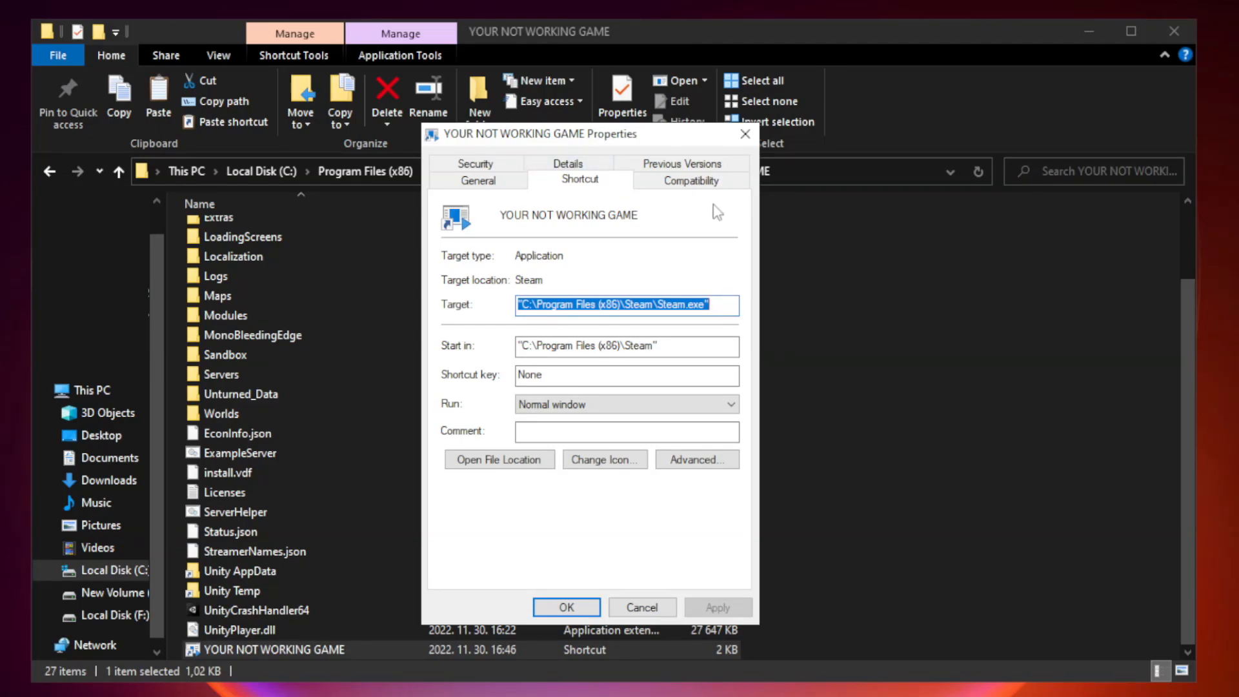
mouse_move(691, 180)
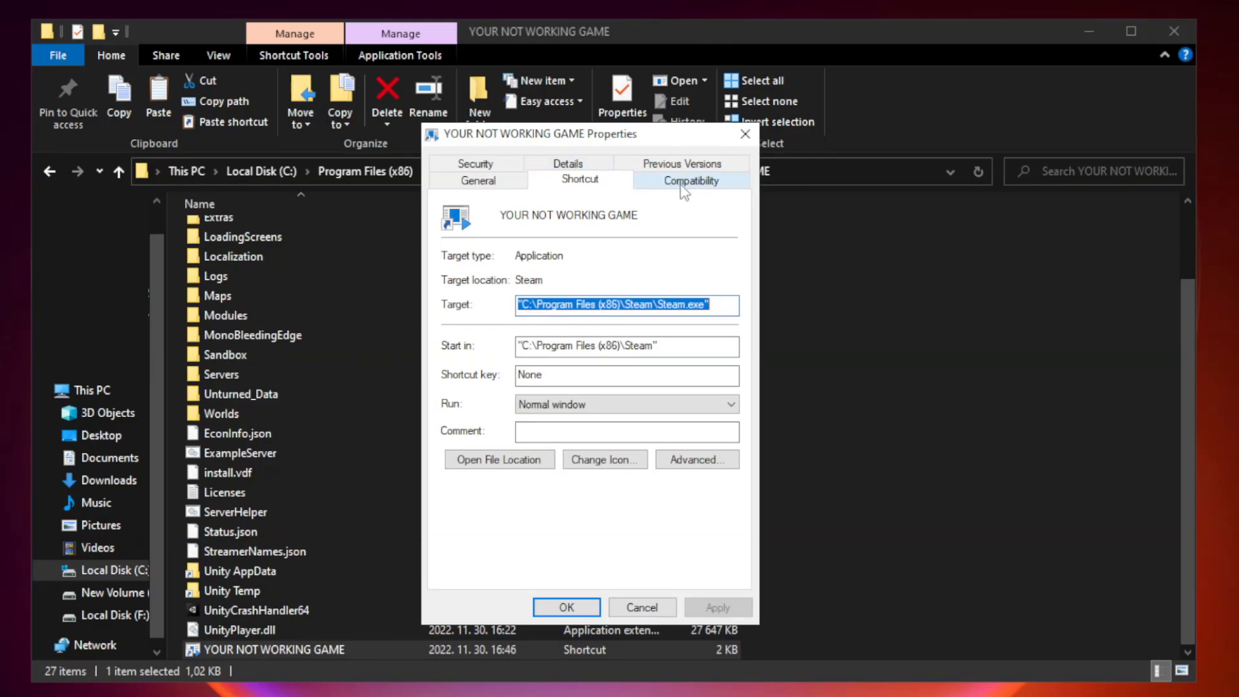
click(690, 180)
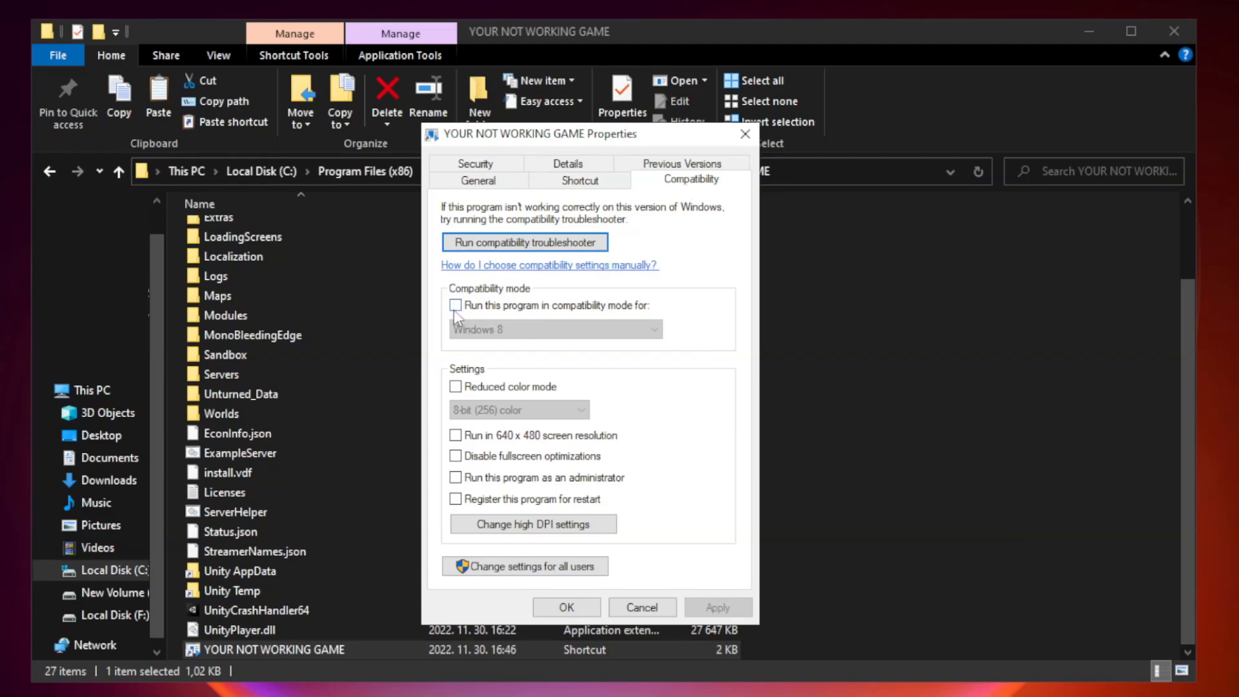
mouse_move(492, 311)
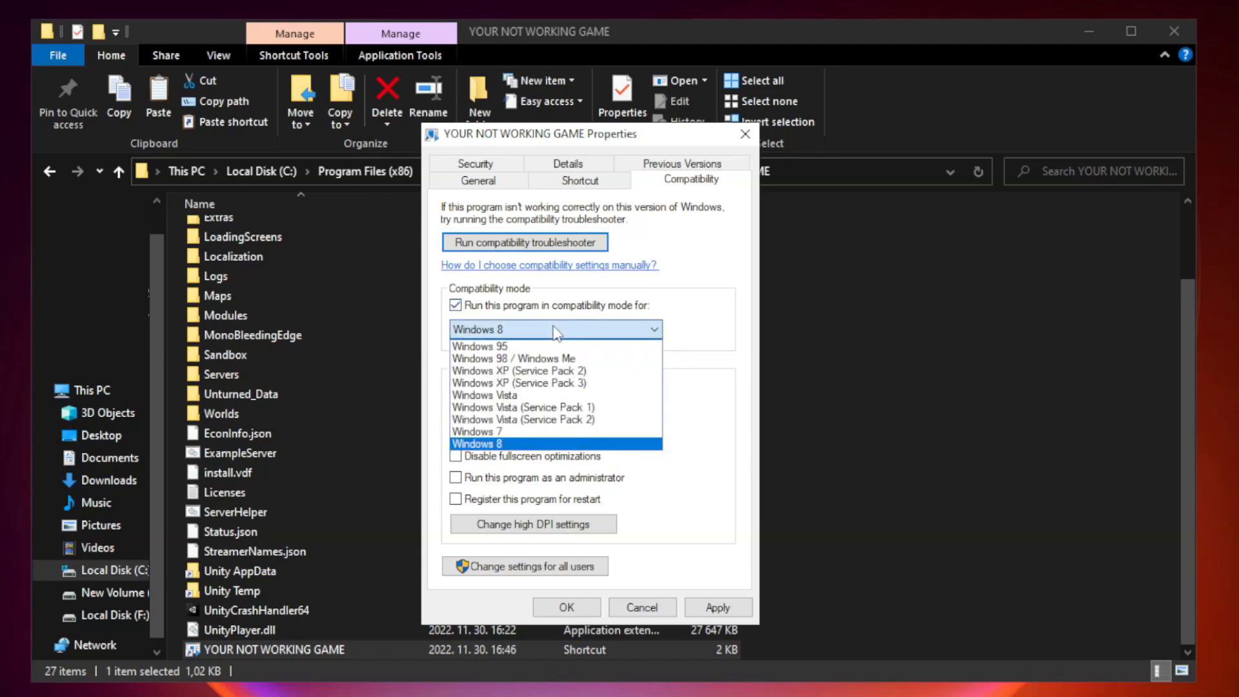
mouse_move(520, 447)
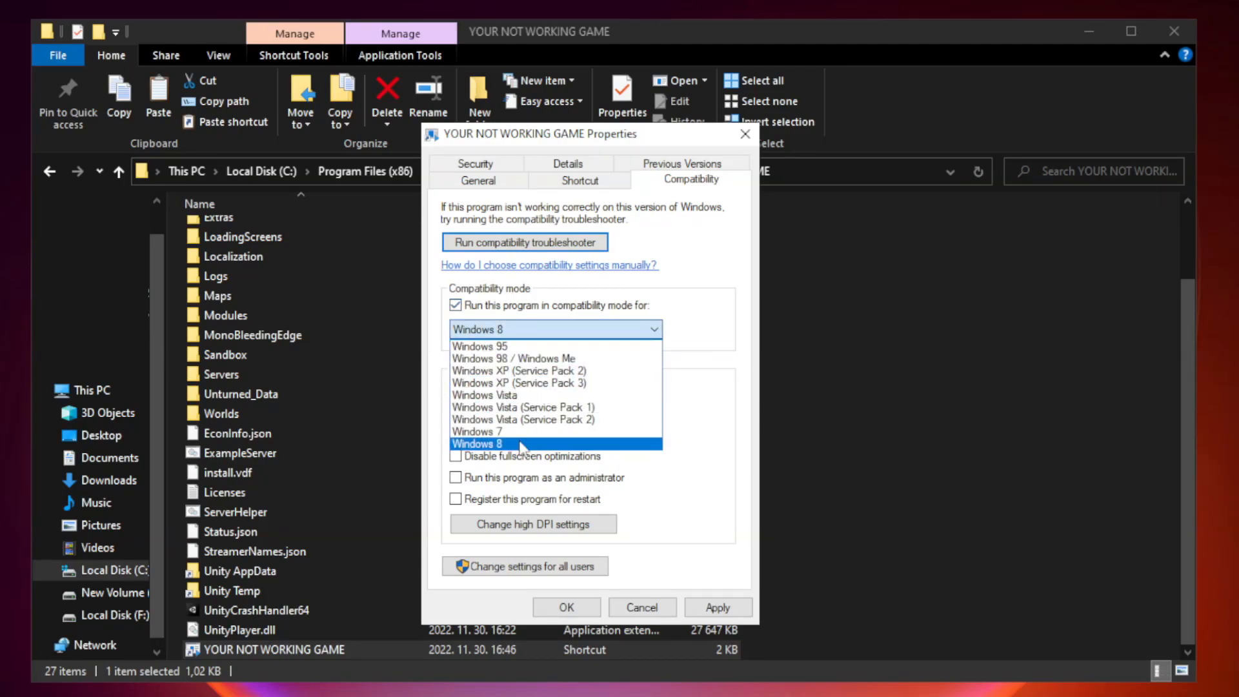
click(478, 444)
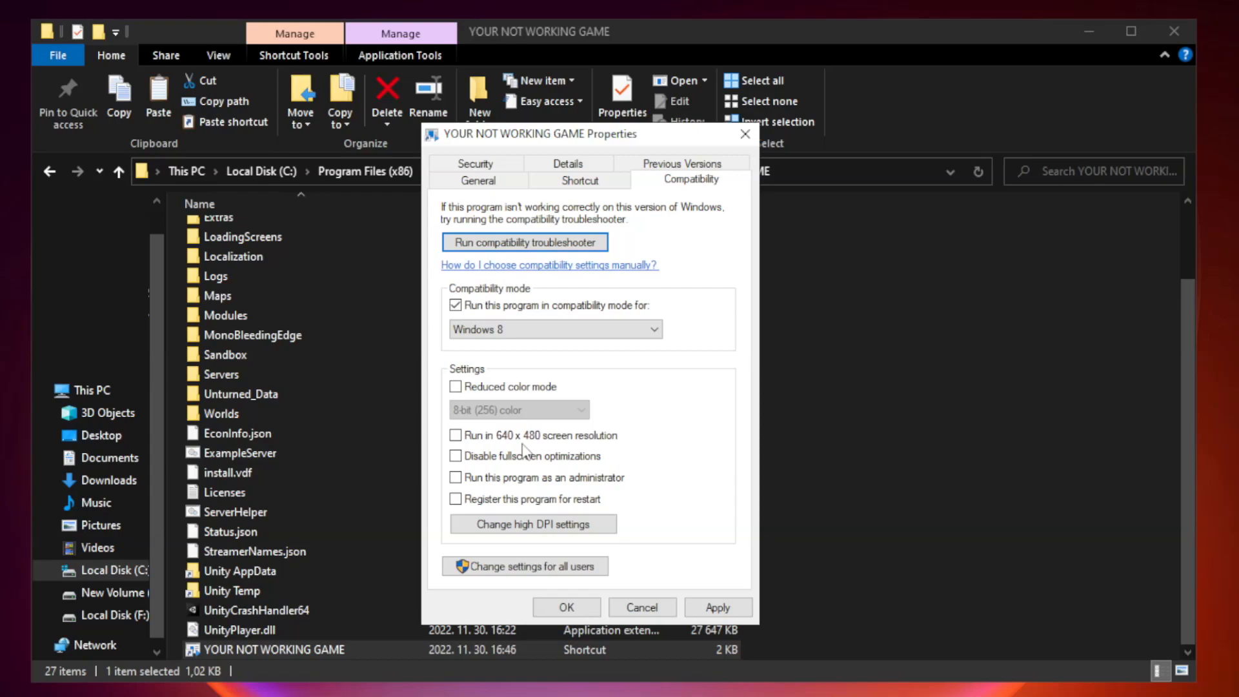
mouse_move(478, 472)
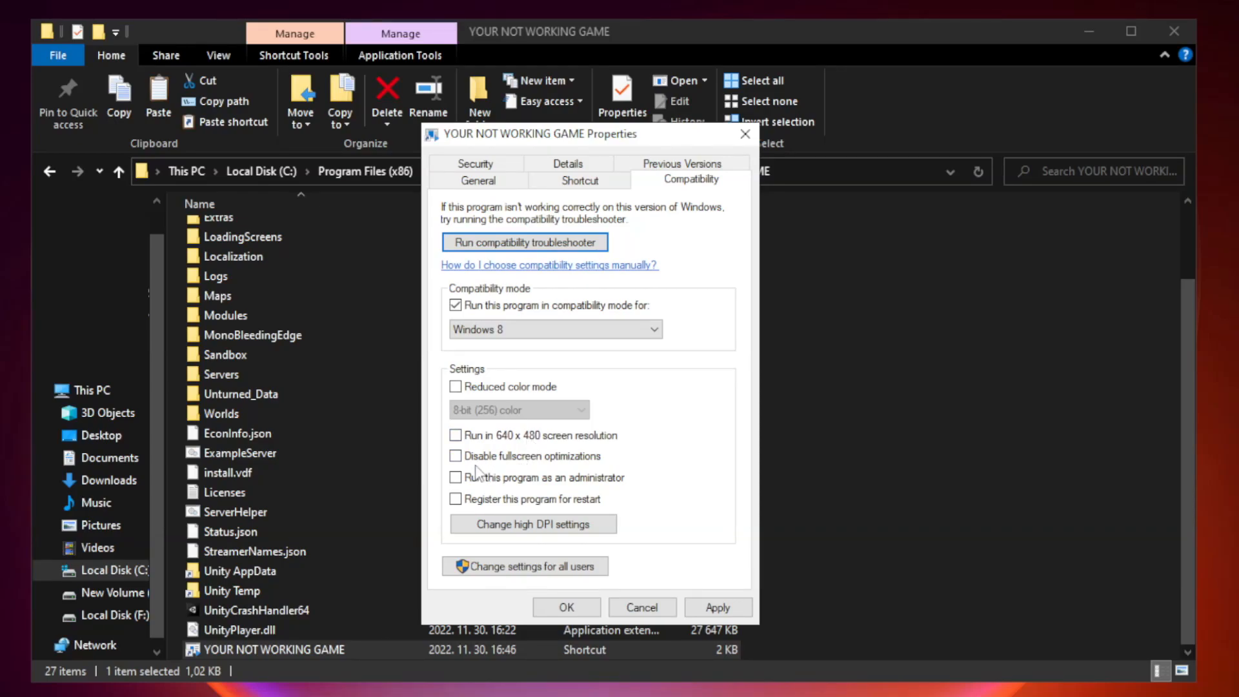
click(455, 456)
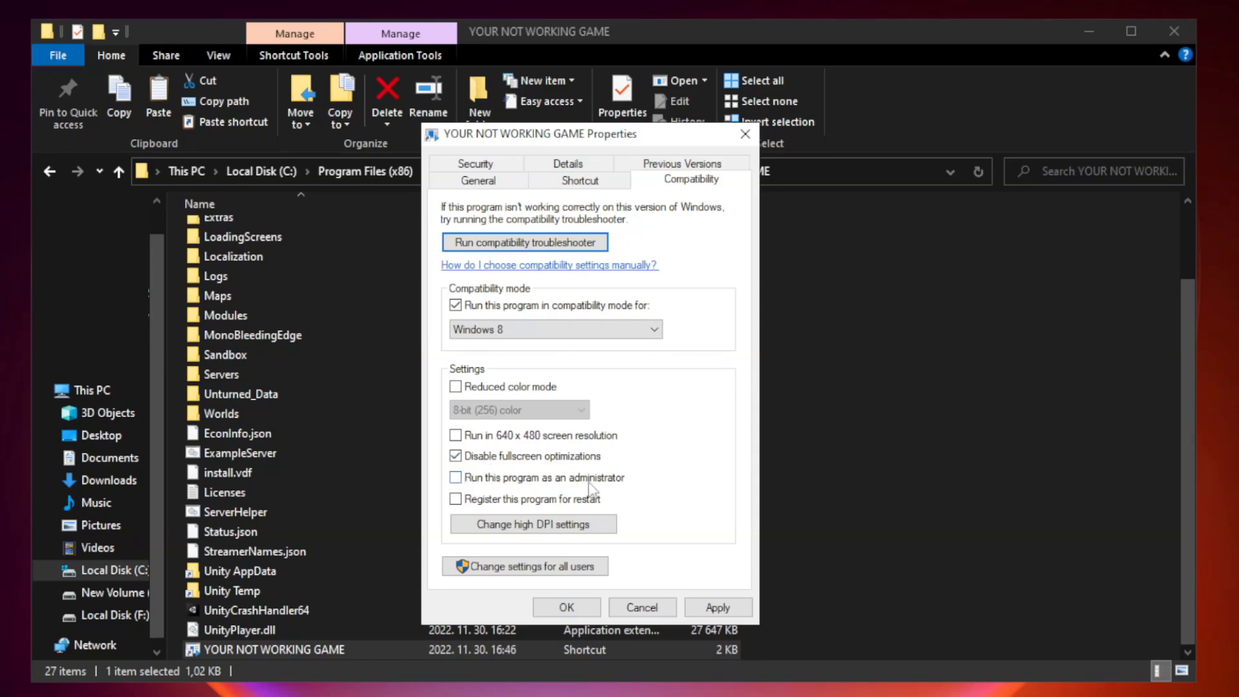
mouse_move(486, 486)
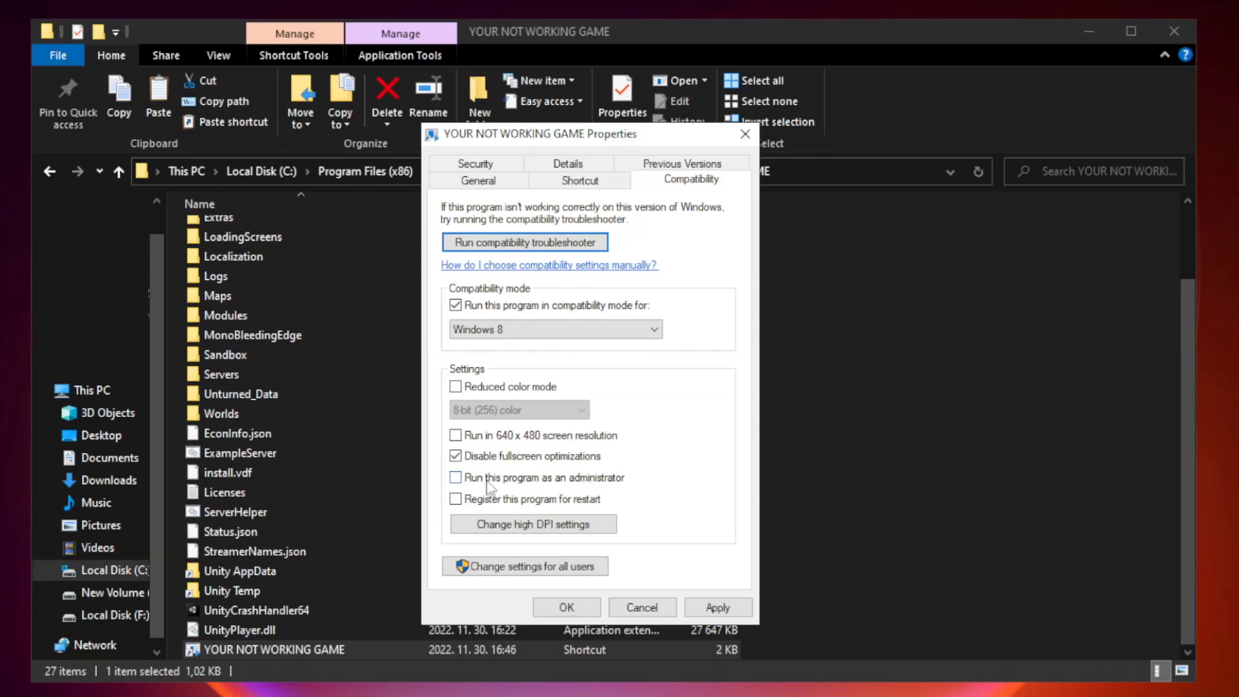
click(455, 478)
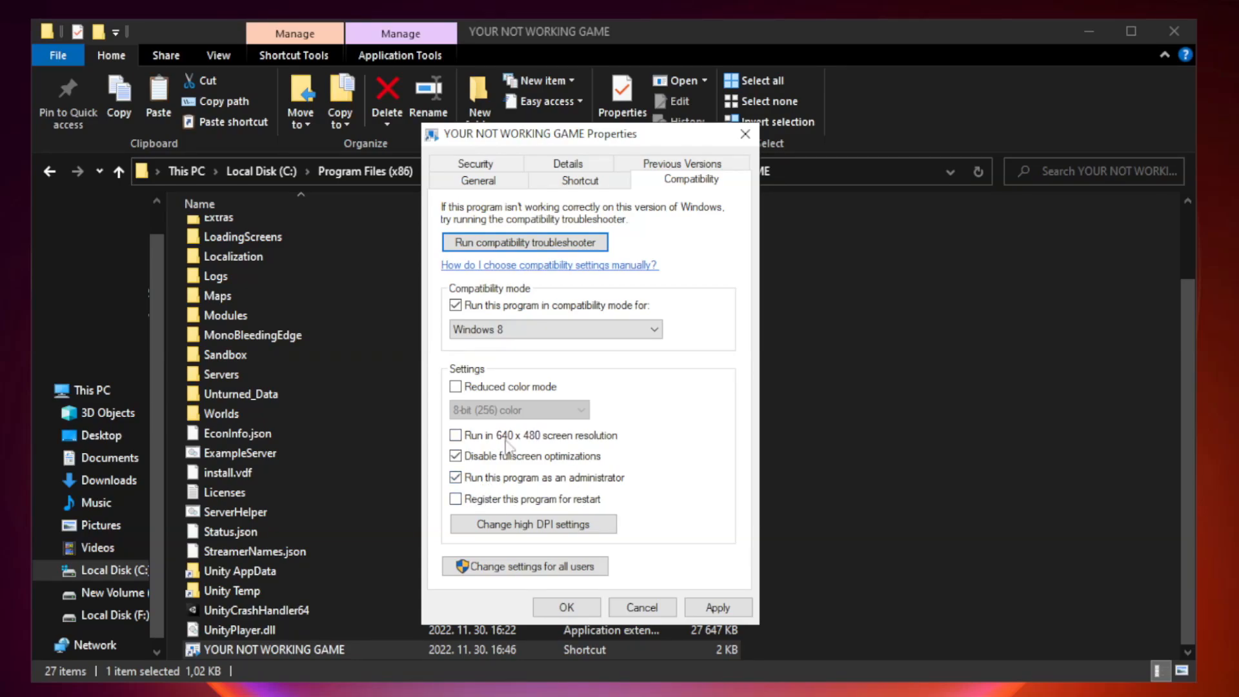
Apply and confirm the compatibility settings, then close the game folder.
click(715, 607)
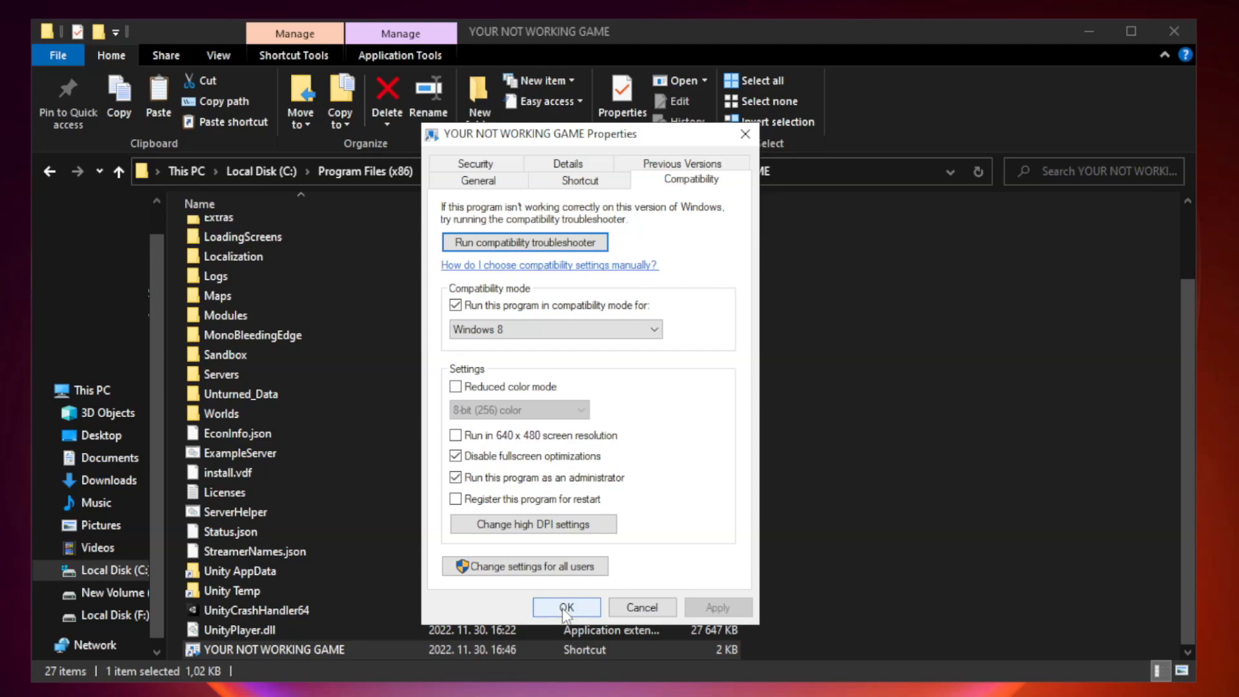
click(566, 607)
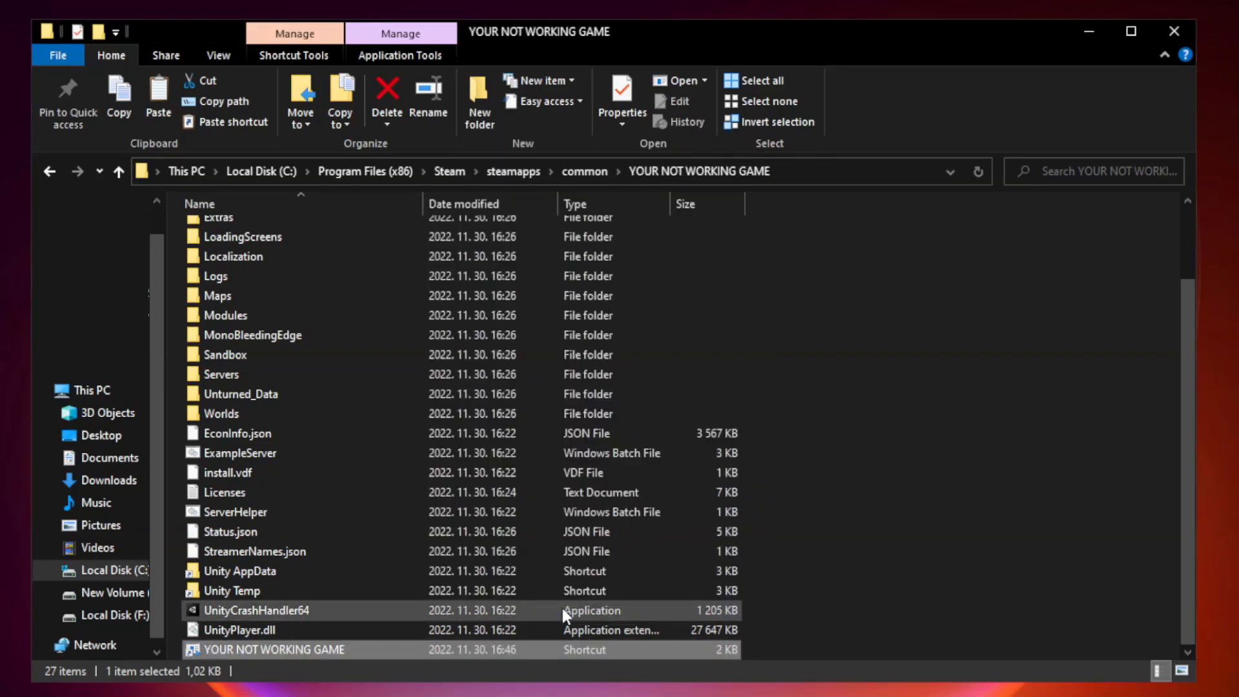
mouse_move(1163, 45)
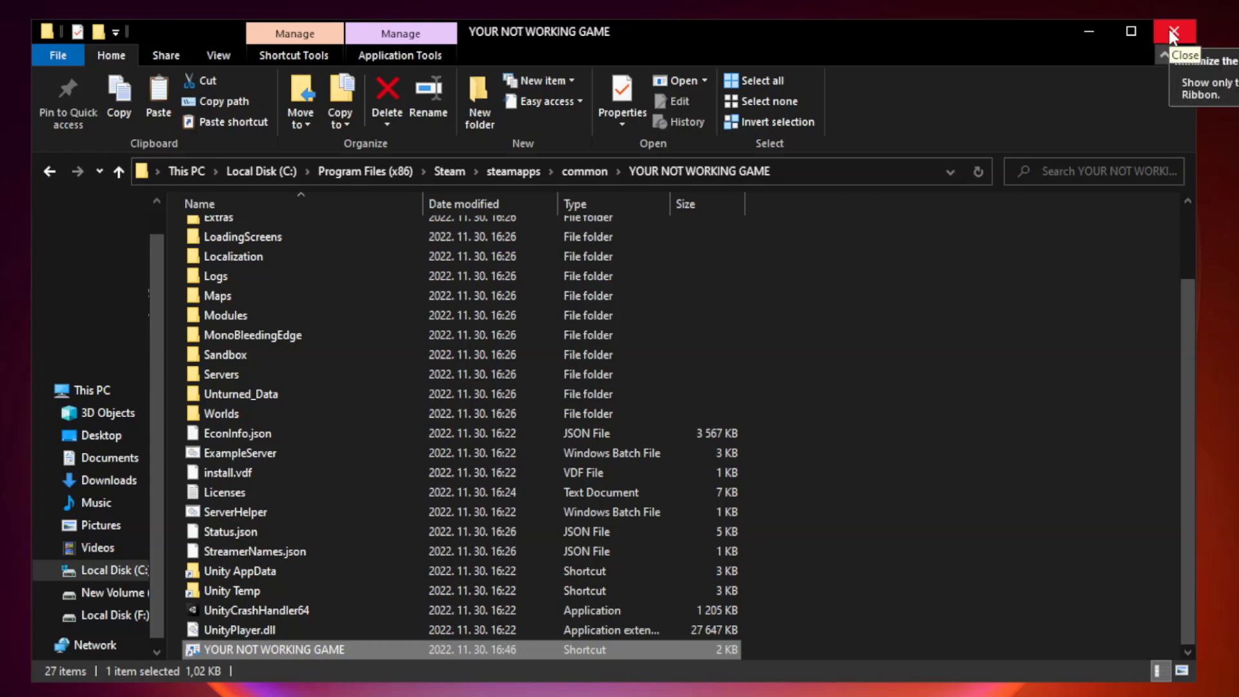
click(1173, 31)
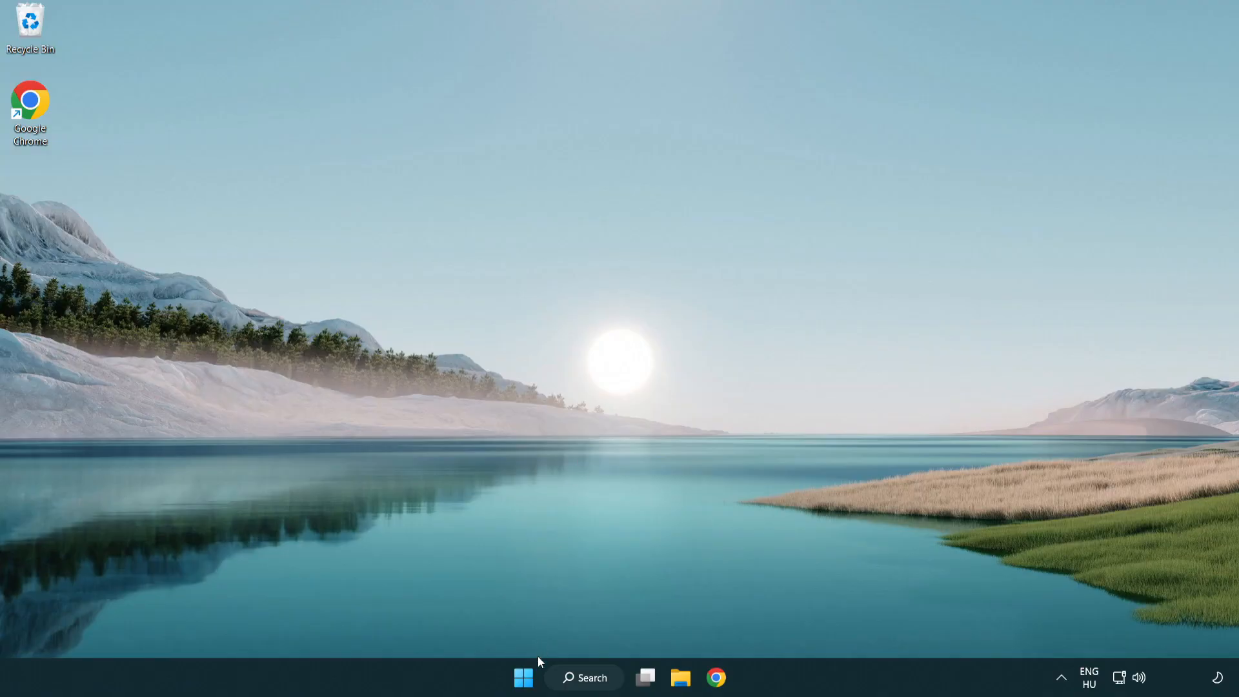
Launch Task Manager from the Start right-click menu and show its Startup apps.
right_click(523, 677)
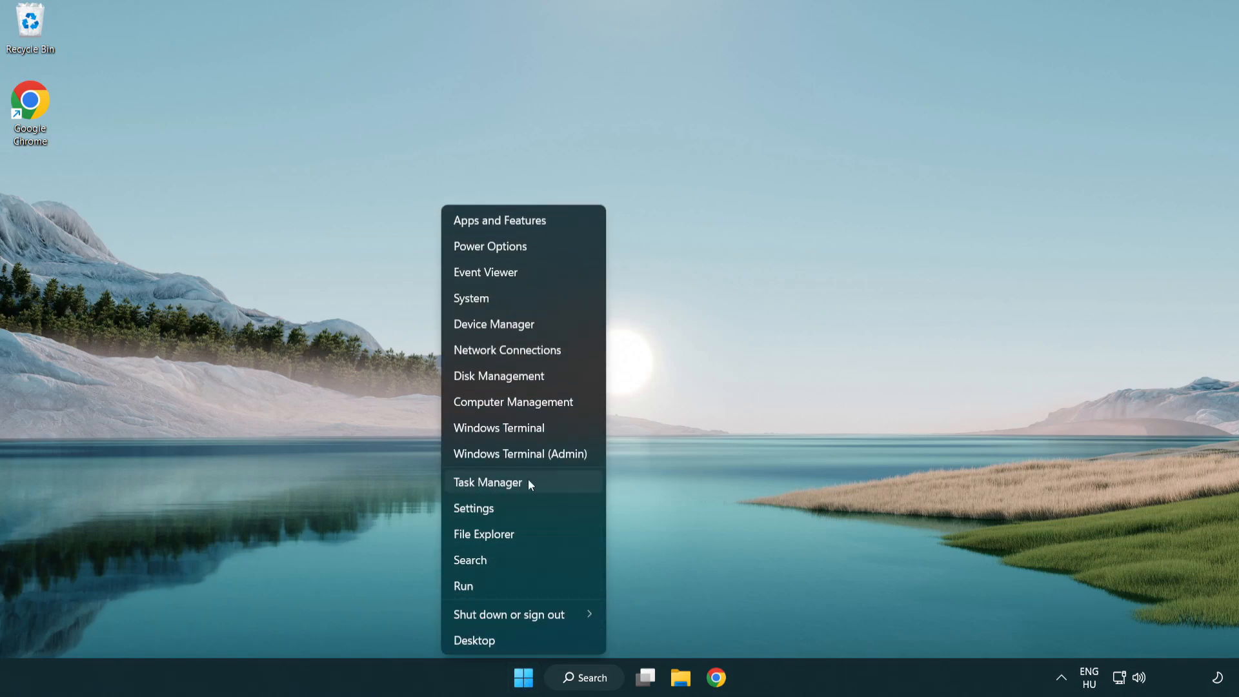
click(488, 482)
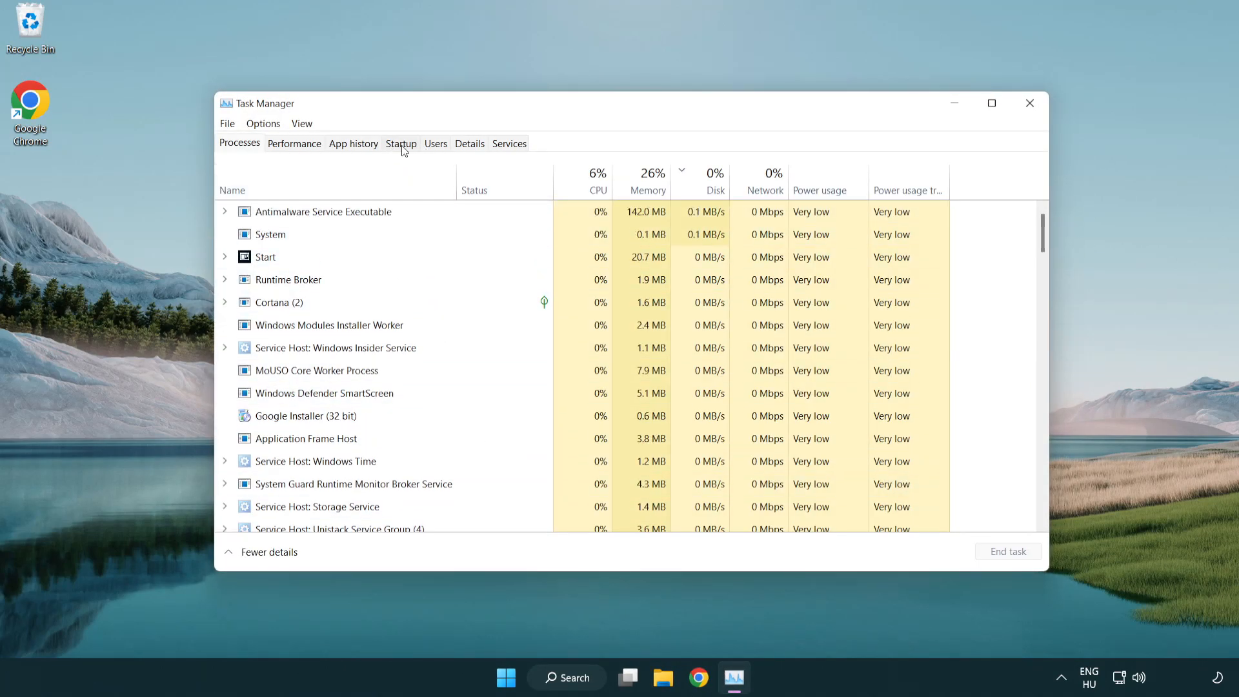
click(401, 143)
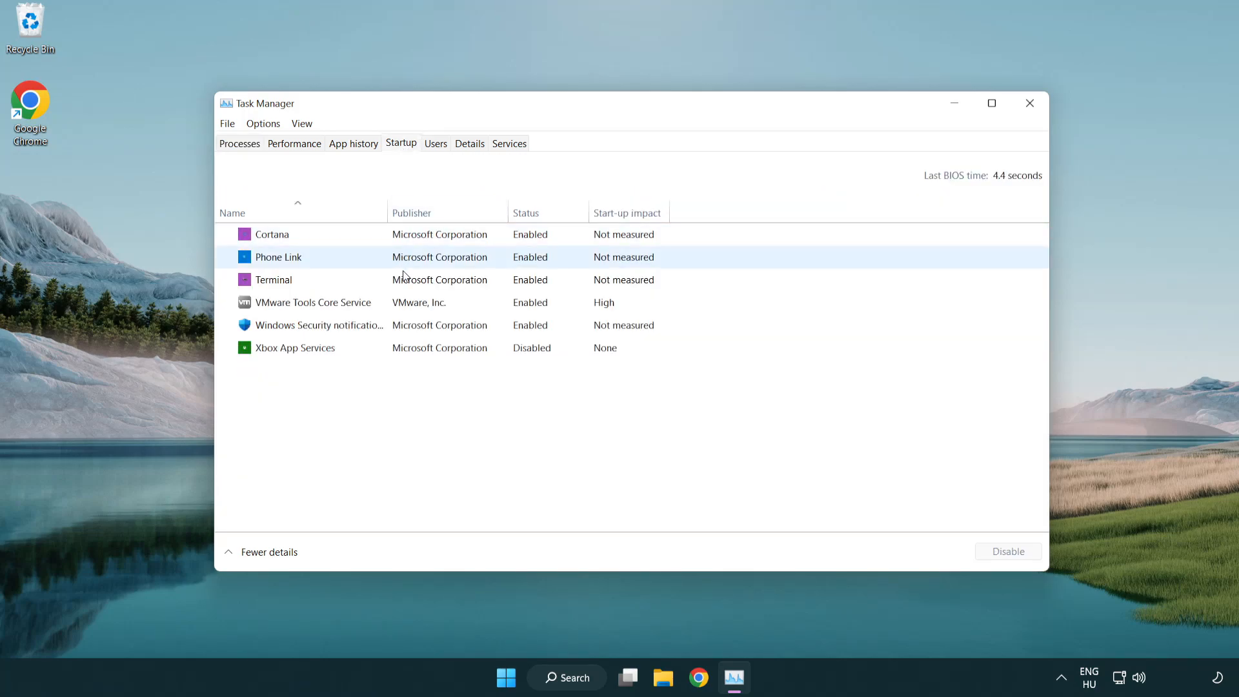
Disable Terminal, Phone Link, Cortana and Windows Security notification at startup, then close Task Manager.
click(273, 279)
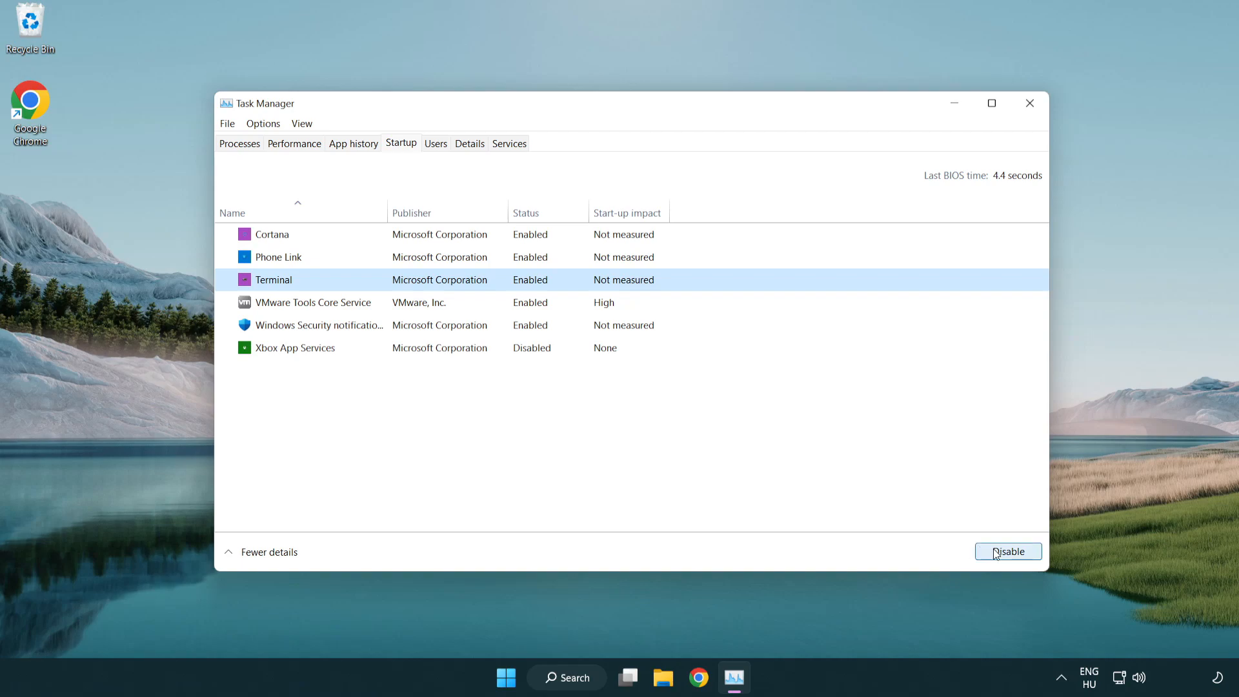
click(1008, 550)
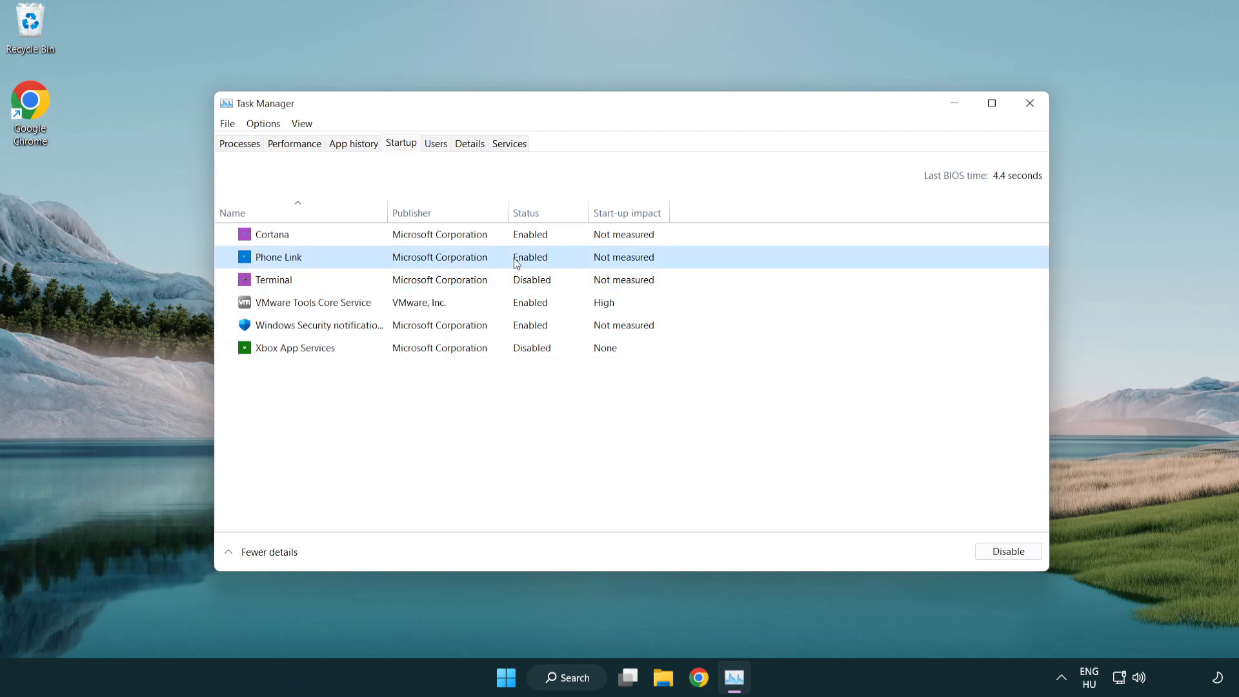
click(1007, 550)
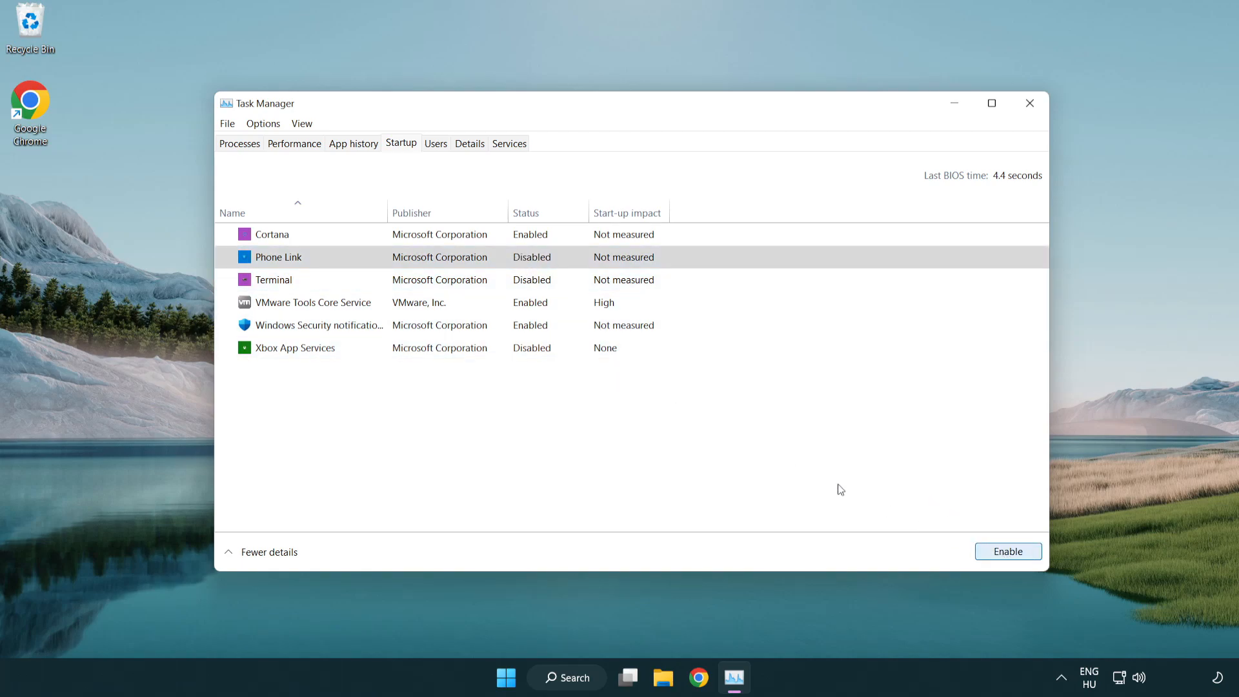
click(272, 233)
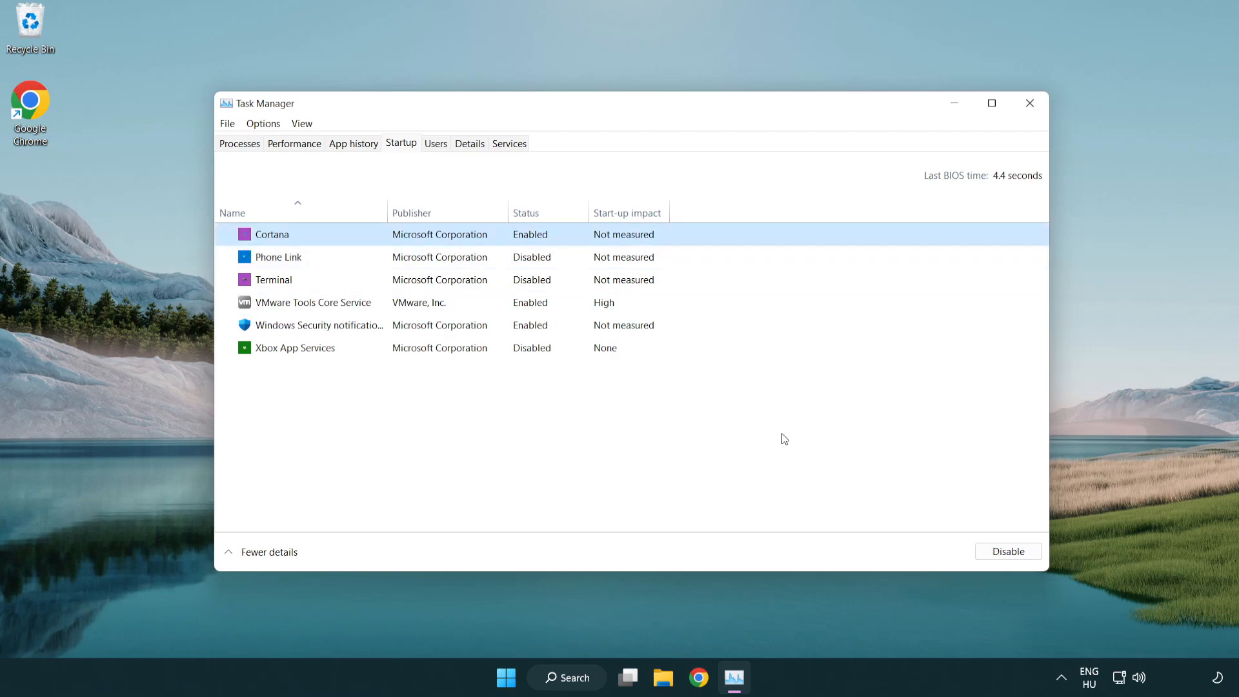
click(1007, 551)
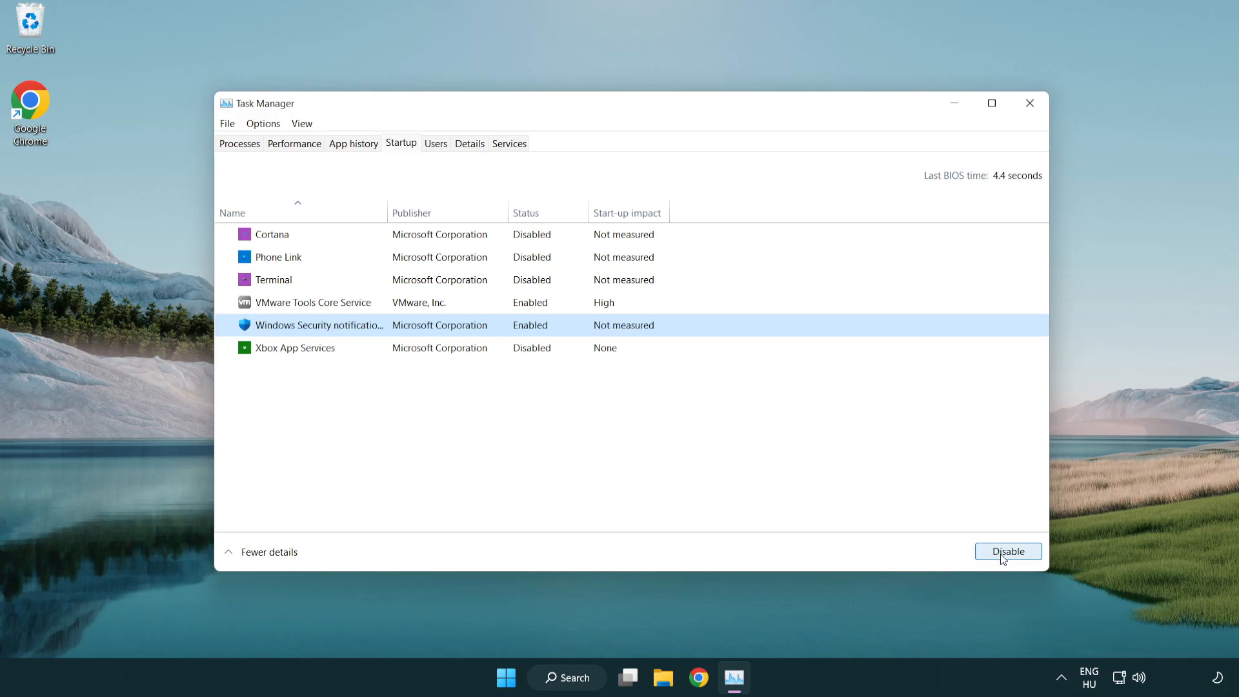
click(1007, 550)
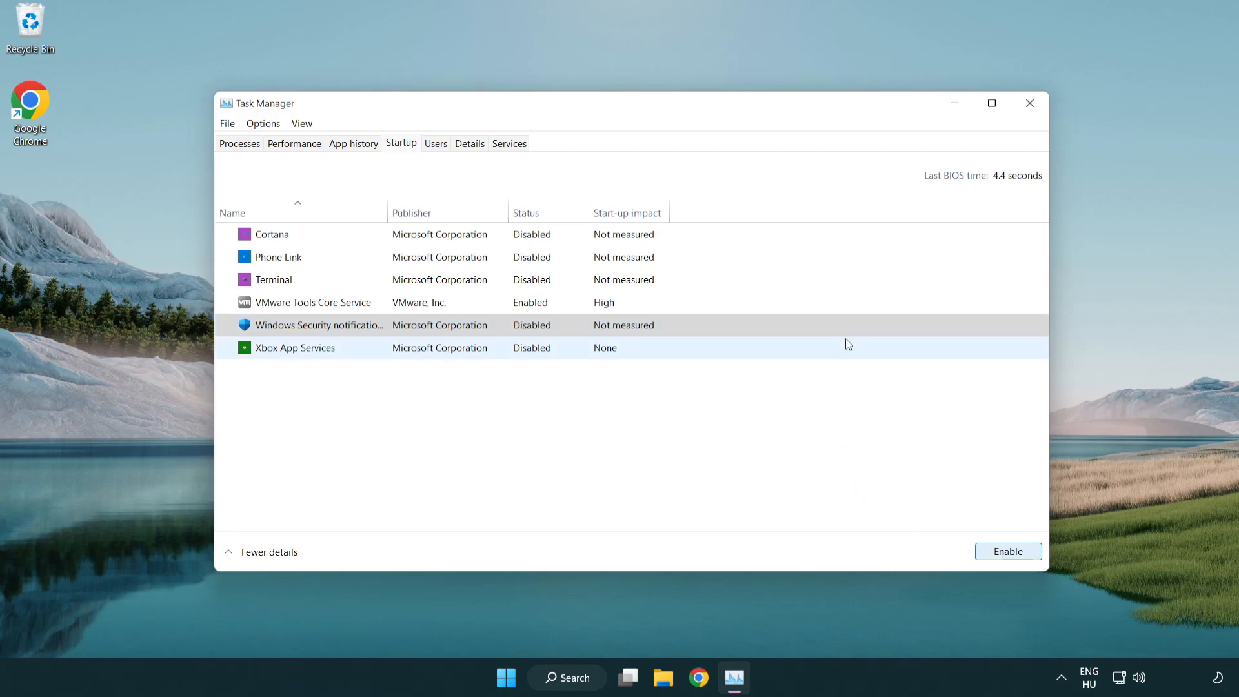
mouse_move(1030, 103)
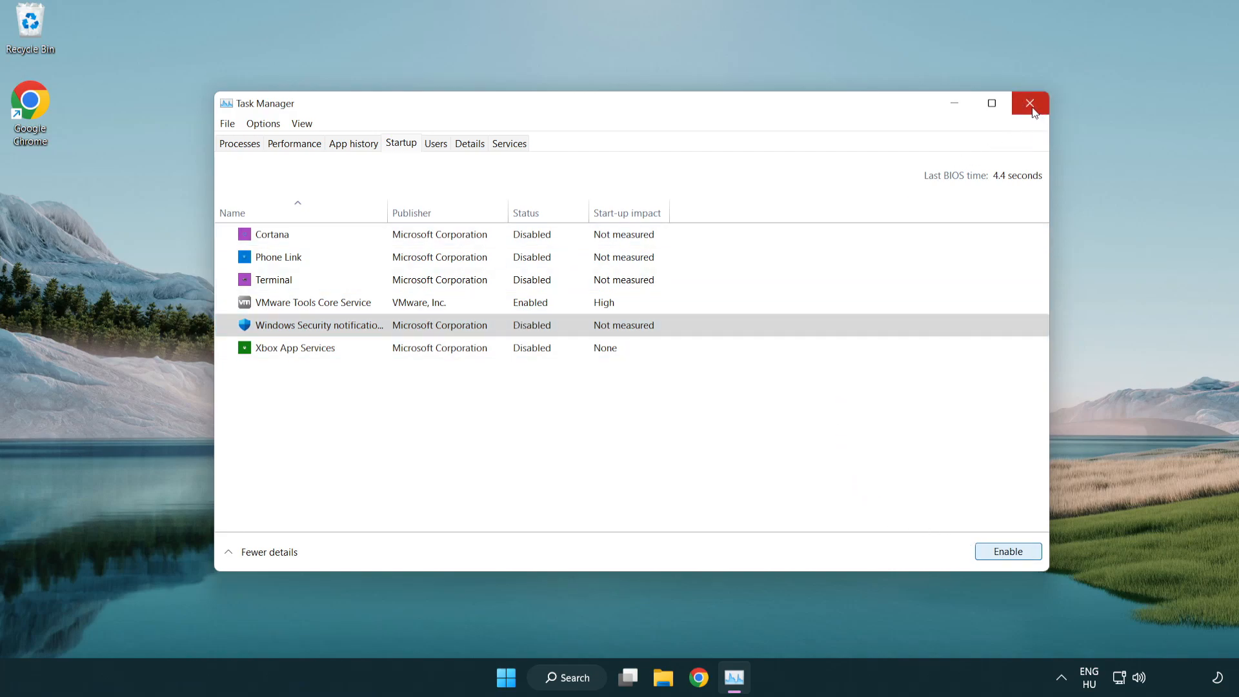
click(1030, 104)
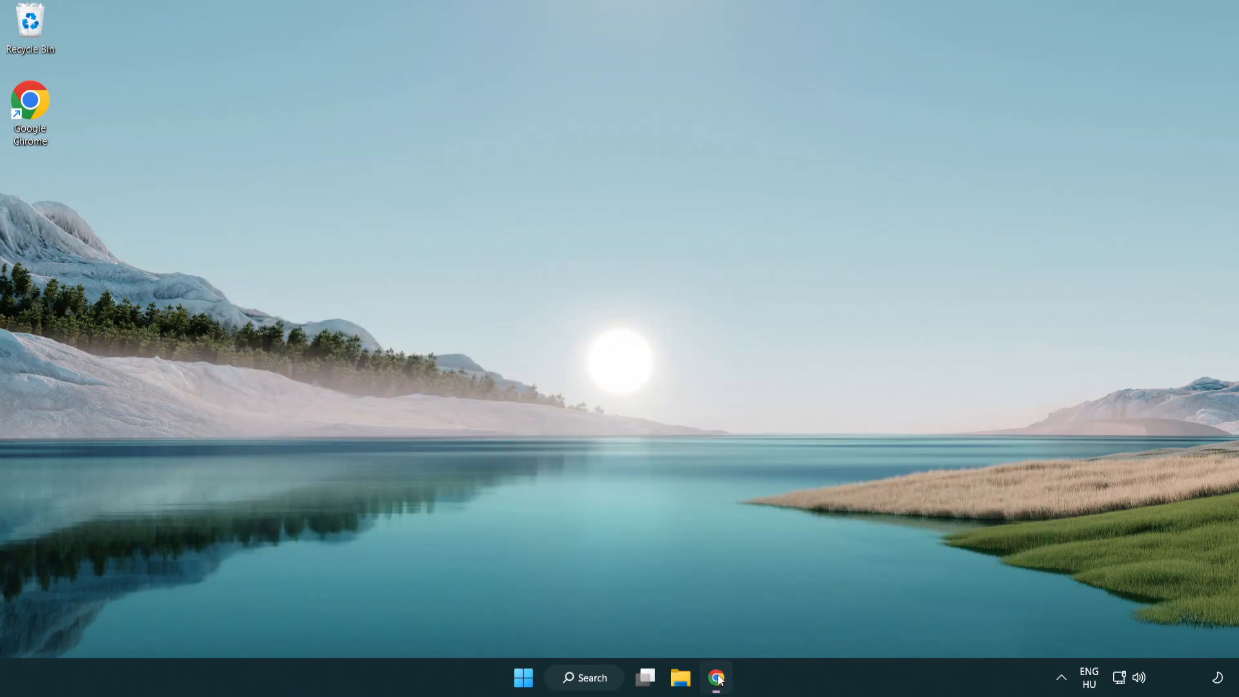
Download dxwebsetup.exe from the DirectX End-User Runtime page in Chrome and run it.
click(716, 679)
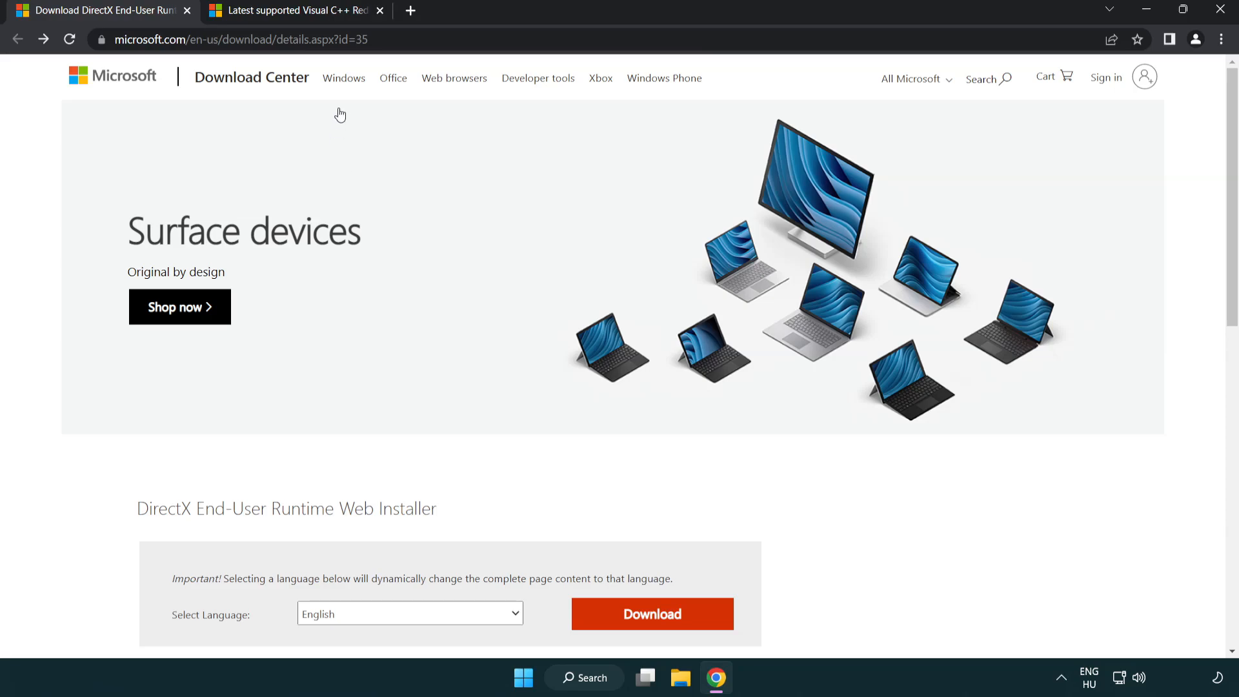
click(237, 39)
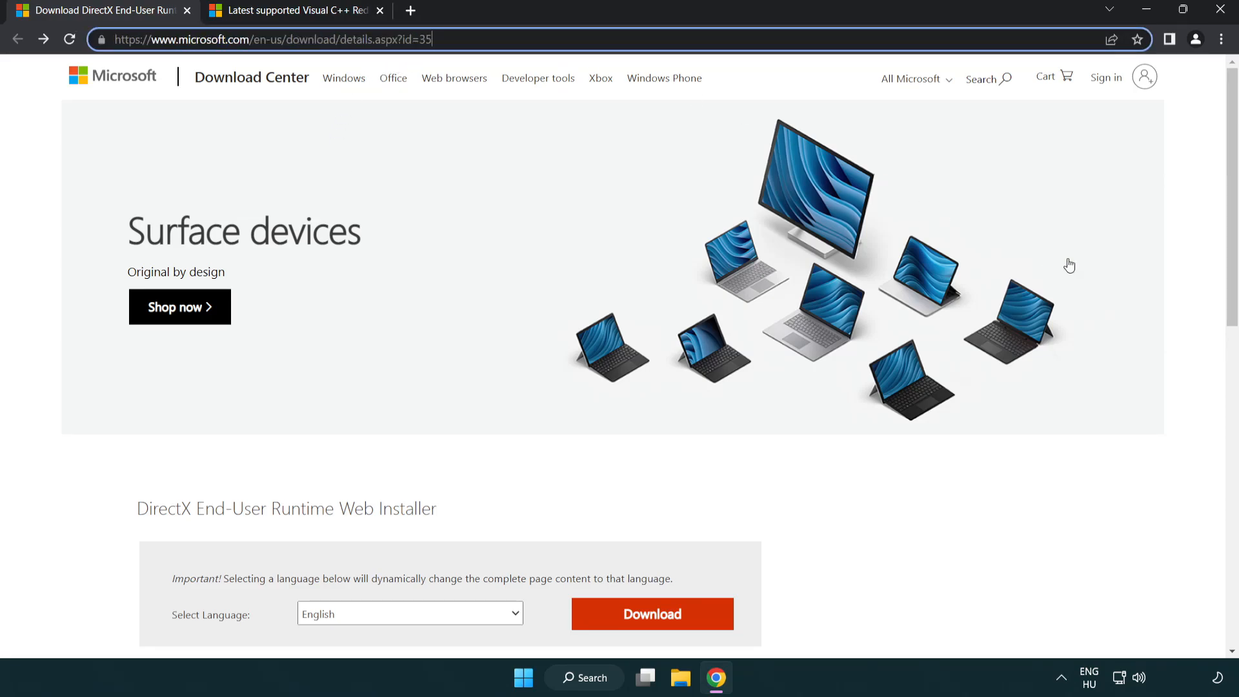
scroll(down, 3)
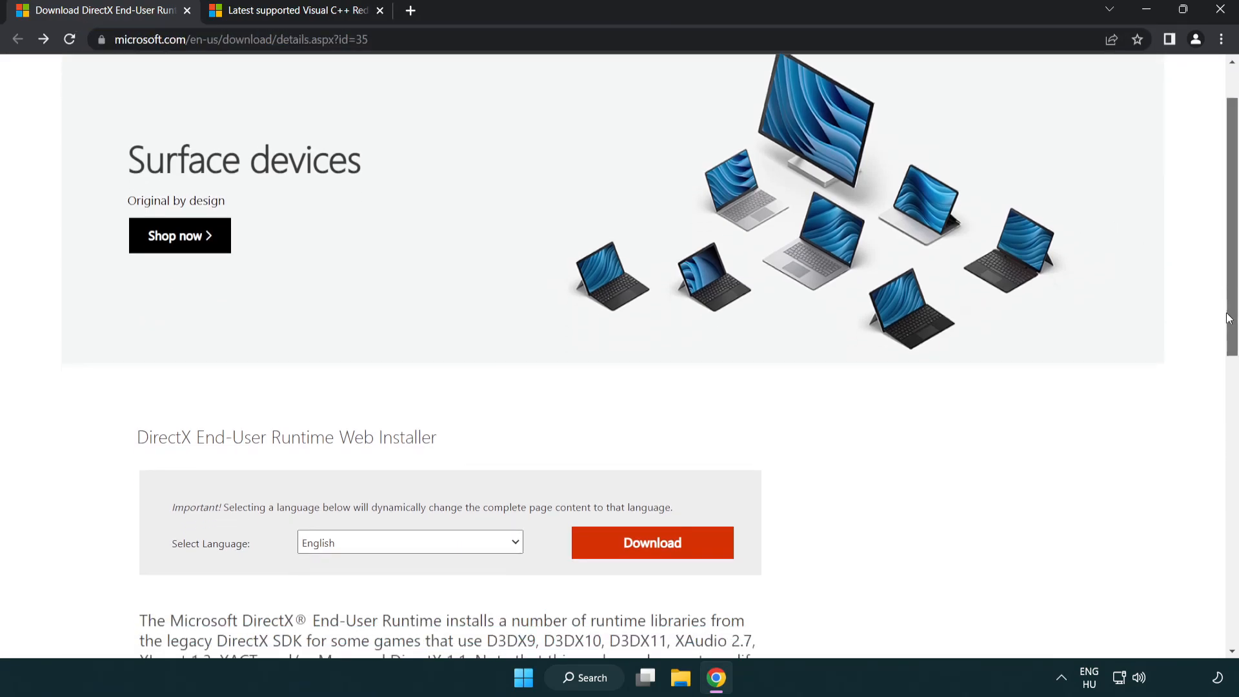
scroll(down, 3)
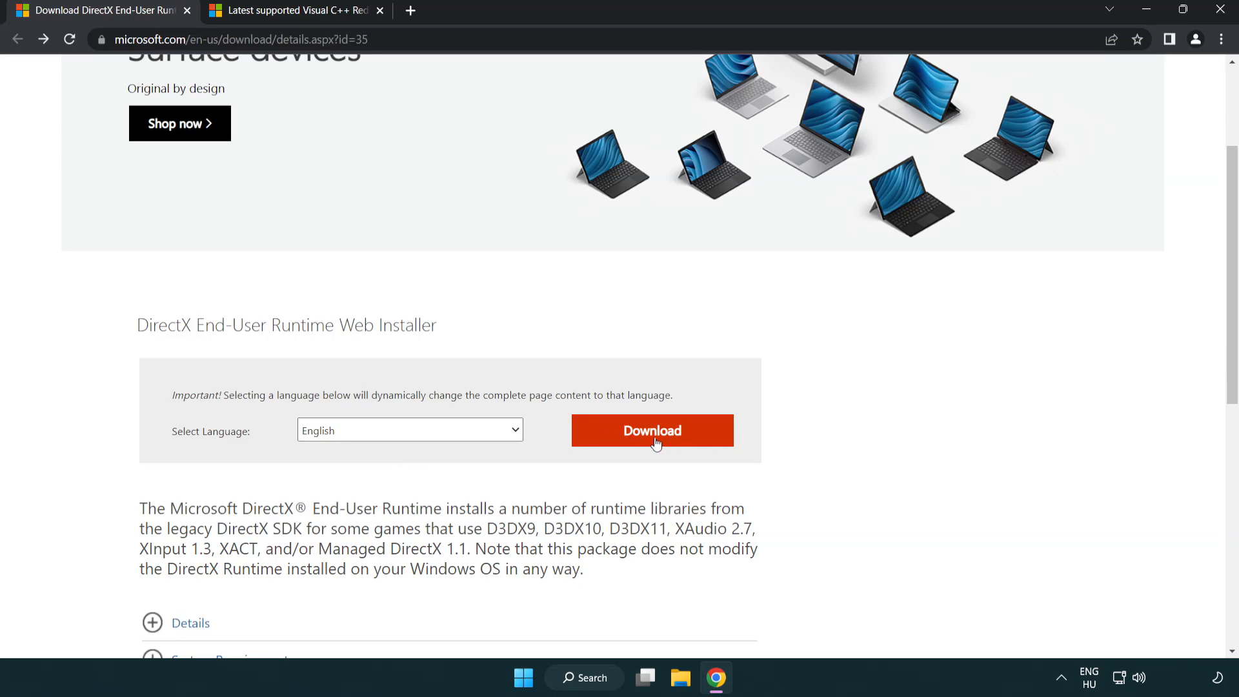
click(652, 429)
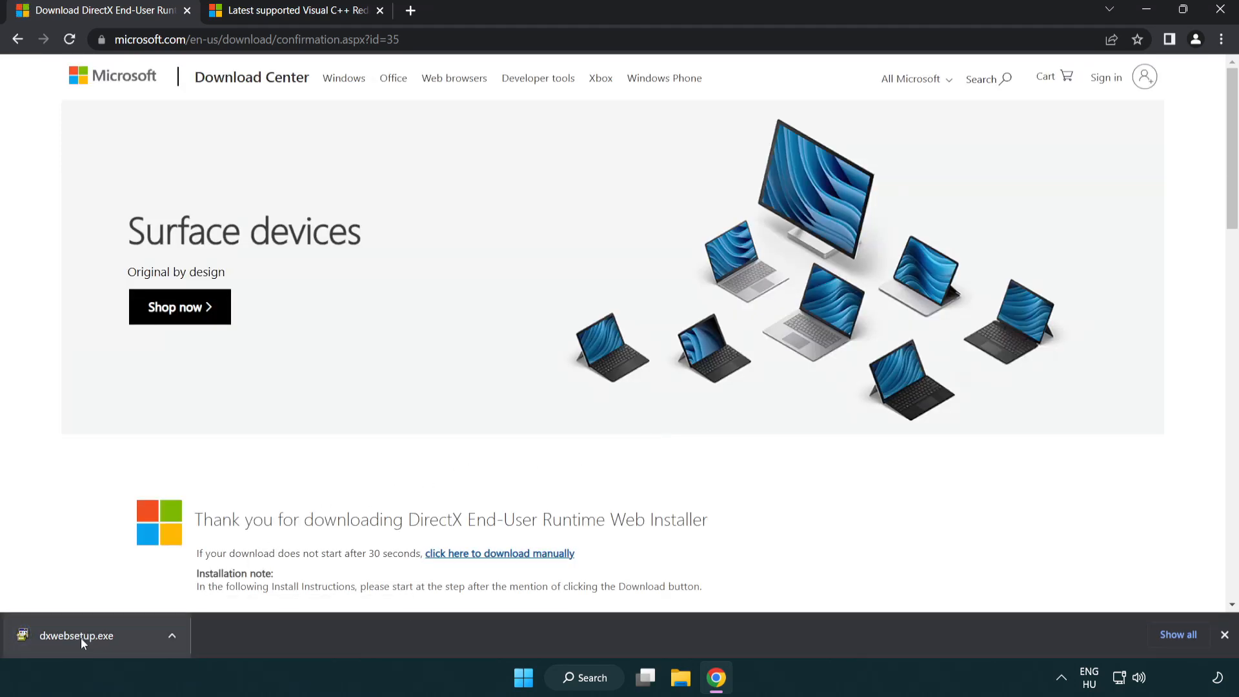
click(87, 635)
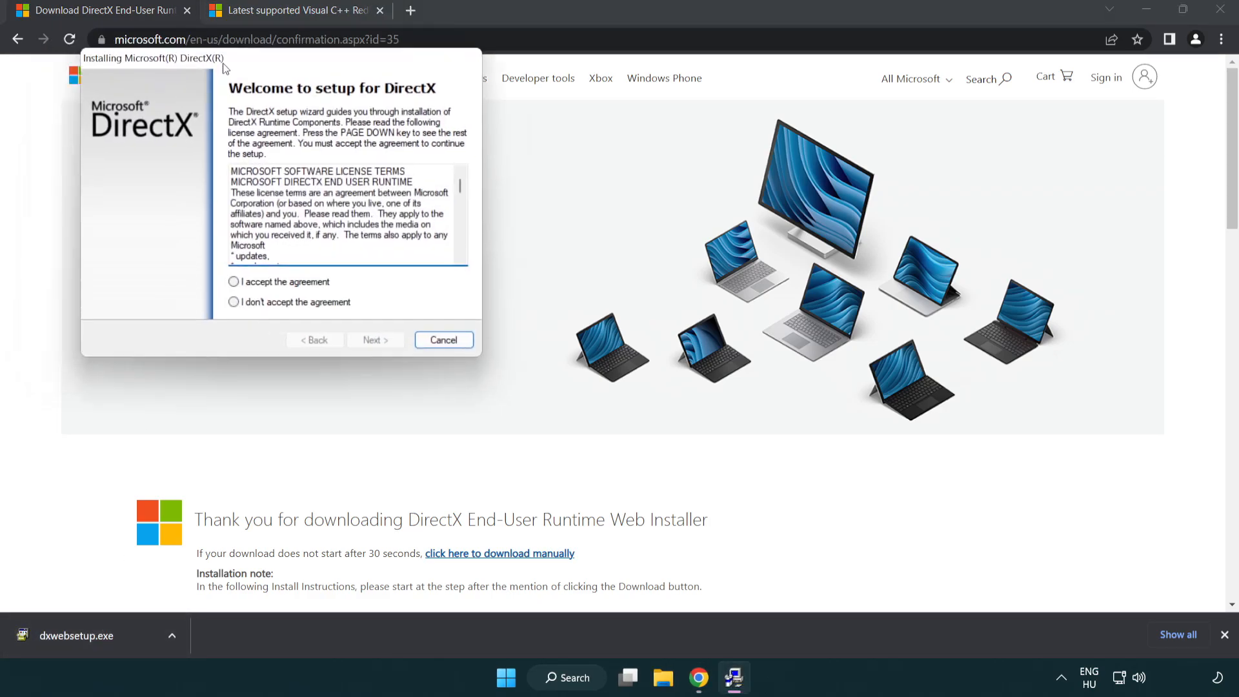
Accept the DirectX license, skip the Bing Bar, and finish setup once DirectX is reported current.
drag(154, 57, 474, 186)
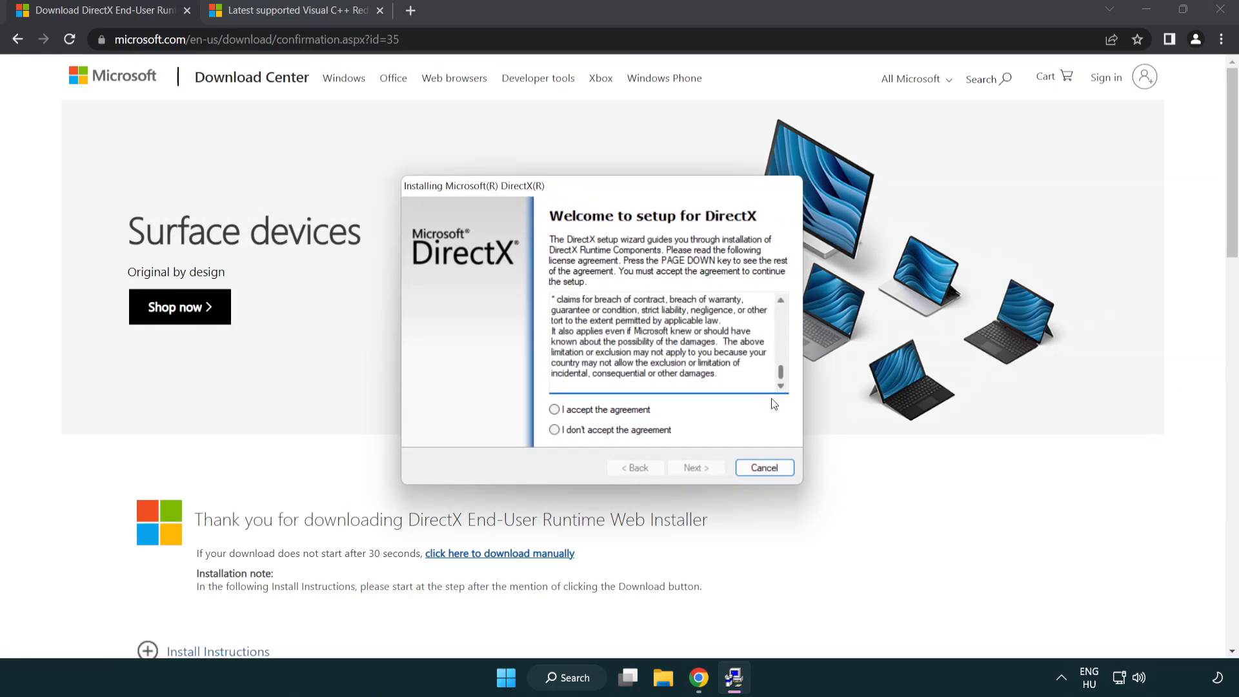
click(556, 409)
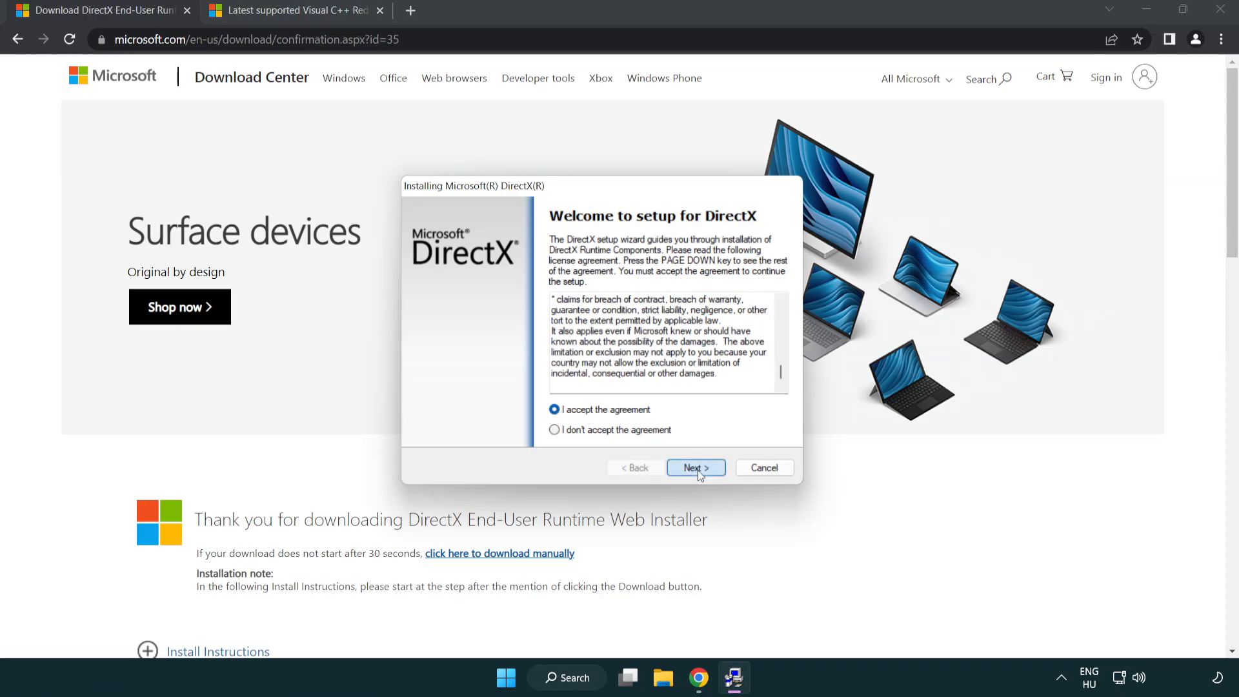
click(695, 467)
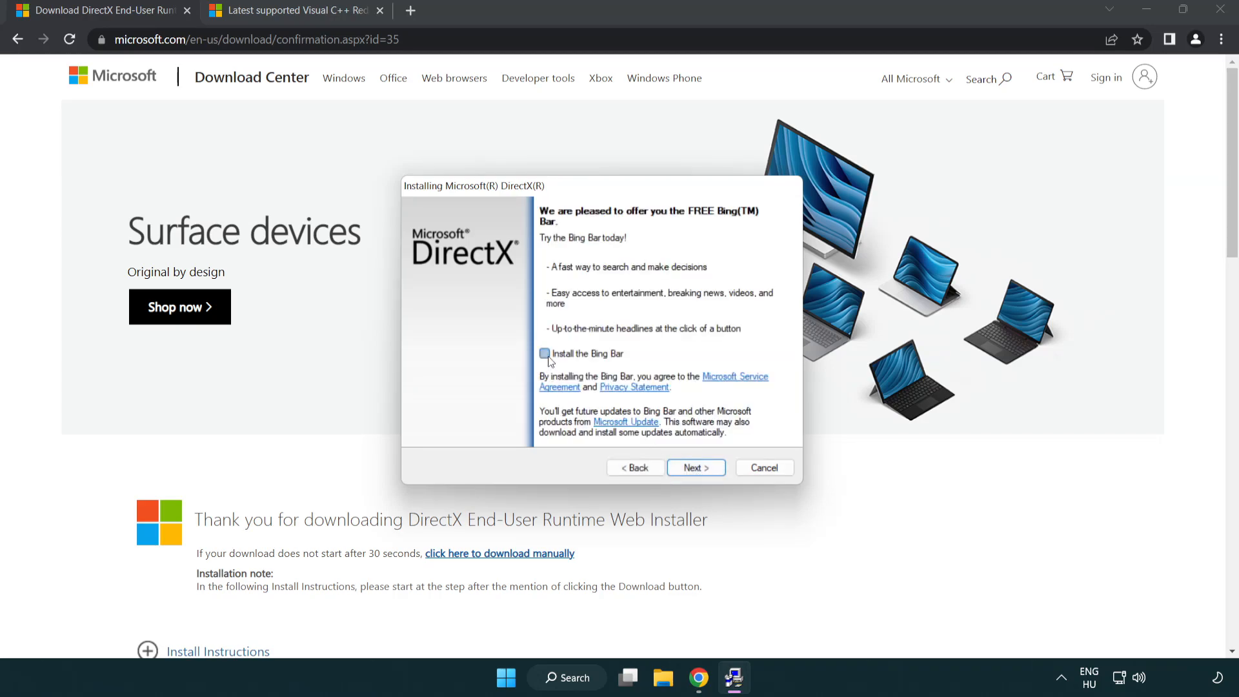
click(543, 353)
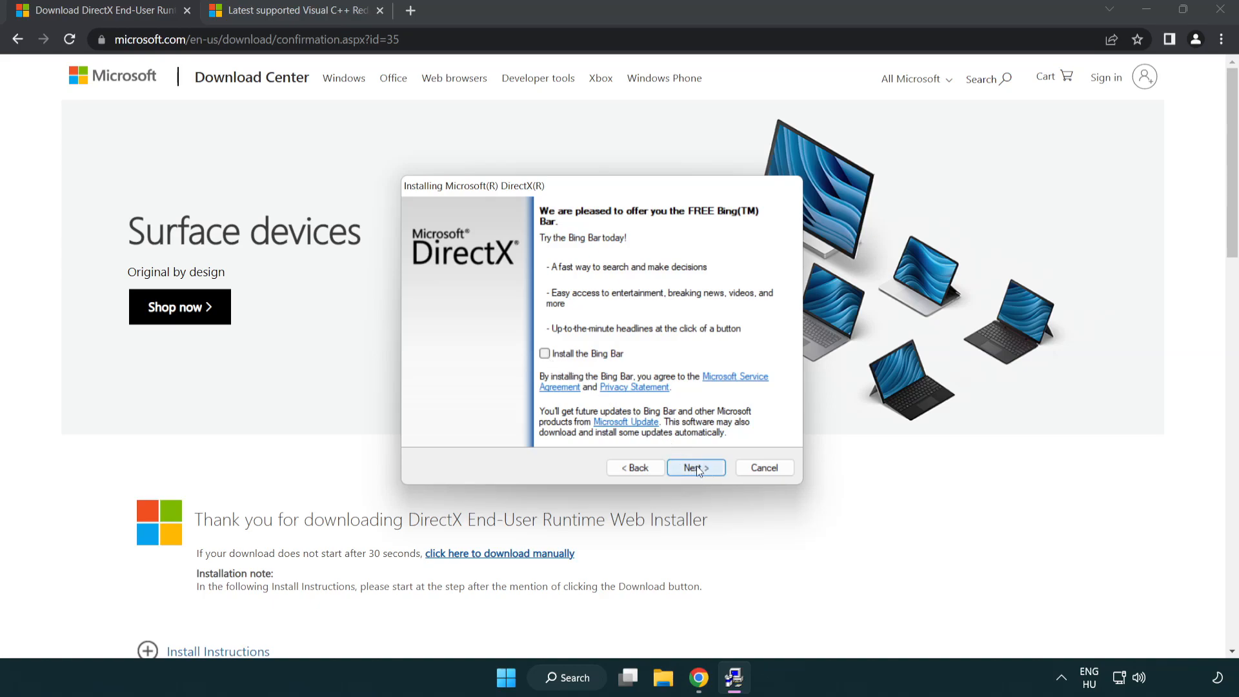
click(694, 468)
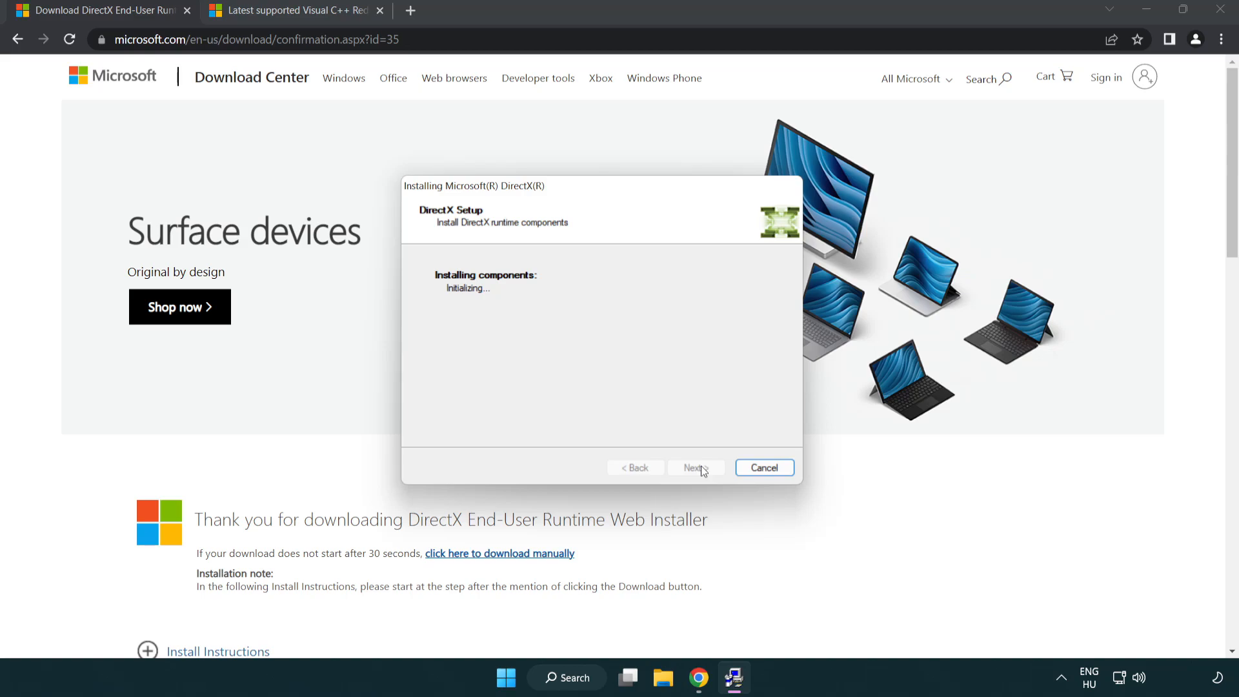
click(694, 467)
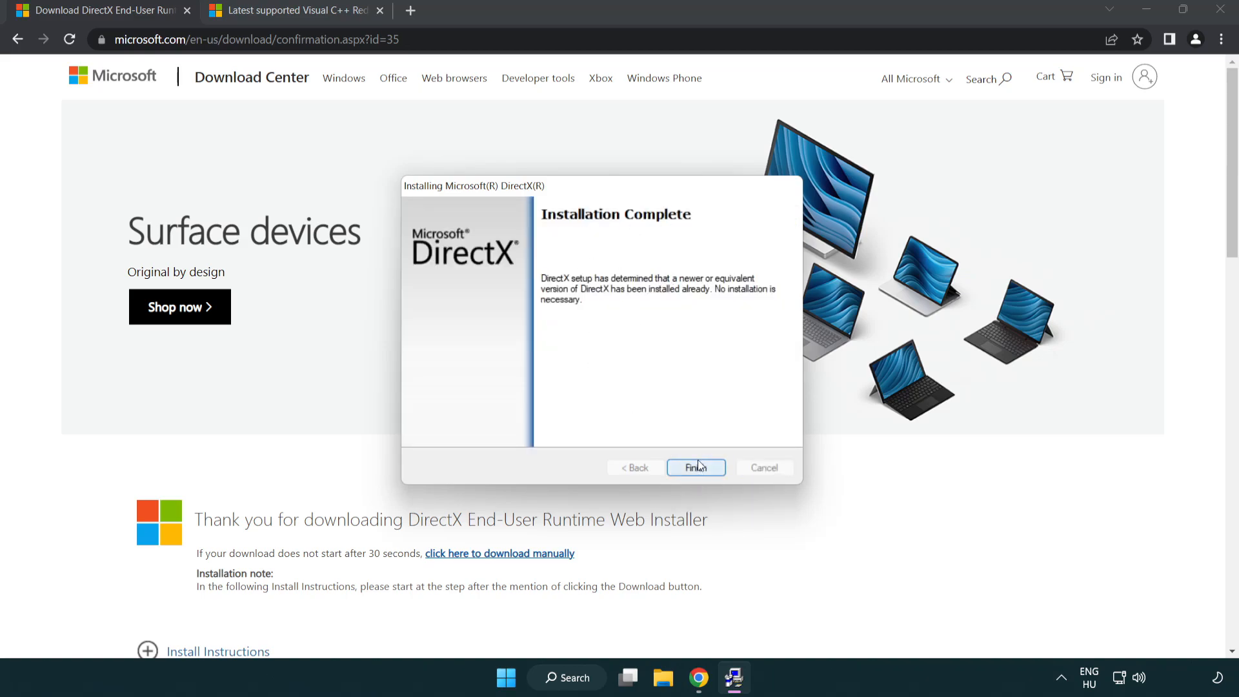
click(694, 467)
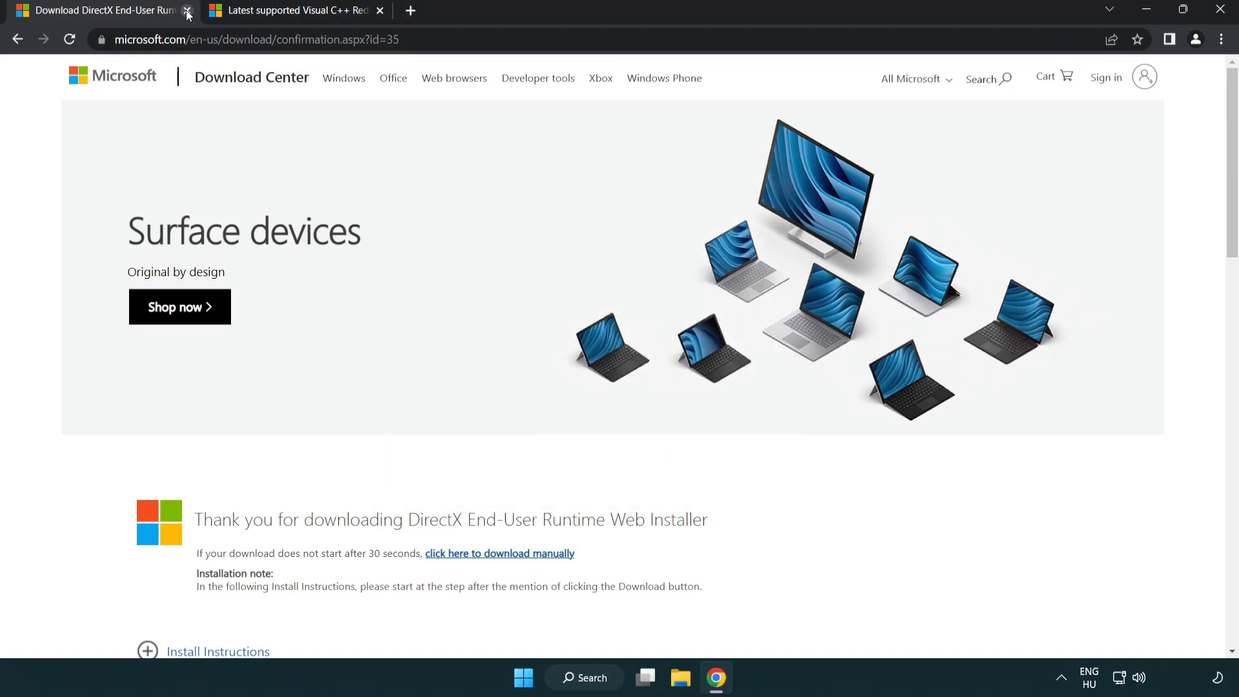
Close the DirectX tab, then download and run the ARM64 Visual C++ redistributable installer.
click(187, 11)
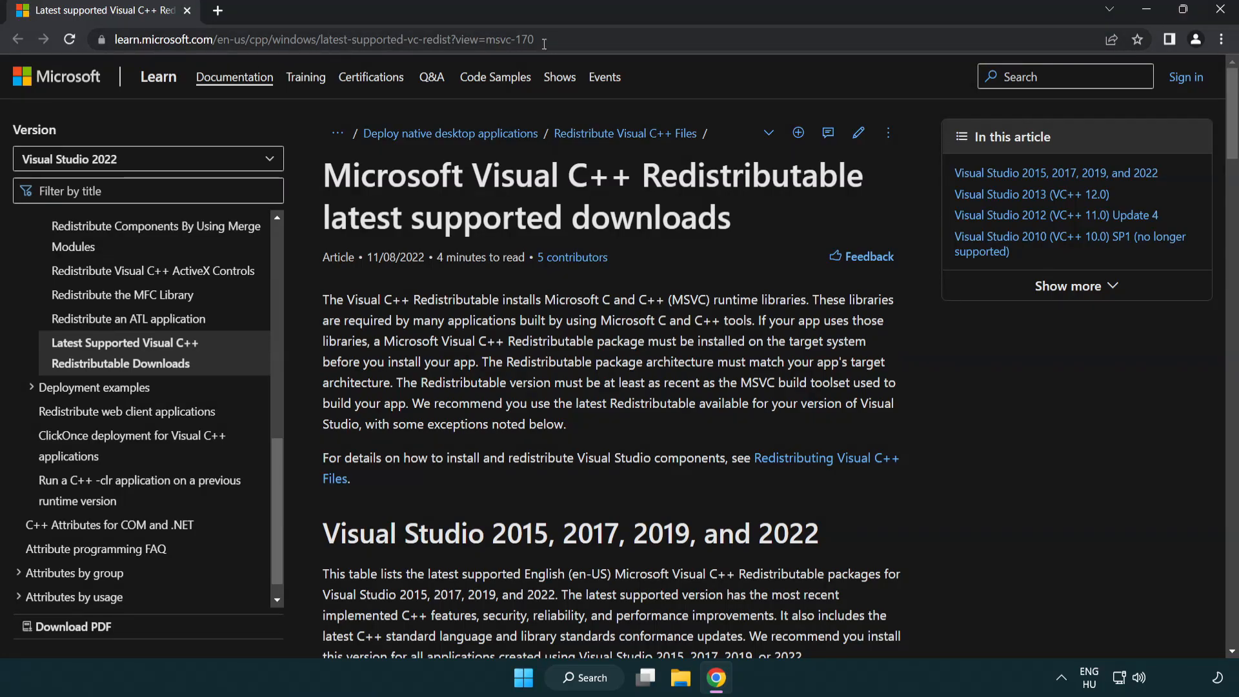
click(320, 39)
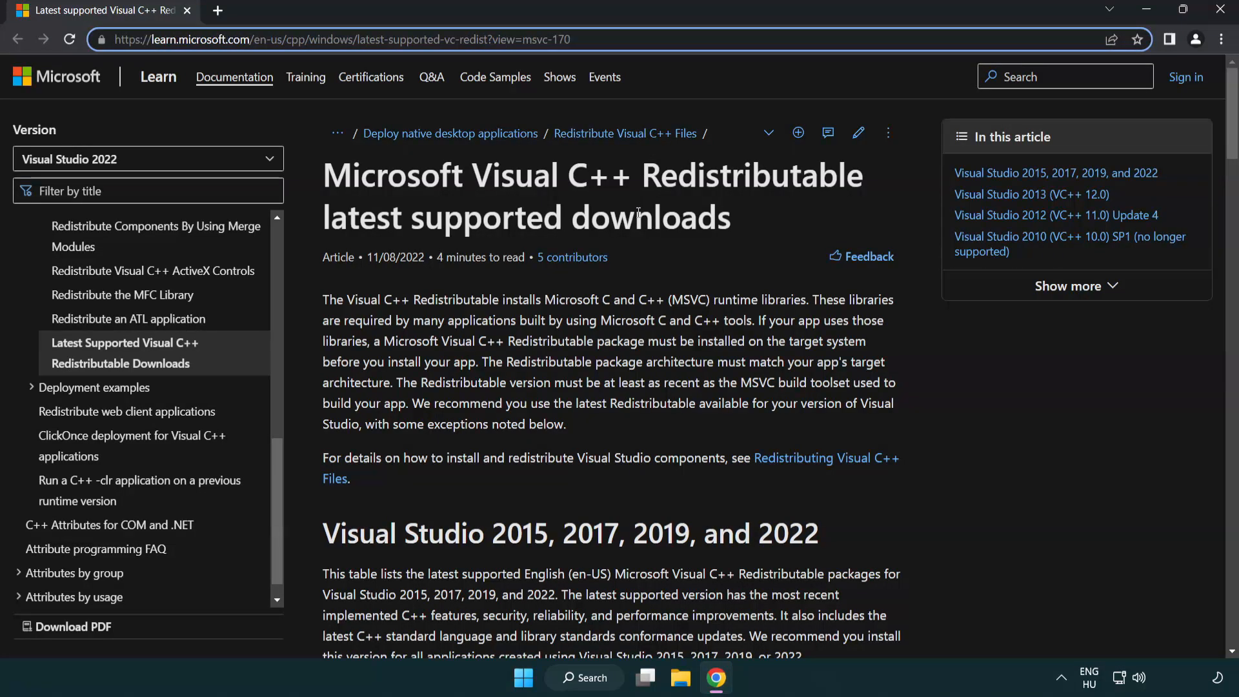
scroll(down, 3)
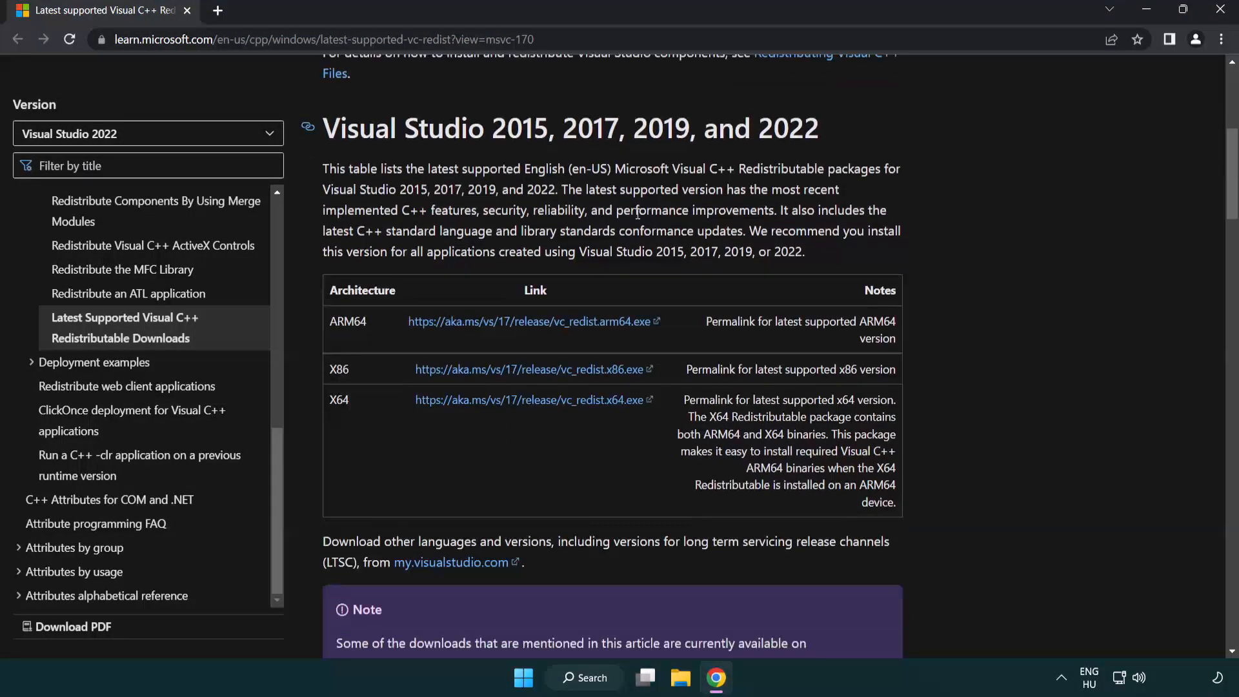
mouse_move(506, 332)
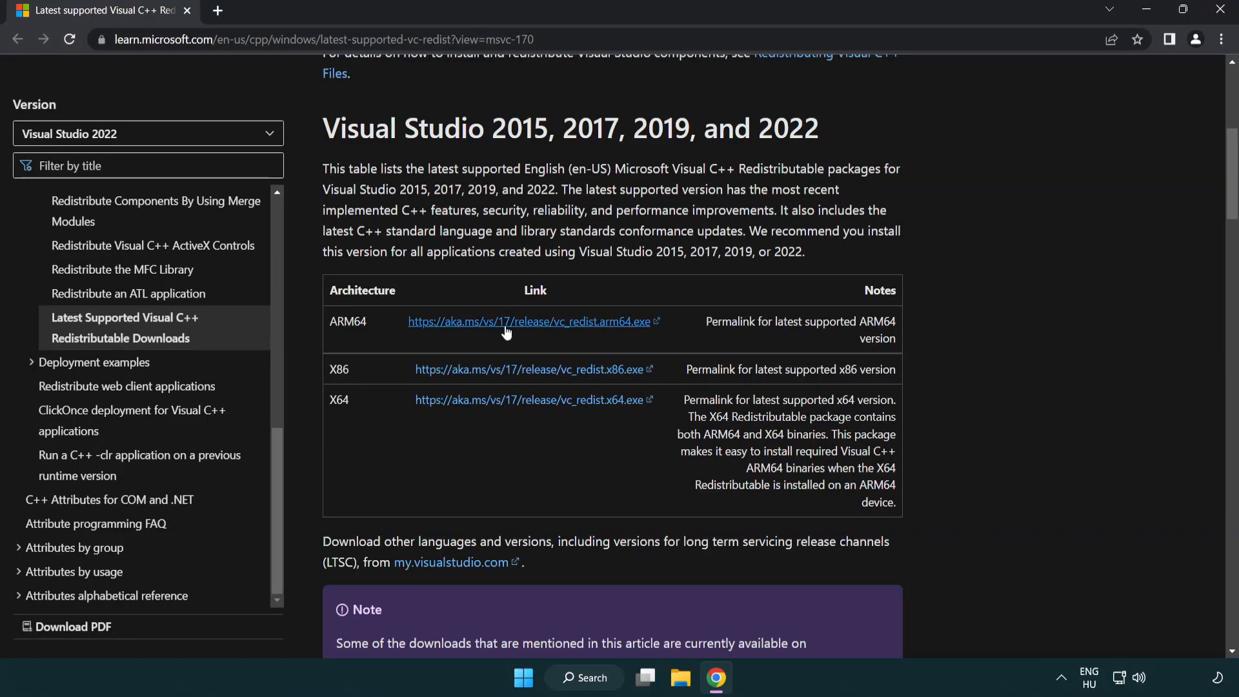
click(528, 398)
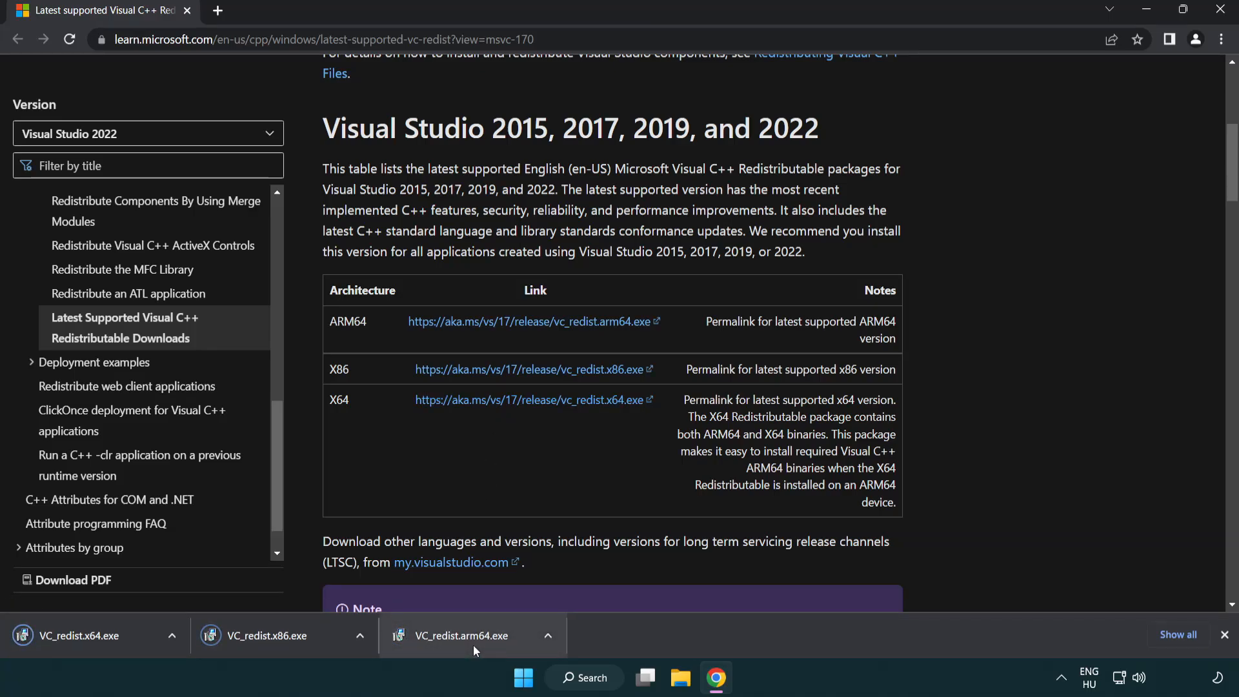
click(461, 635)
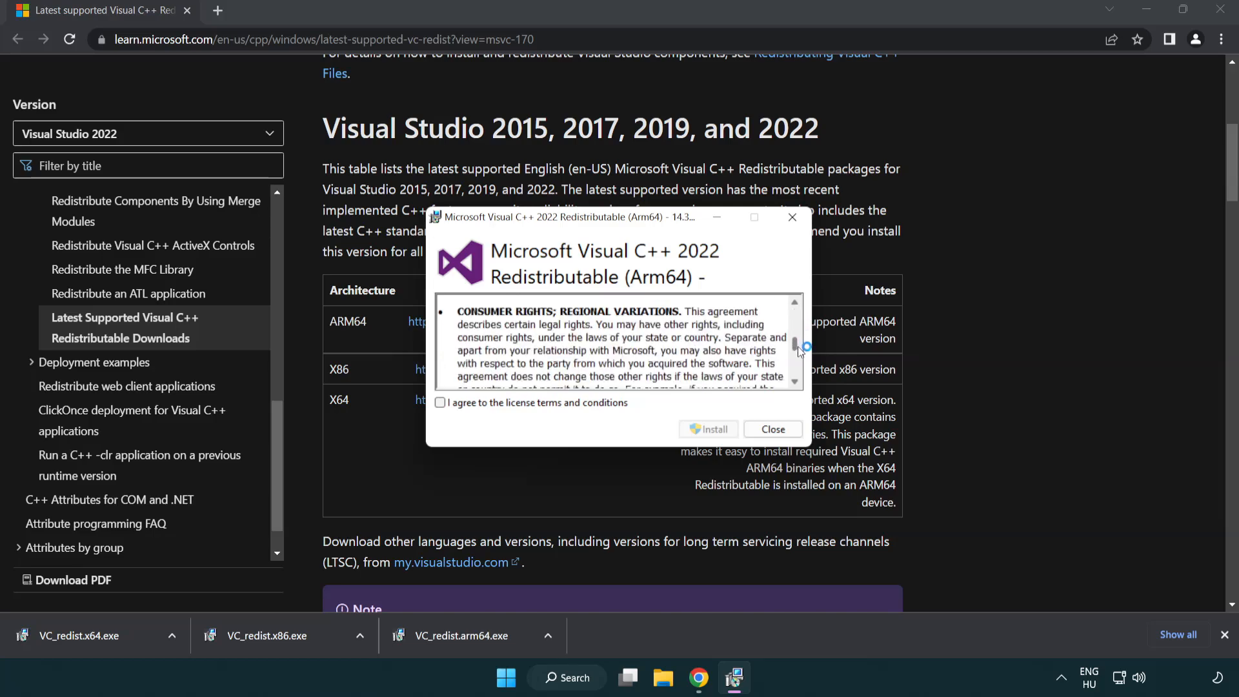
Accept the license and attempt the ARM64 redistributable install, dismissing the unsupported-platform failure.
click(440, 403)
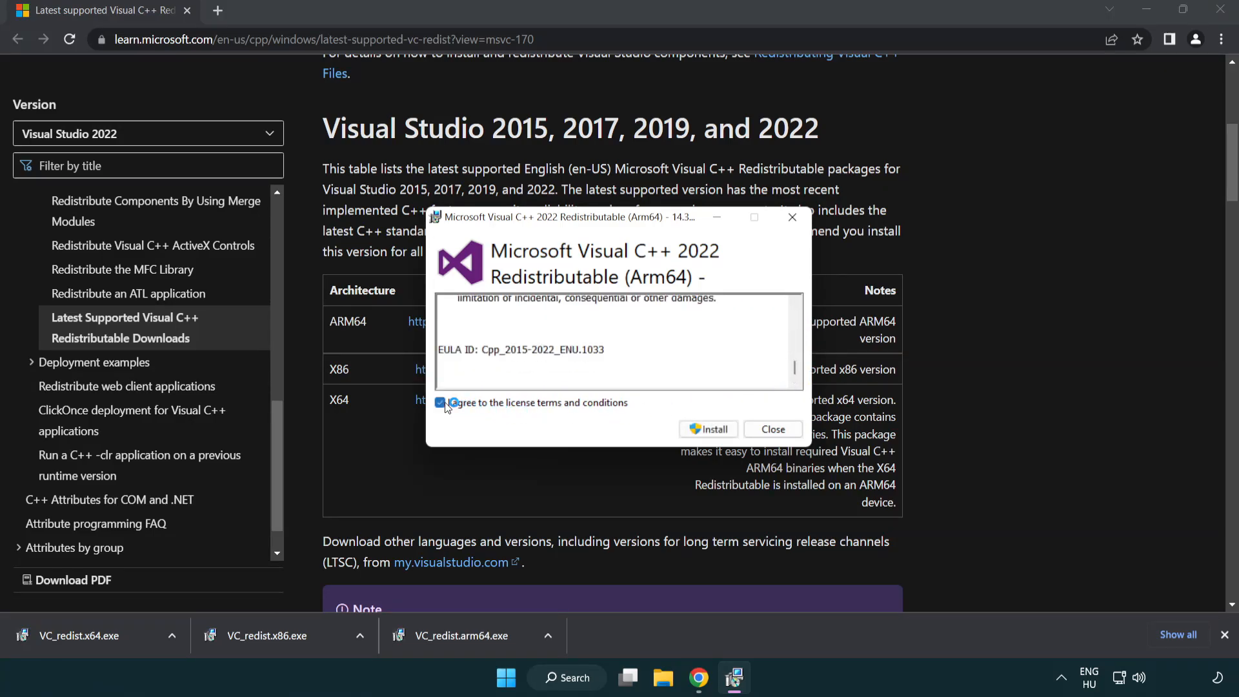
click(440, 402)
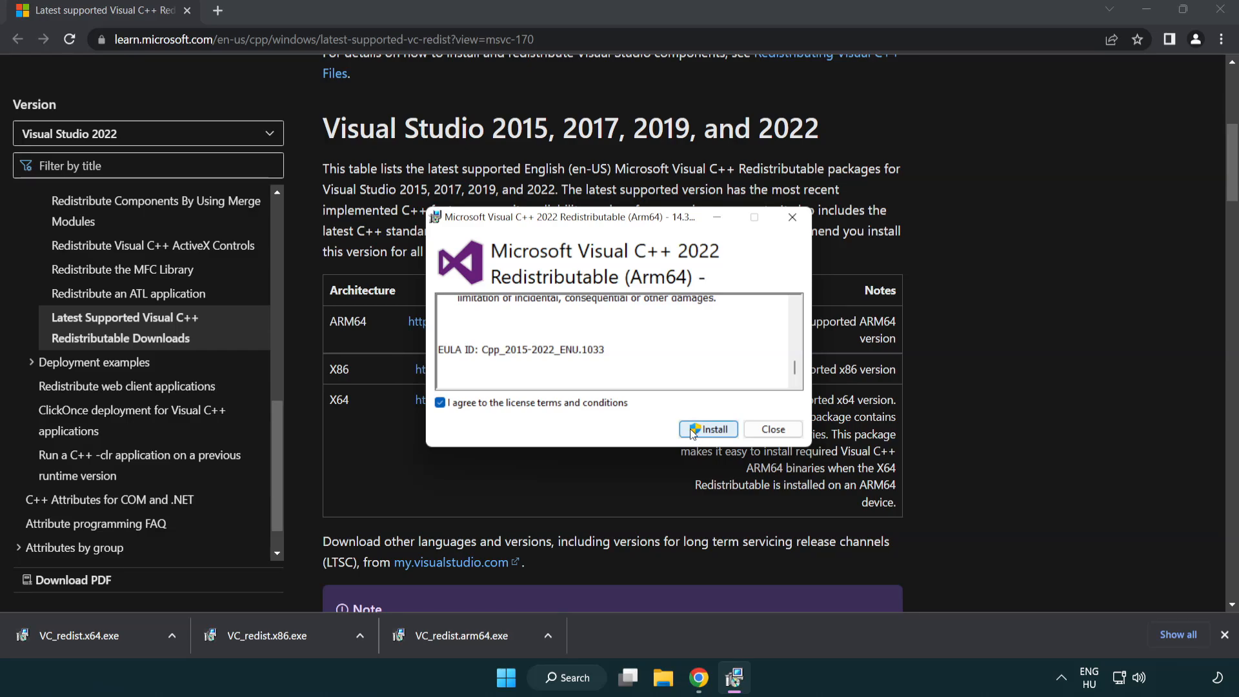
click(708, 429)
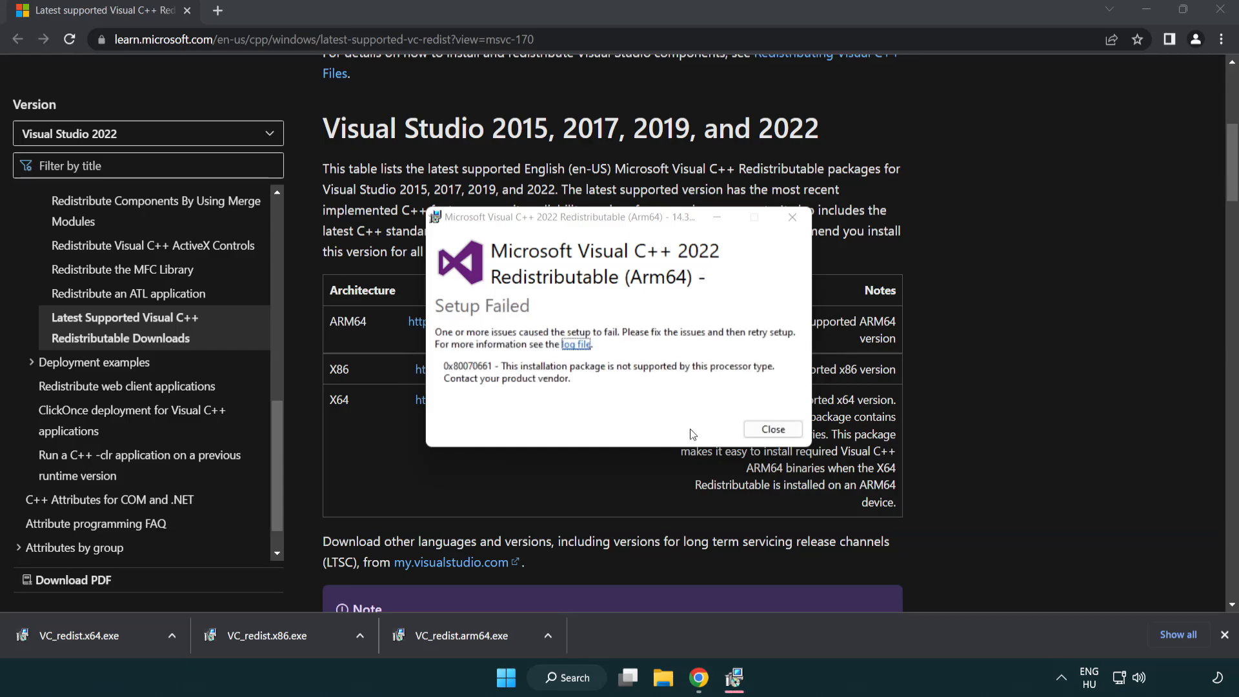
click(772, 429)
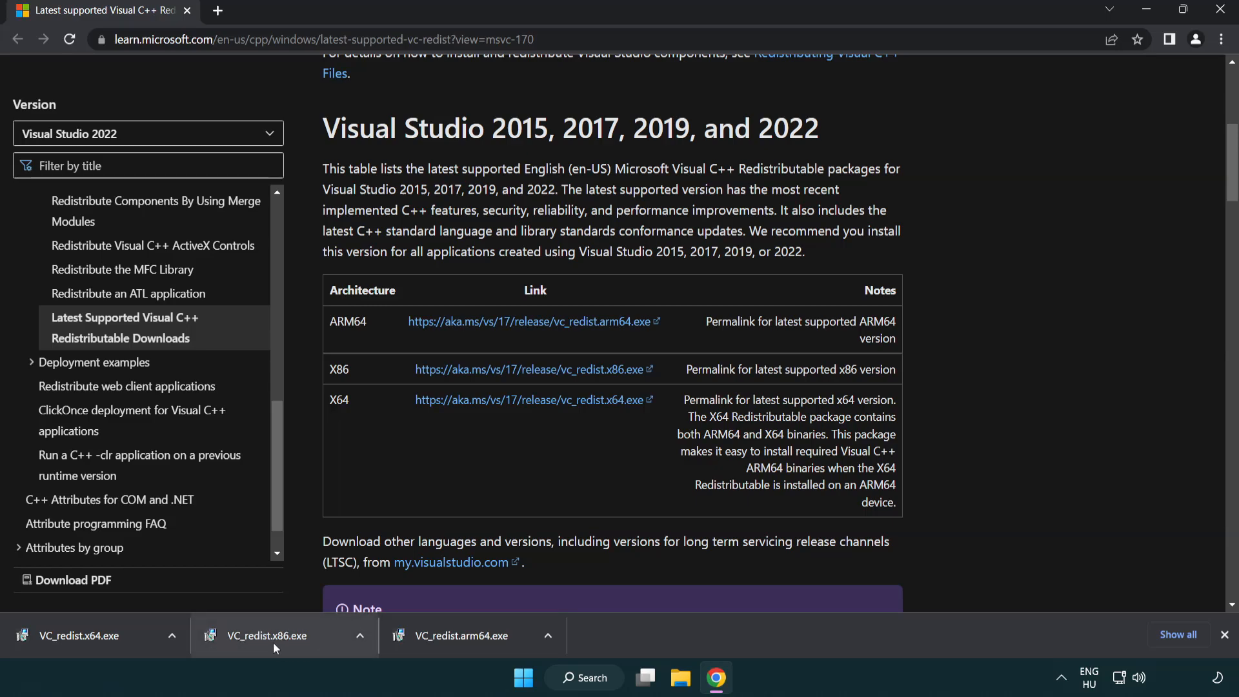
Install VC_redist.x86.exe and VC_redist.x64.exe, closing each success dialog without restarting.
click(264, 635)
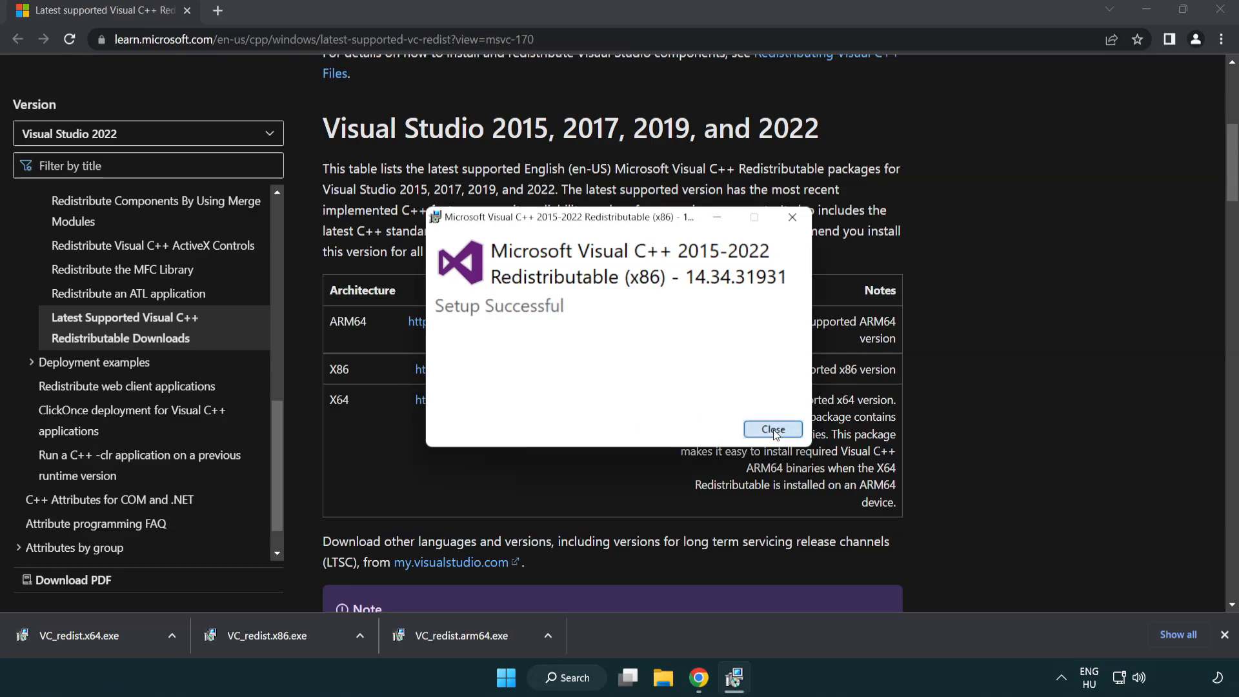
click(772, 429)
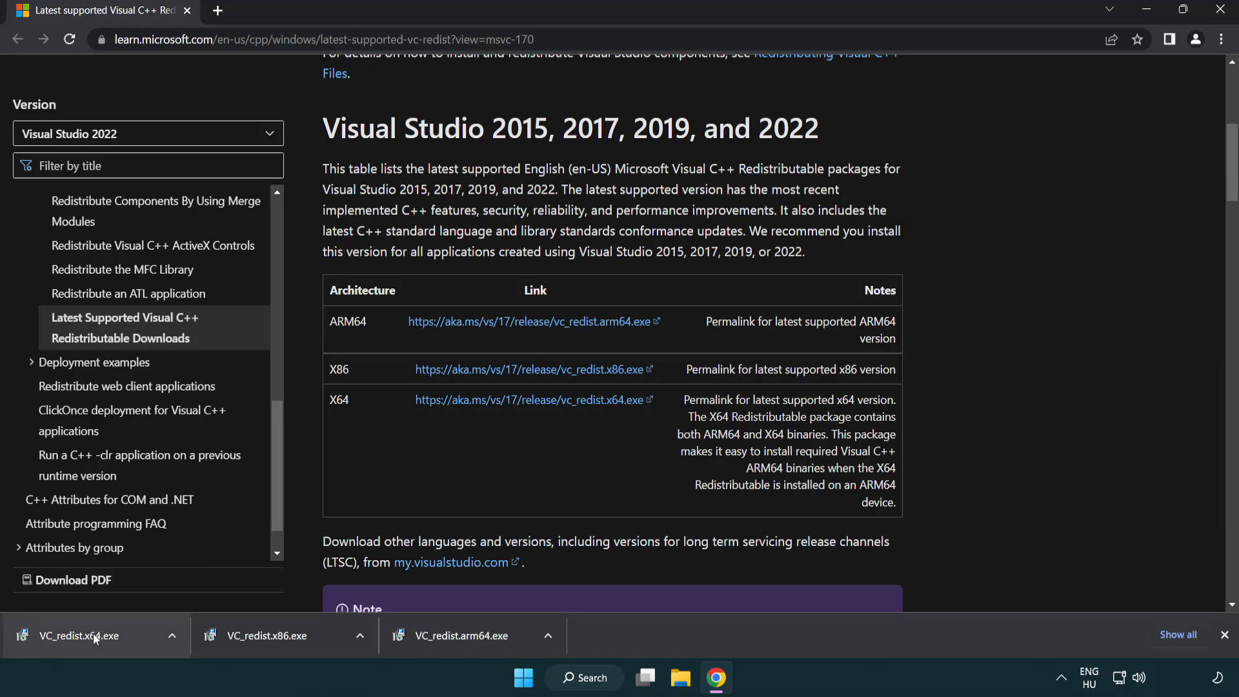
click(78, 635)
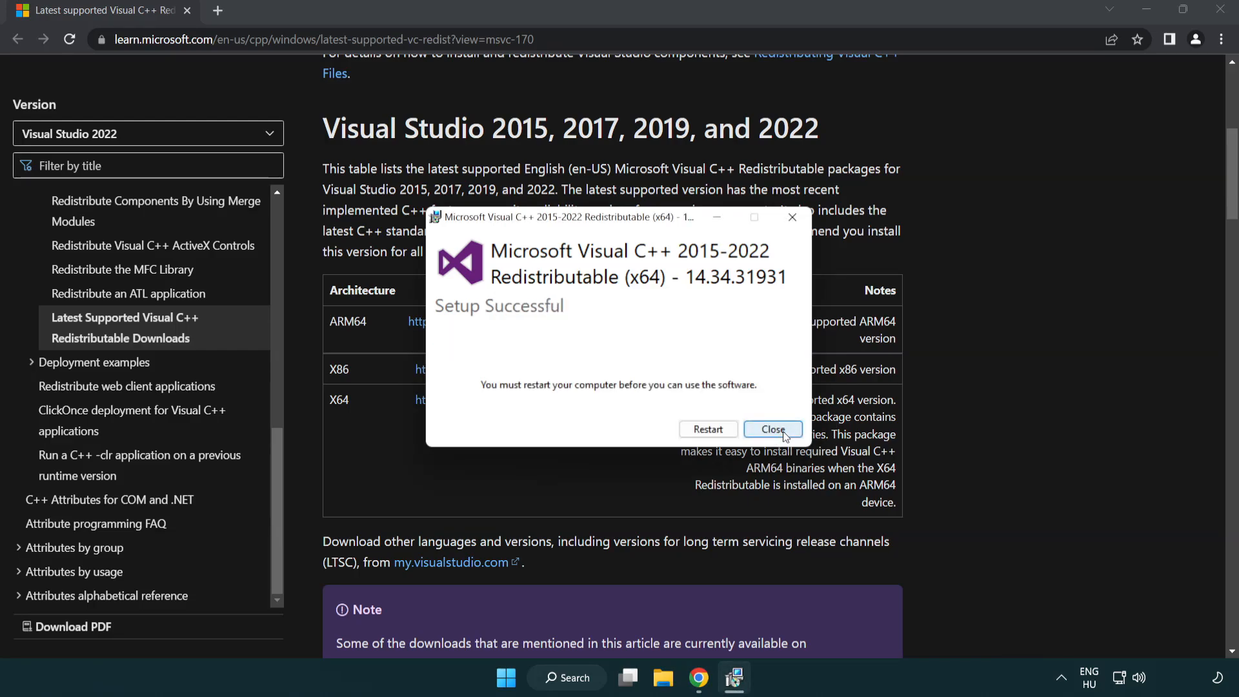
click(772, 429)
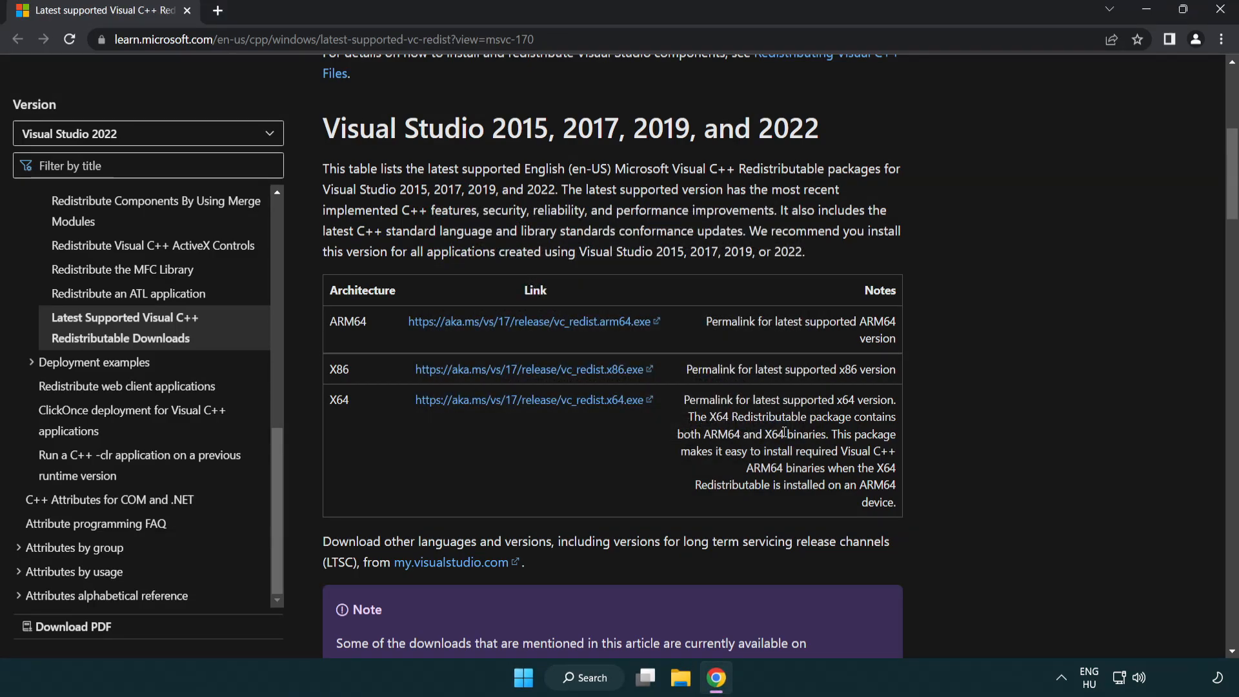
mouse_move(1124, 108)
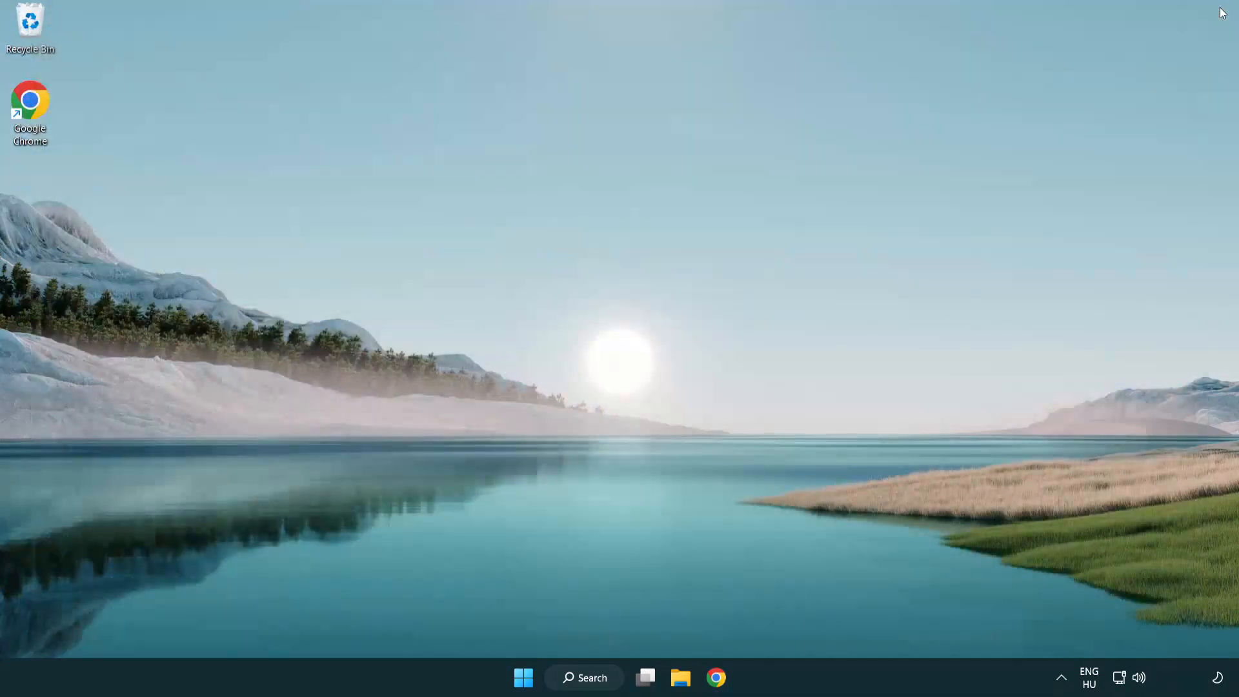
mouse_move(687, 290)
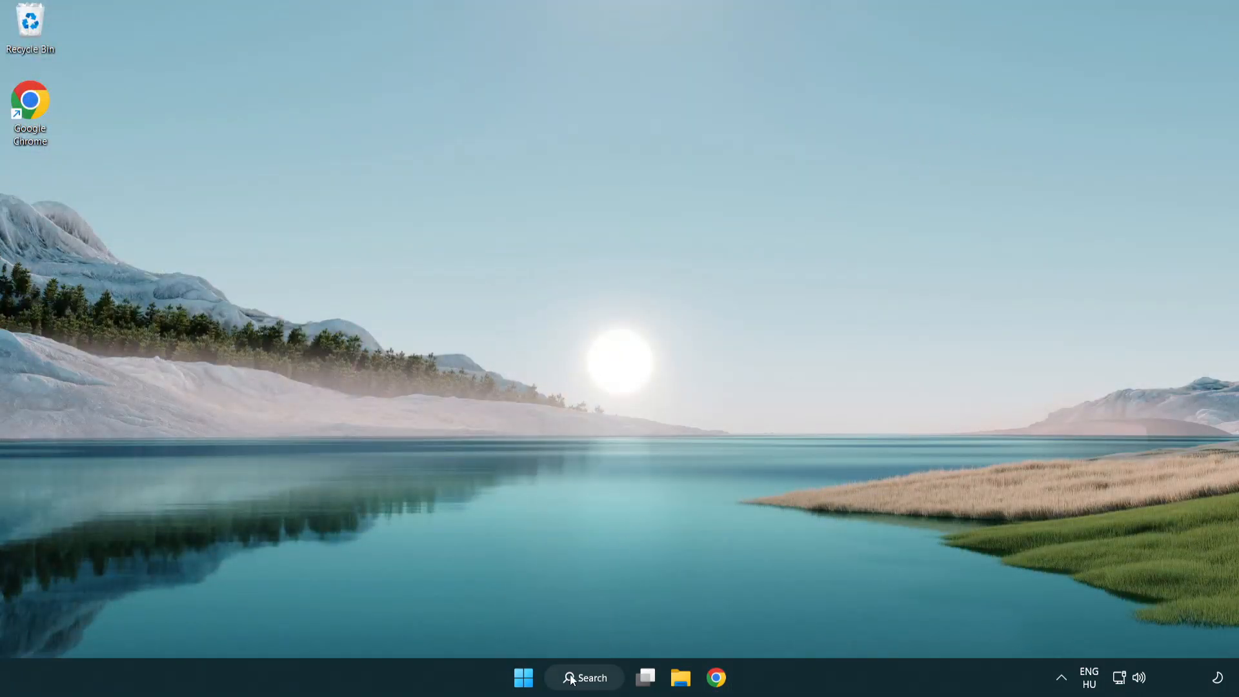
Search for cmd and run Command Prompt as administrator.
click(583, 677)
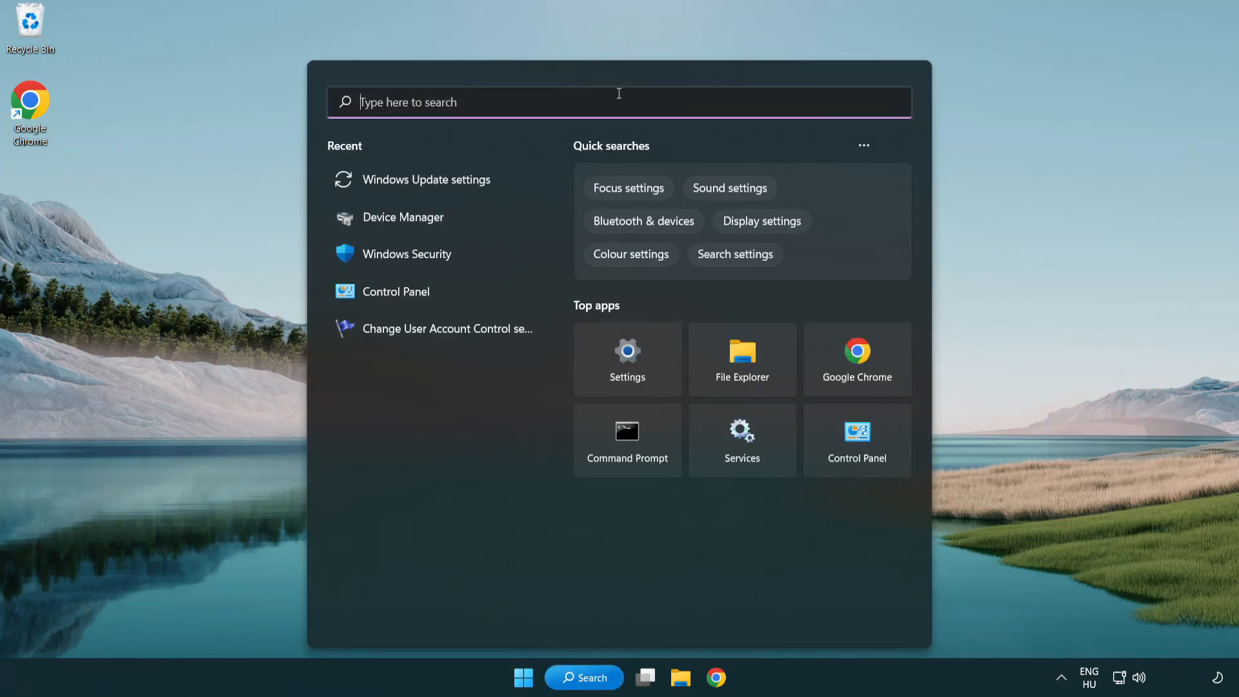
text(cmd)
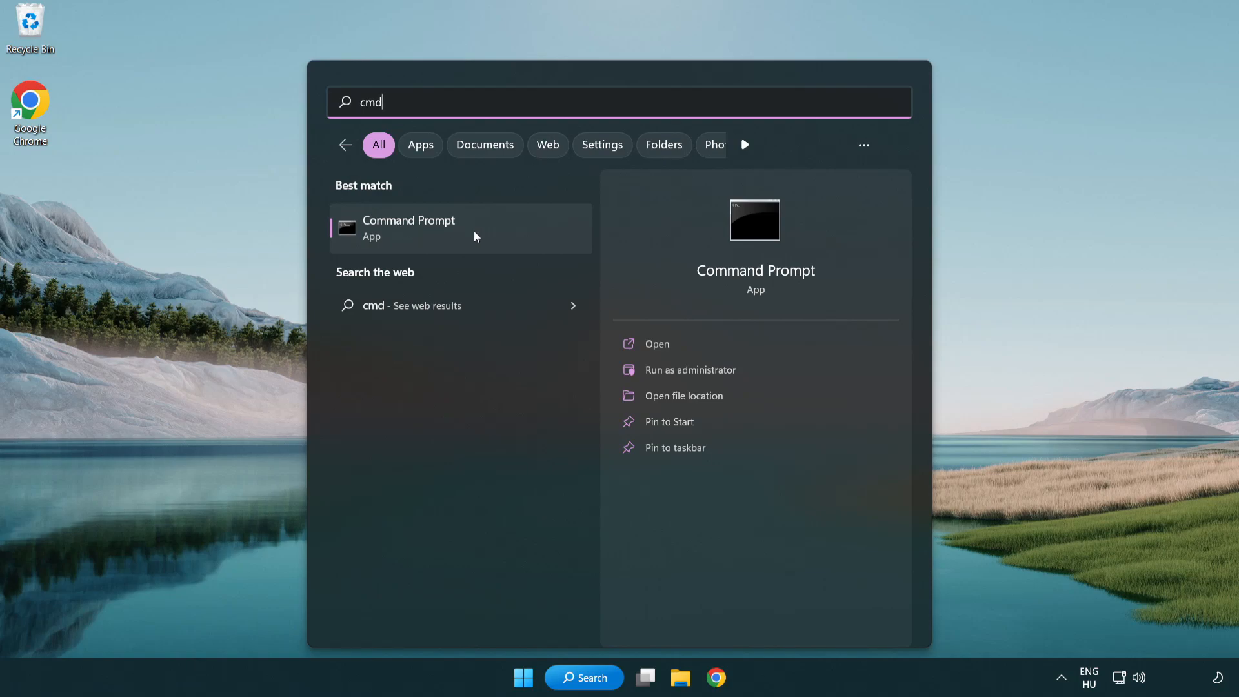
right_click(409, 229)
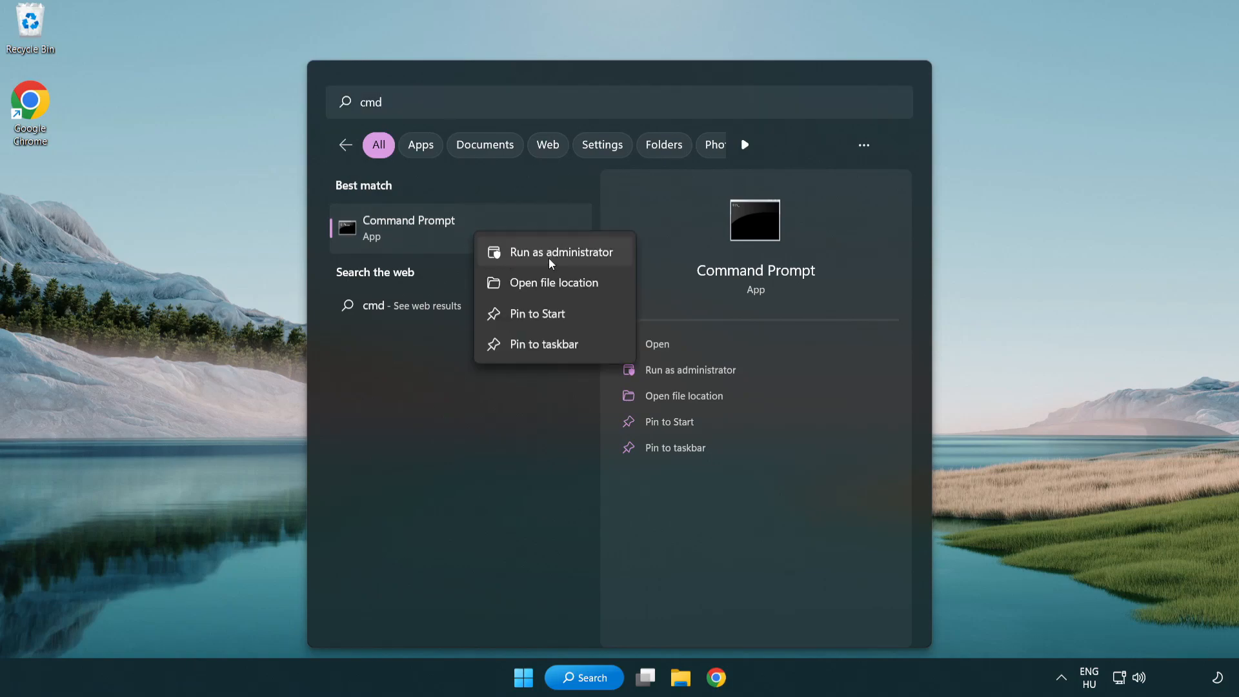
click(557, 252)
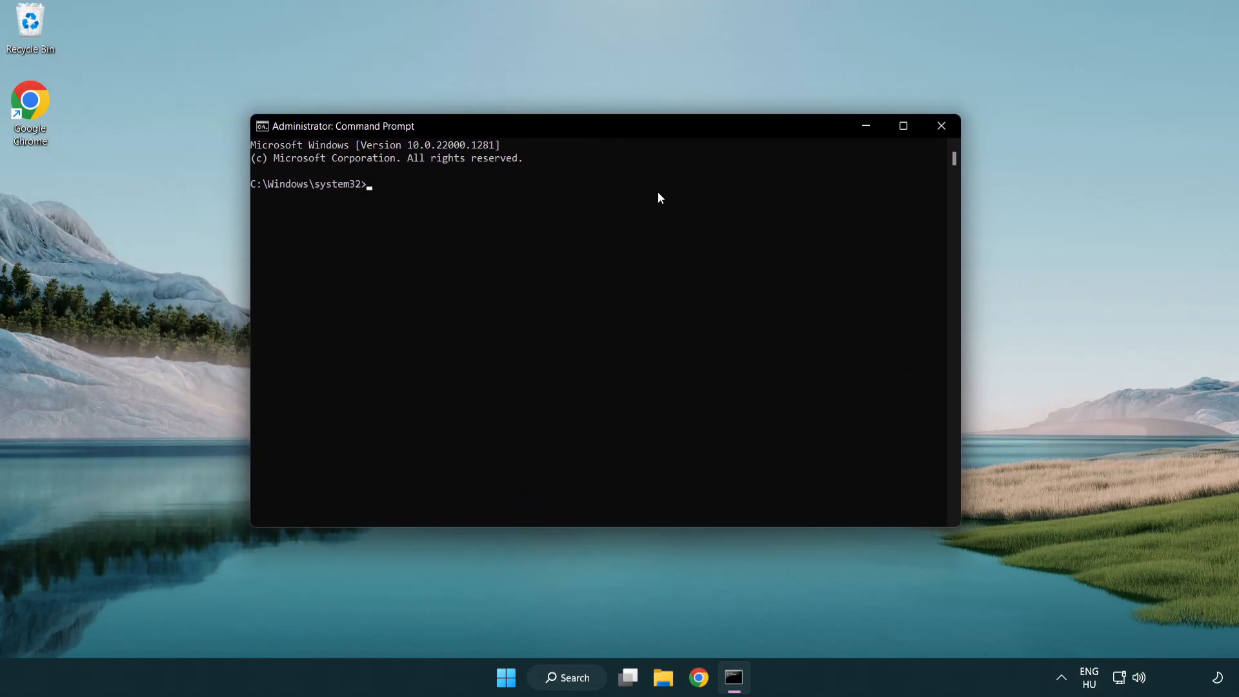
Run sfc /scannow and close Command Prompt after it finds no integrity violations.
text(sfc /)
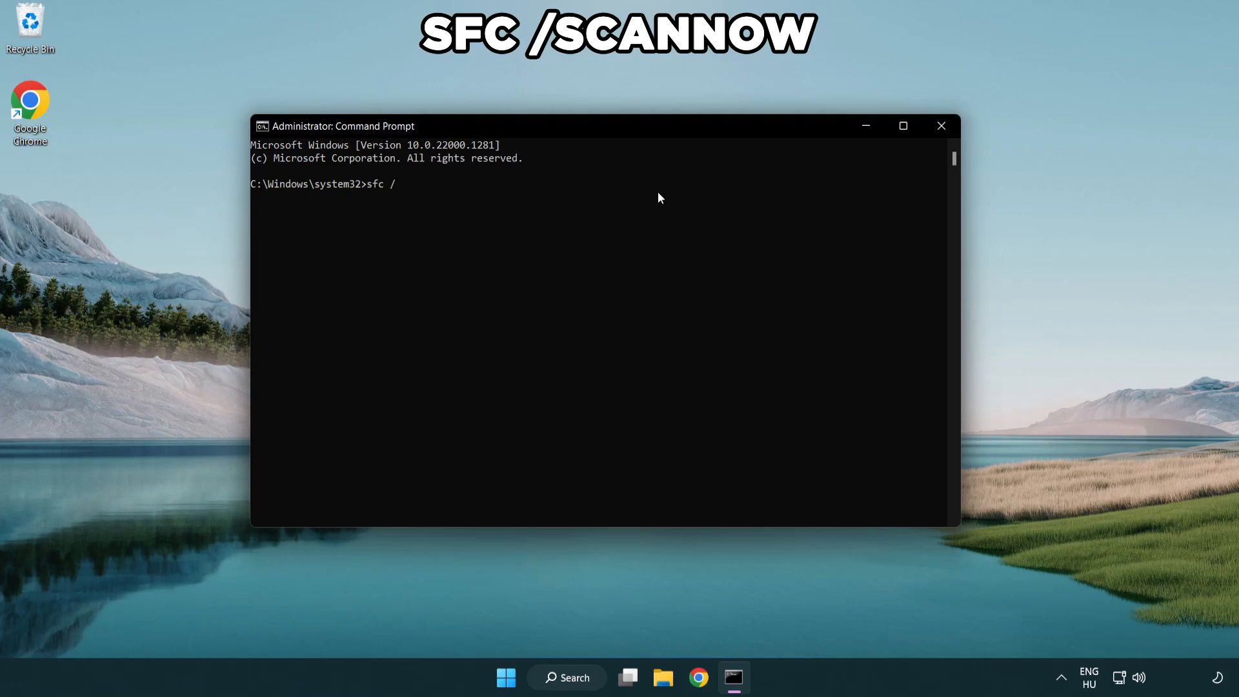
text(scannow)
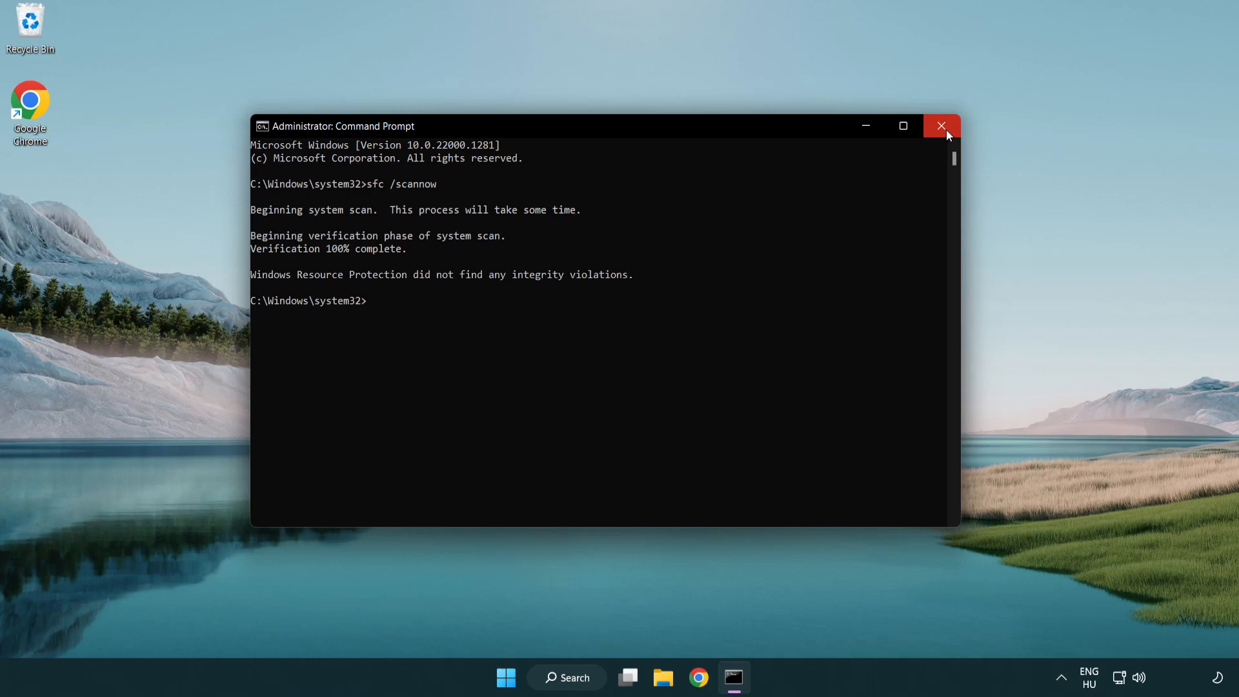
click(941, 126)
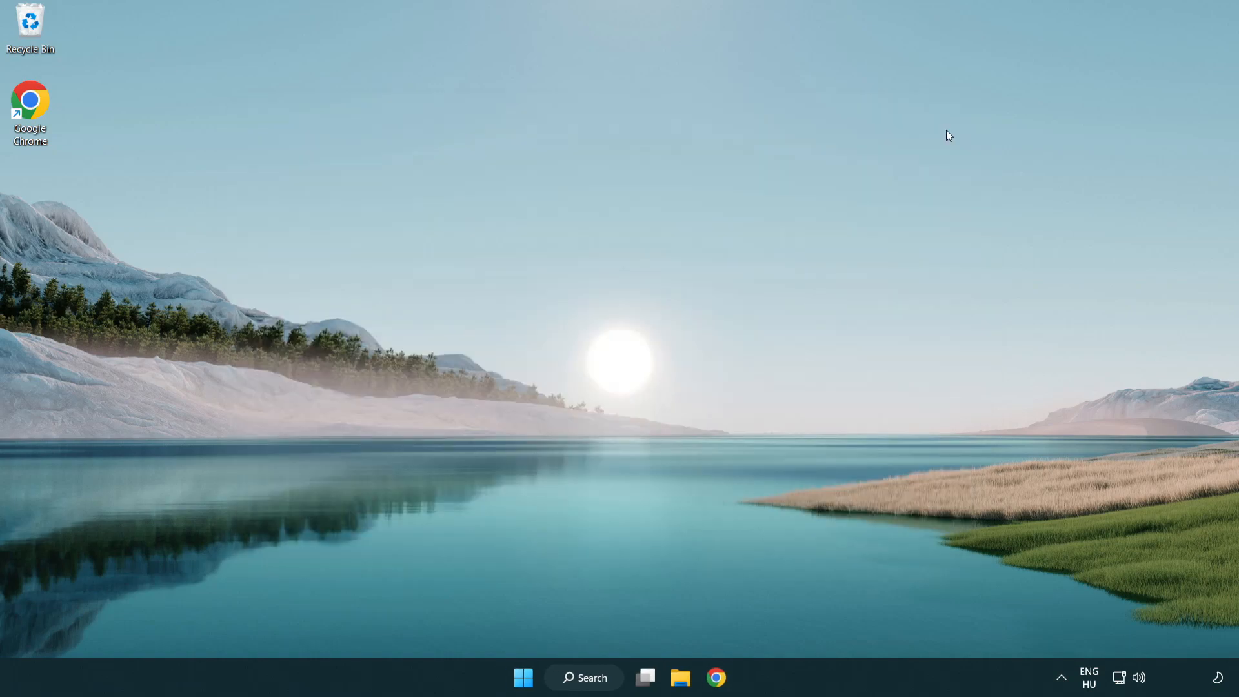
click(522, 677)
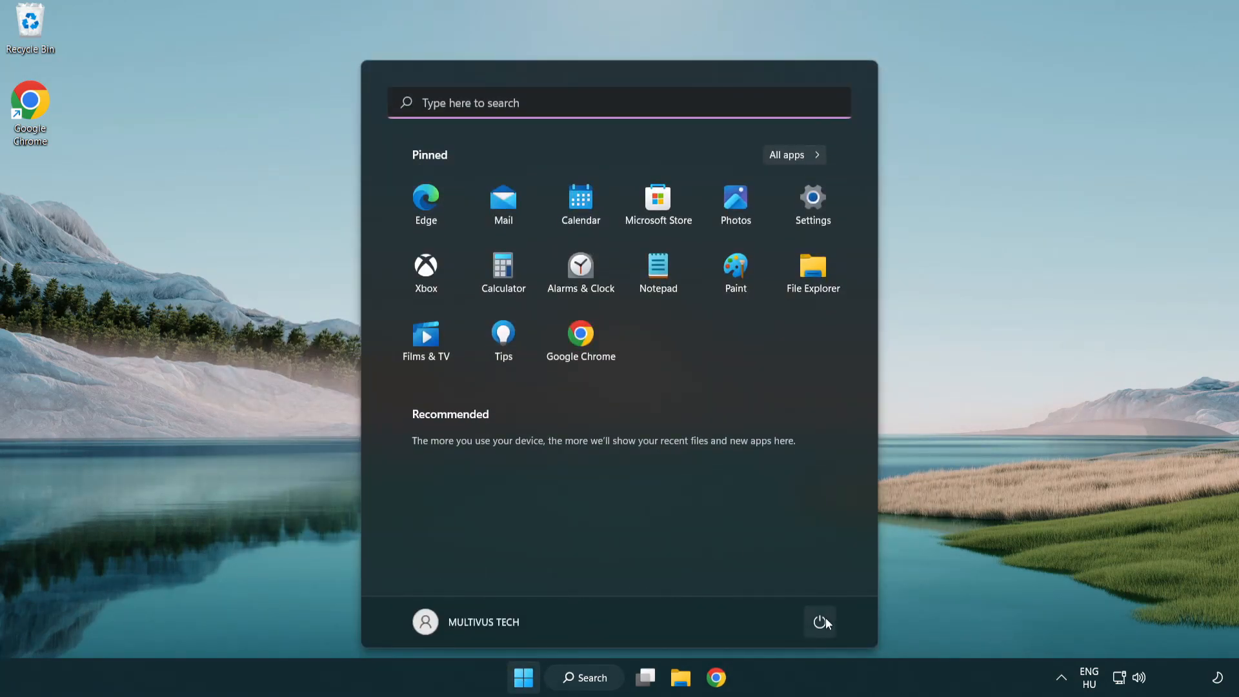
click(820, 623)
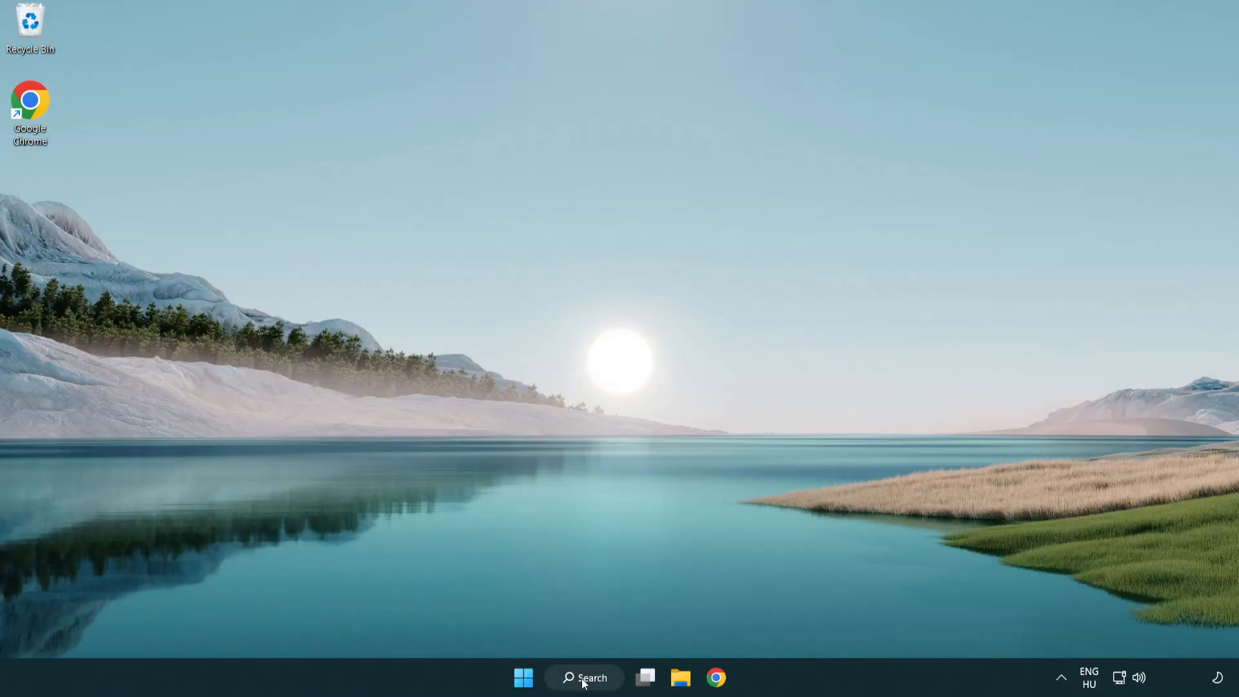
Search 'sec' to reach Windows Security's Virus & threat protection Manage settings page.
click(584, 677)
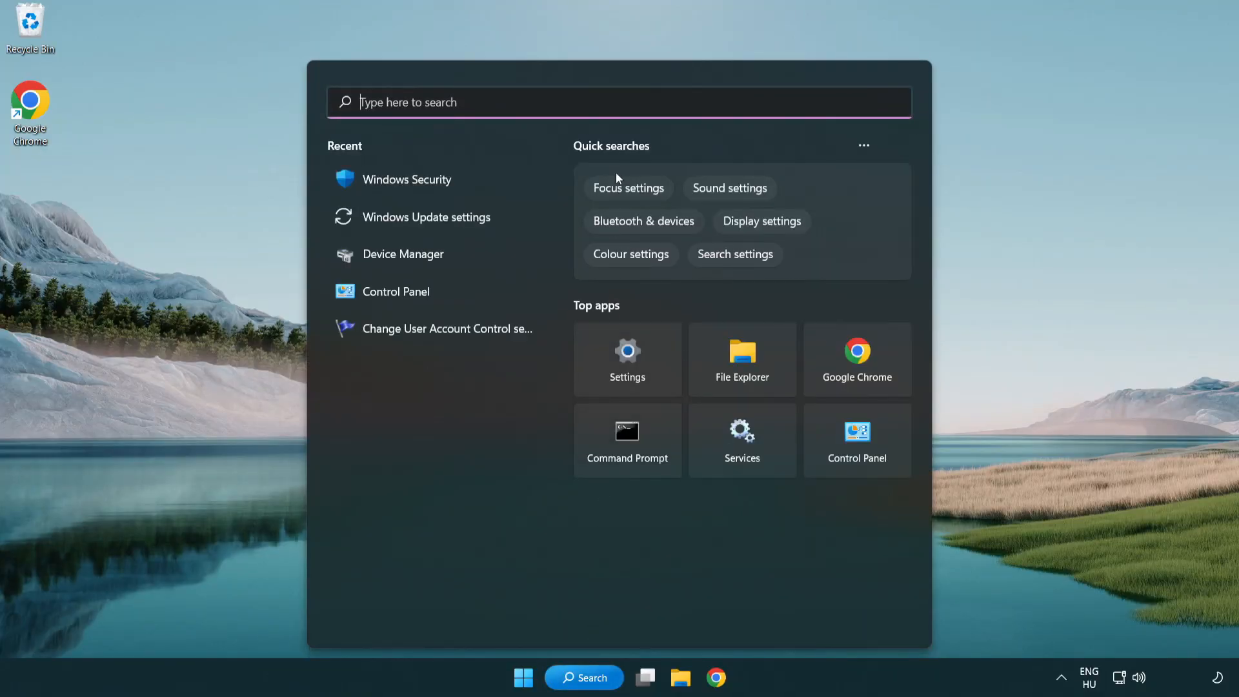
text(security)
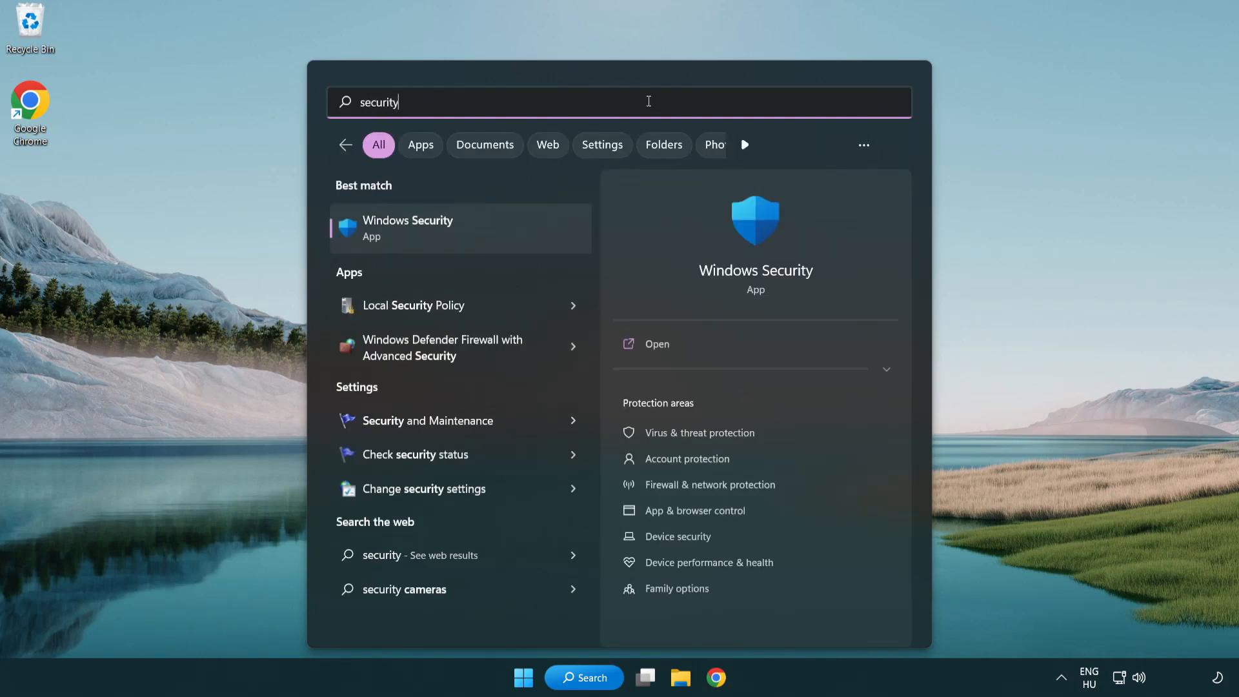
mouse_move(507, 240)
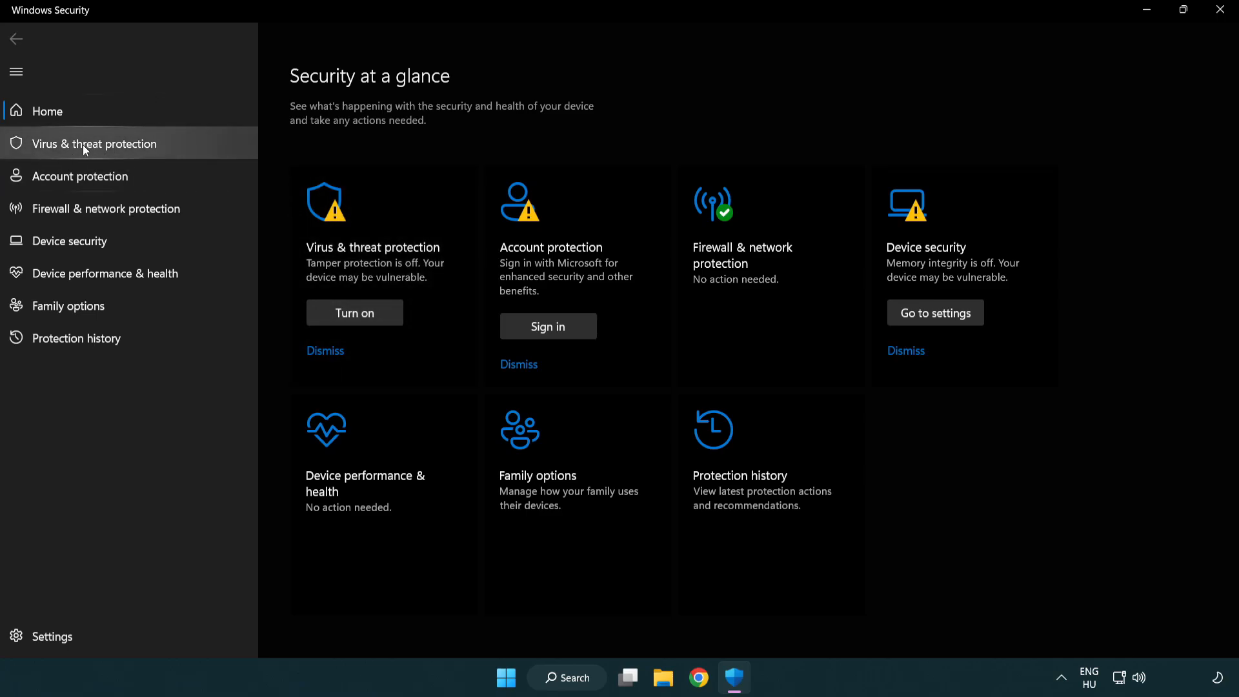
mouse_move(187, 147)
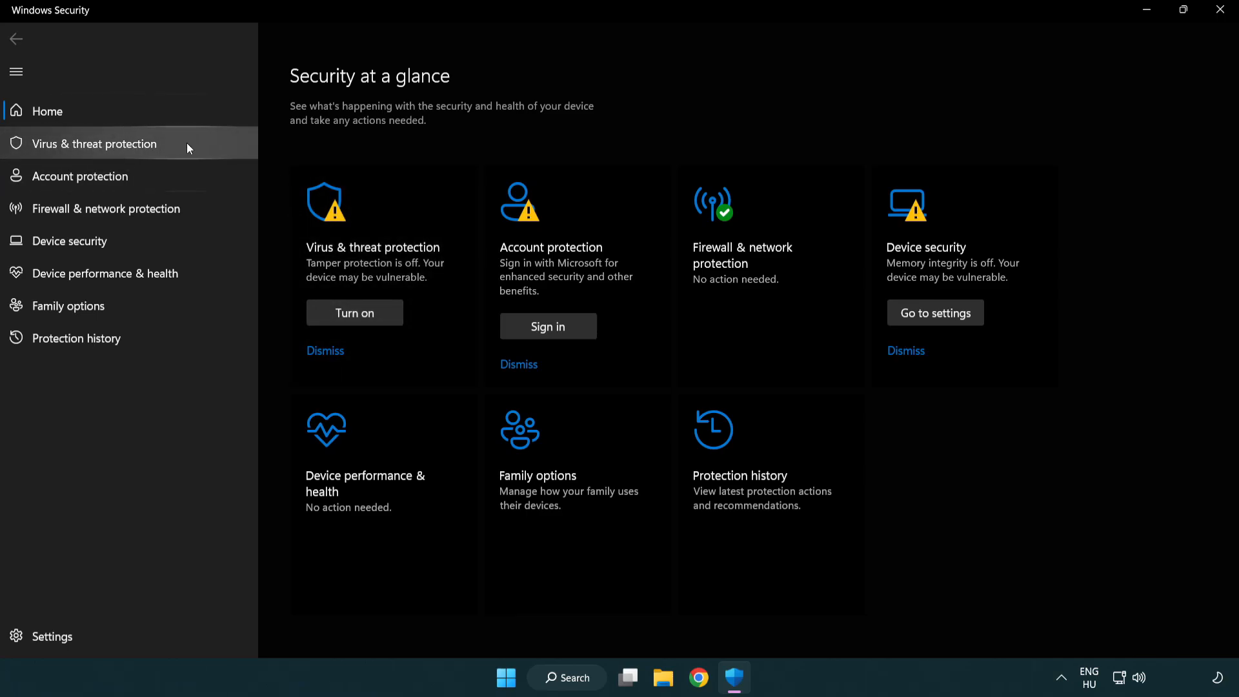
click(93, 143)
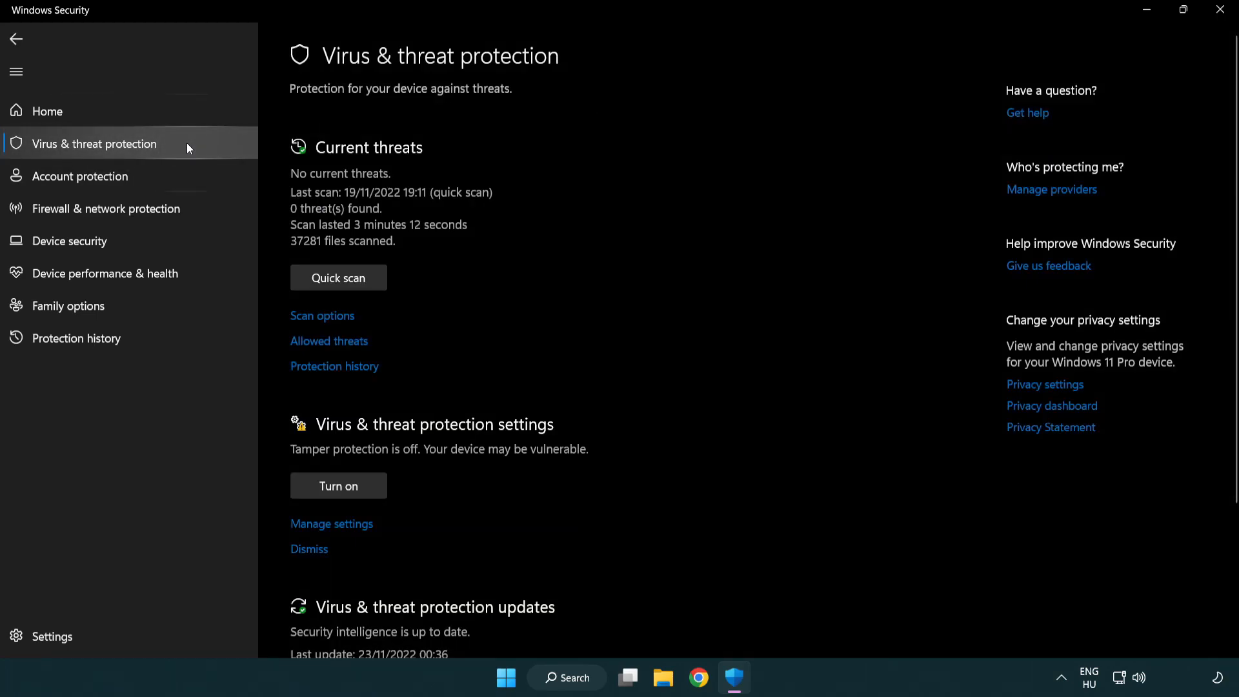
scroll(down, 3)
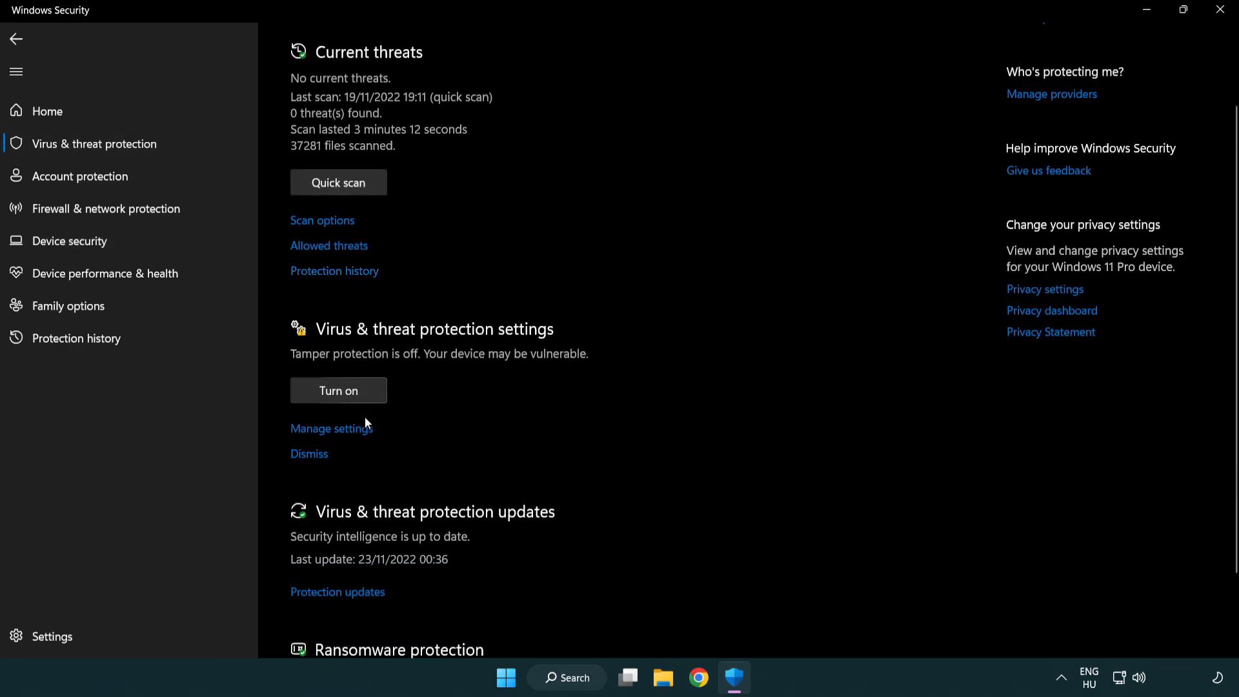
mouse_move(331, 433)
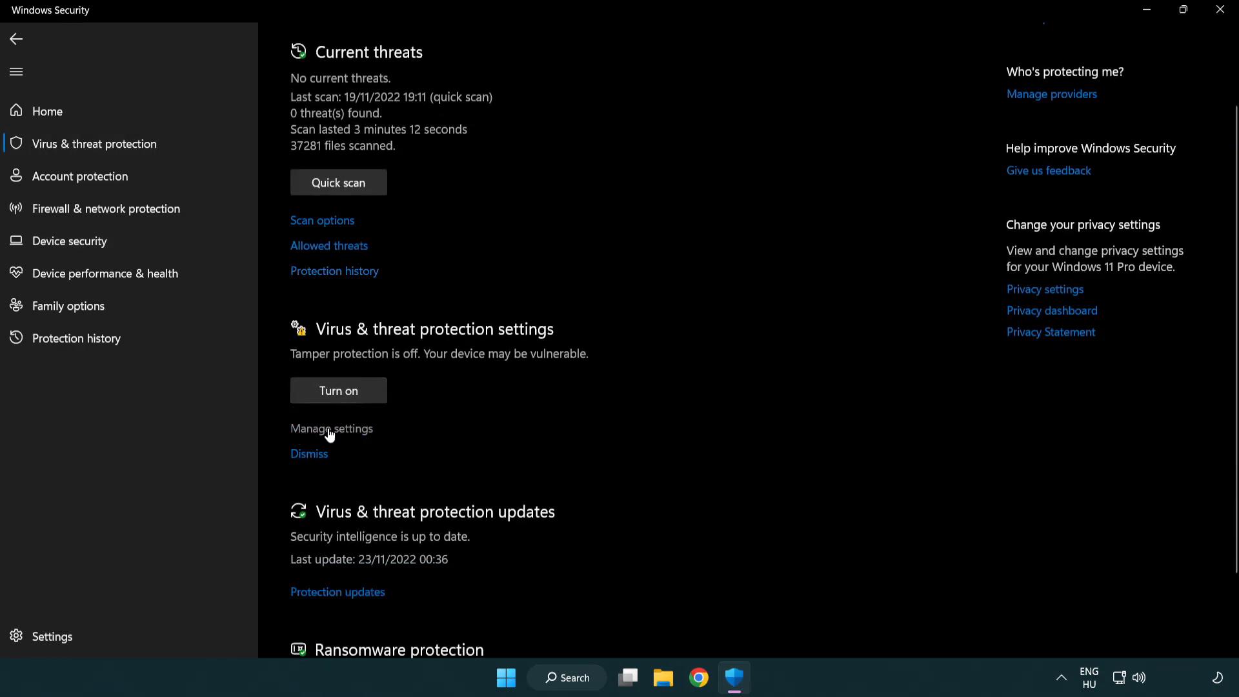
click(331, 429)
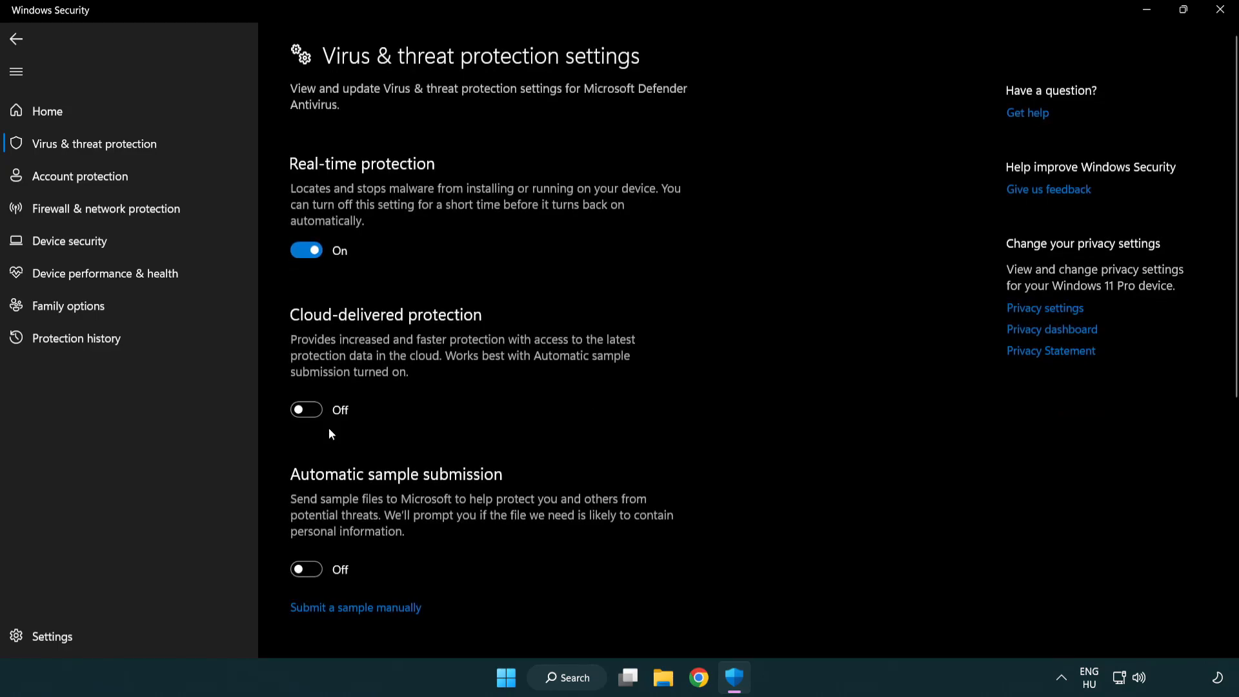
scroll(down, 3)
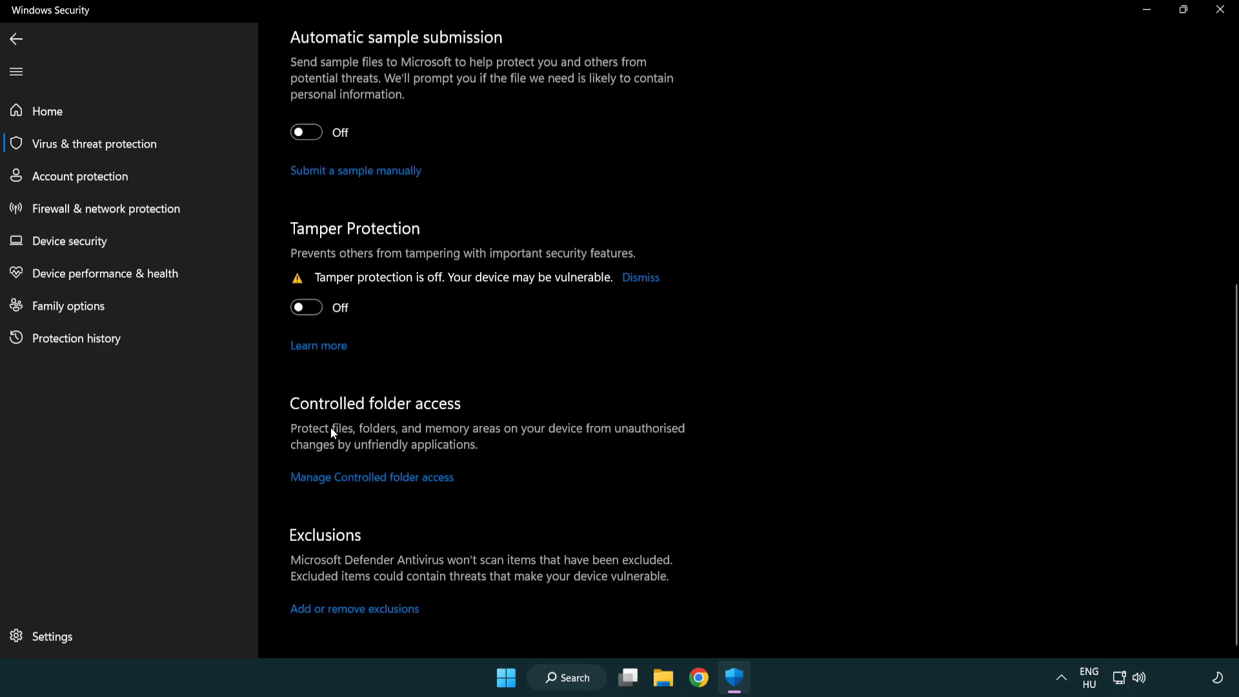
mouse_move(321, 621)
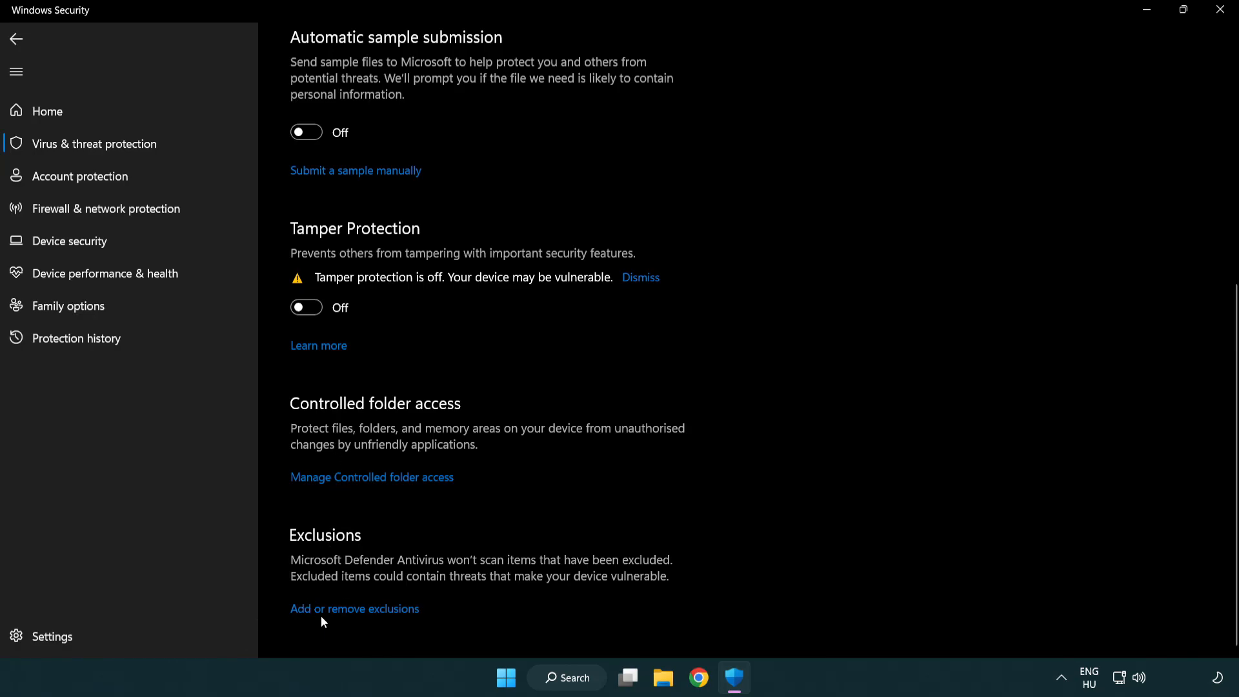
mouse_move(356, 618)
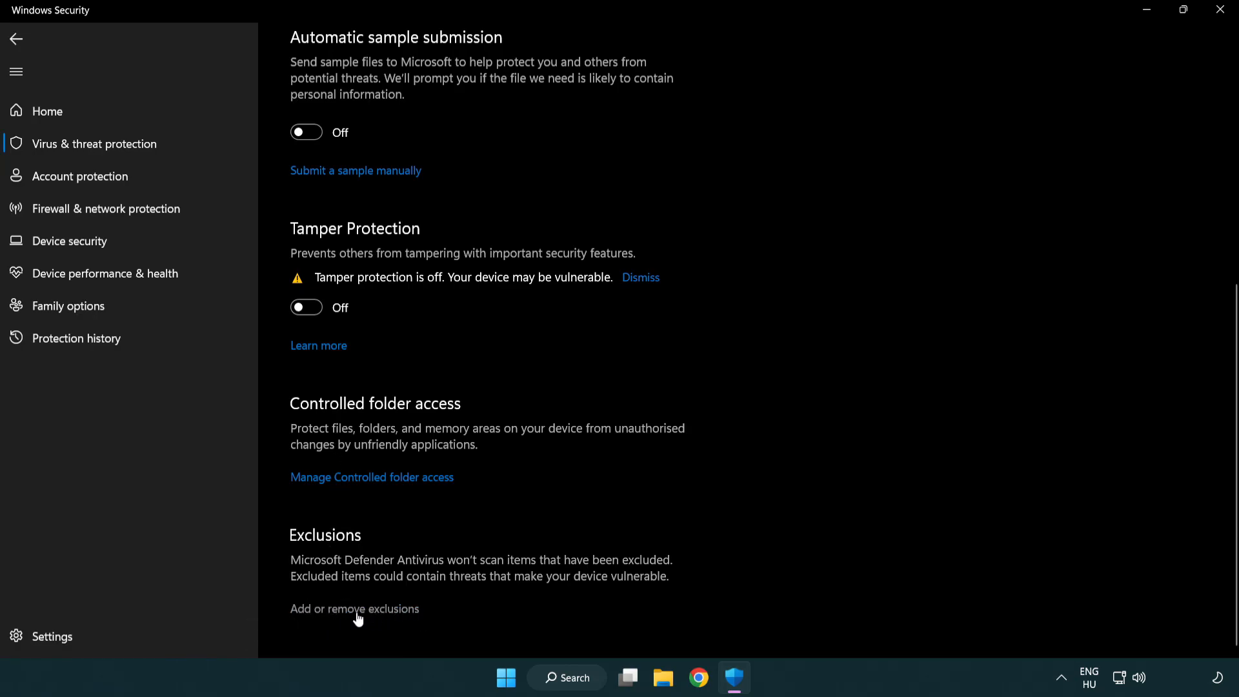
Add C:\Program Files (x86)\NOT WORKING APP as a Folder exclusion.
click(354, 608)
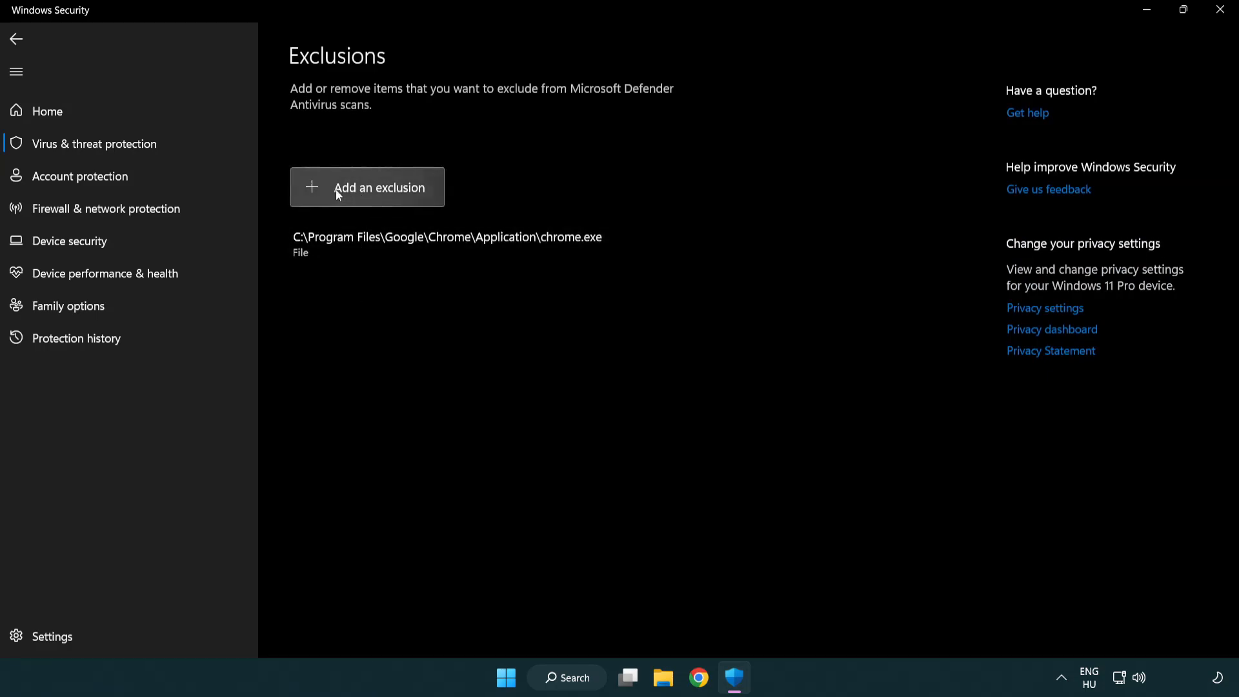
click(381, 187)
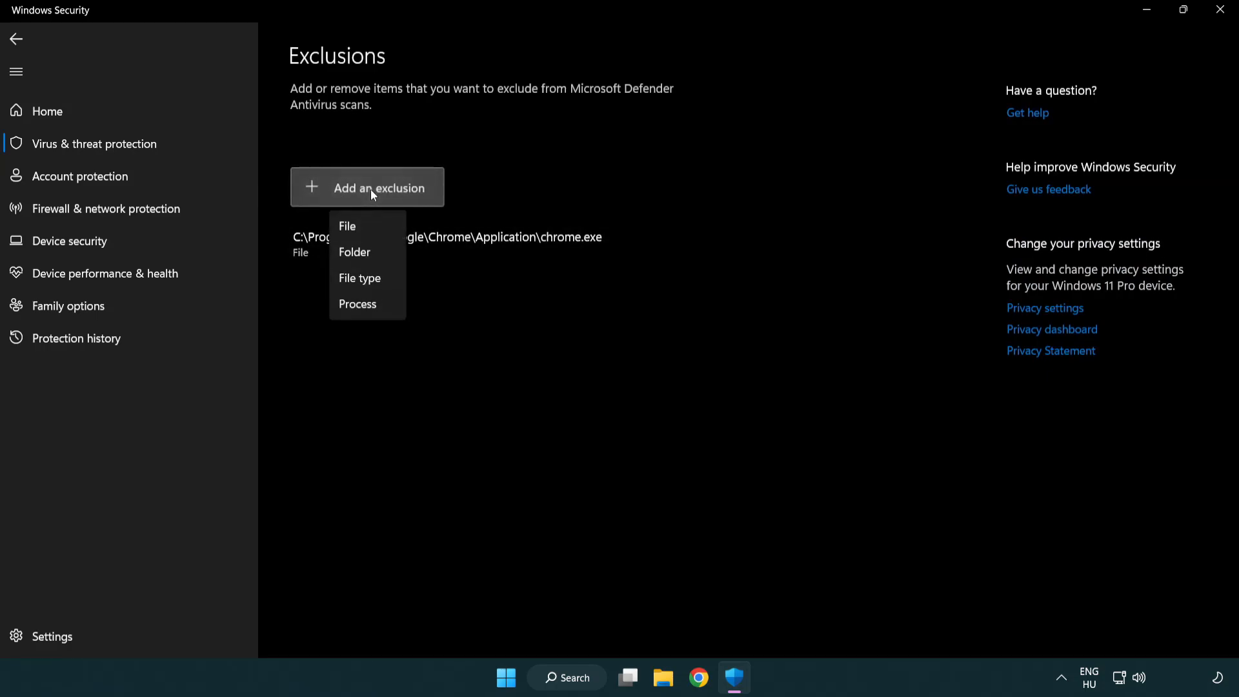
mouse_move(355, 252)
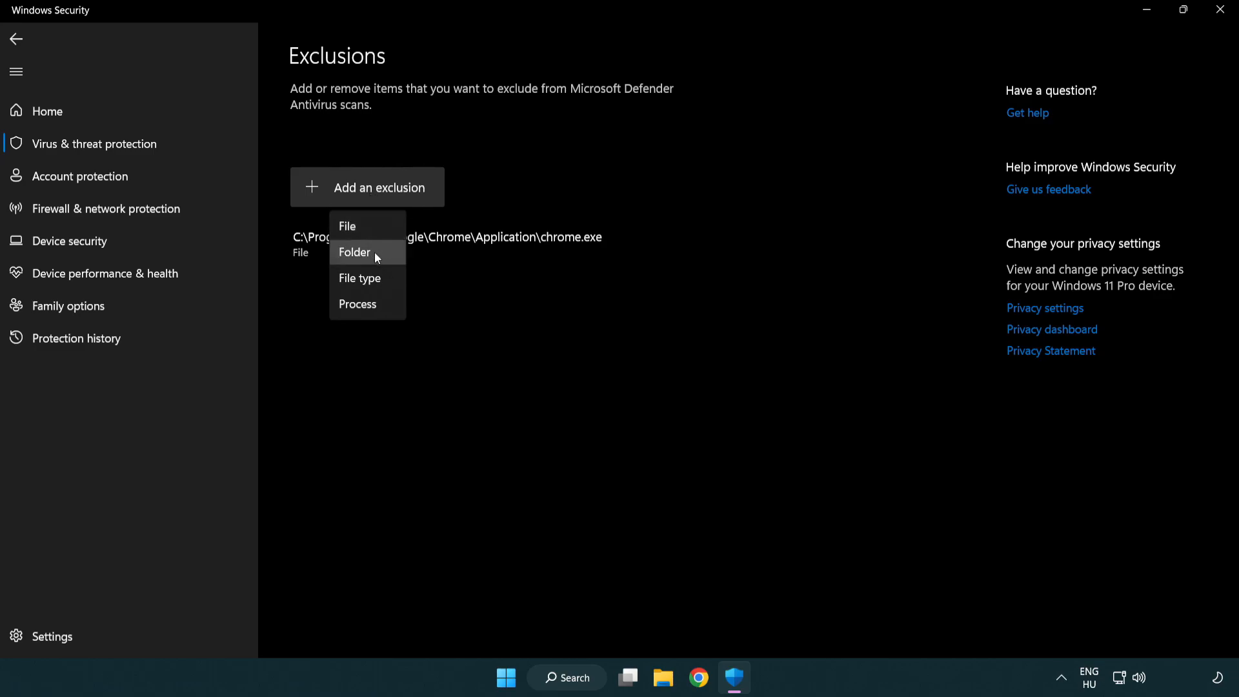
mouse_move(363, 226)
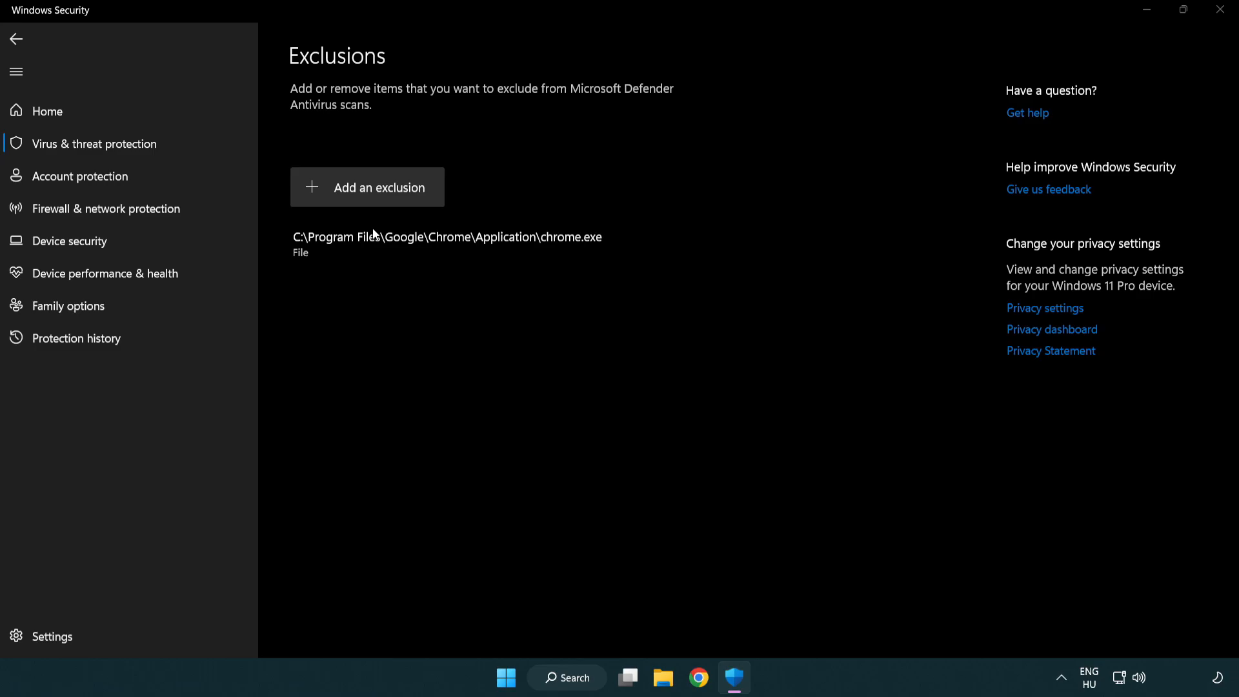
click(366, 187)
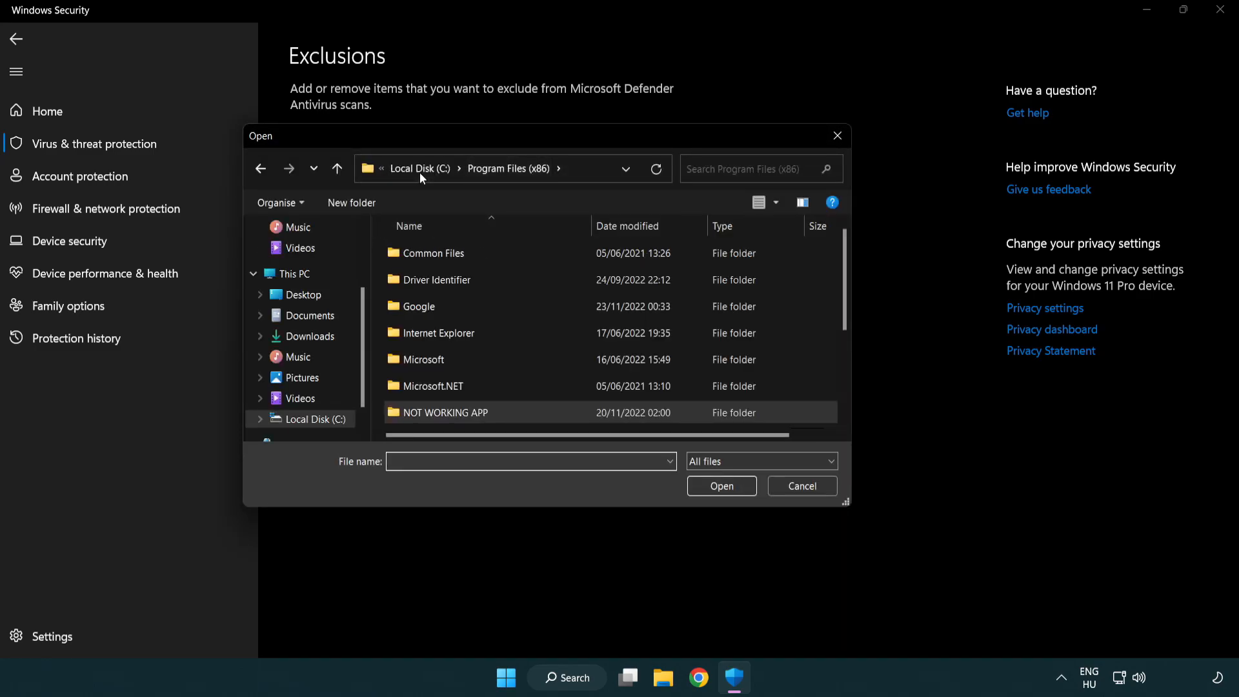
click(293, 274)
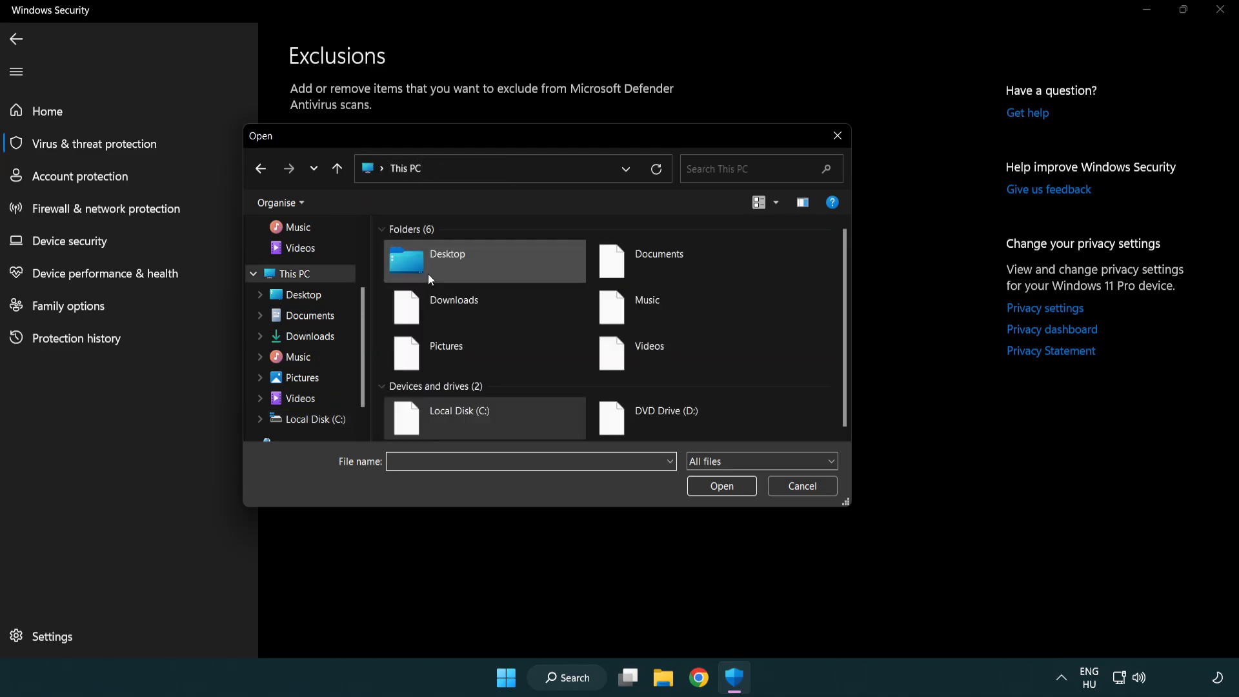
double_click(458, 411)
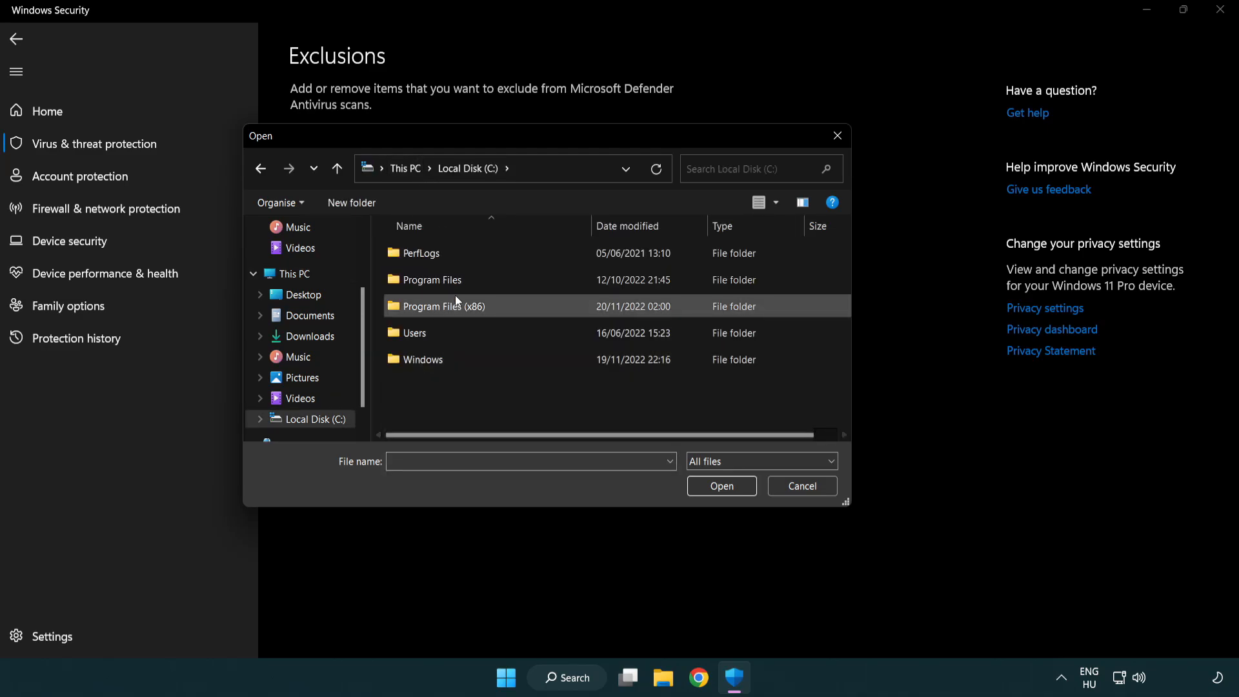
double_click(439, 306)
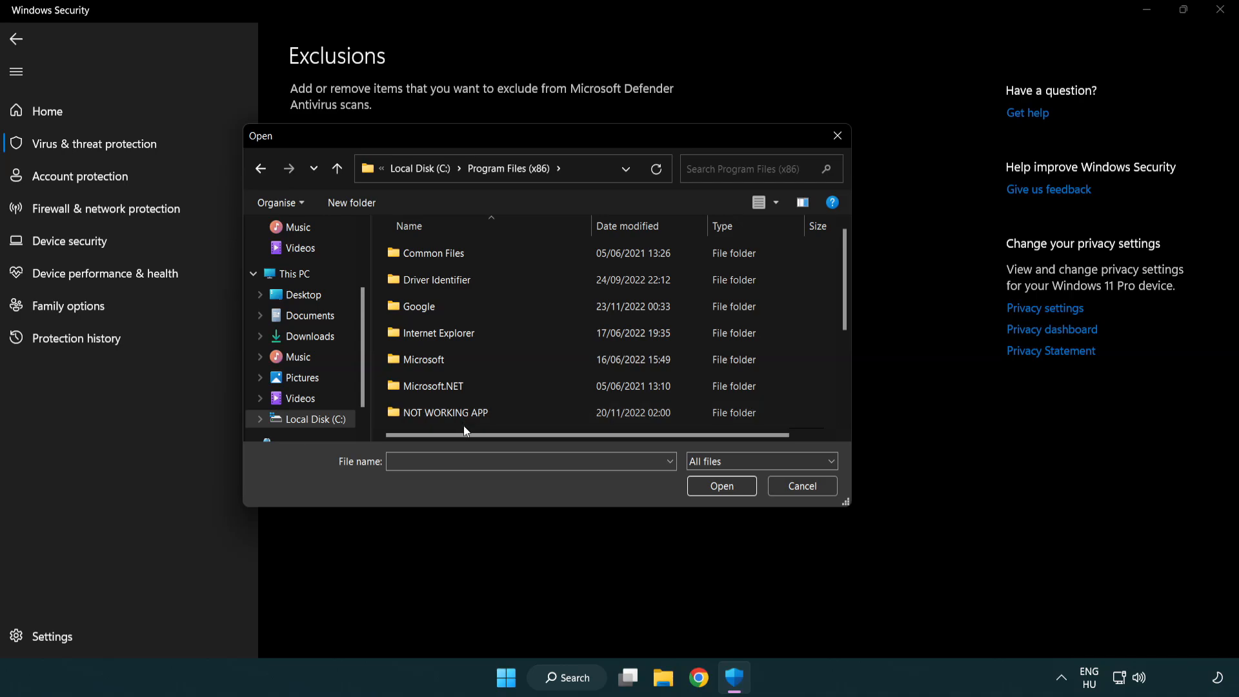
double_click(444, 411)
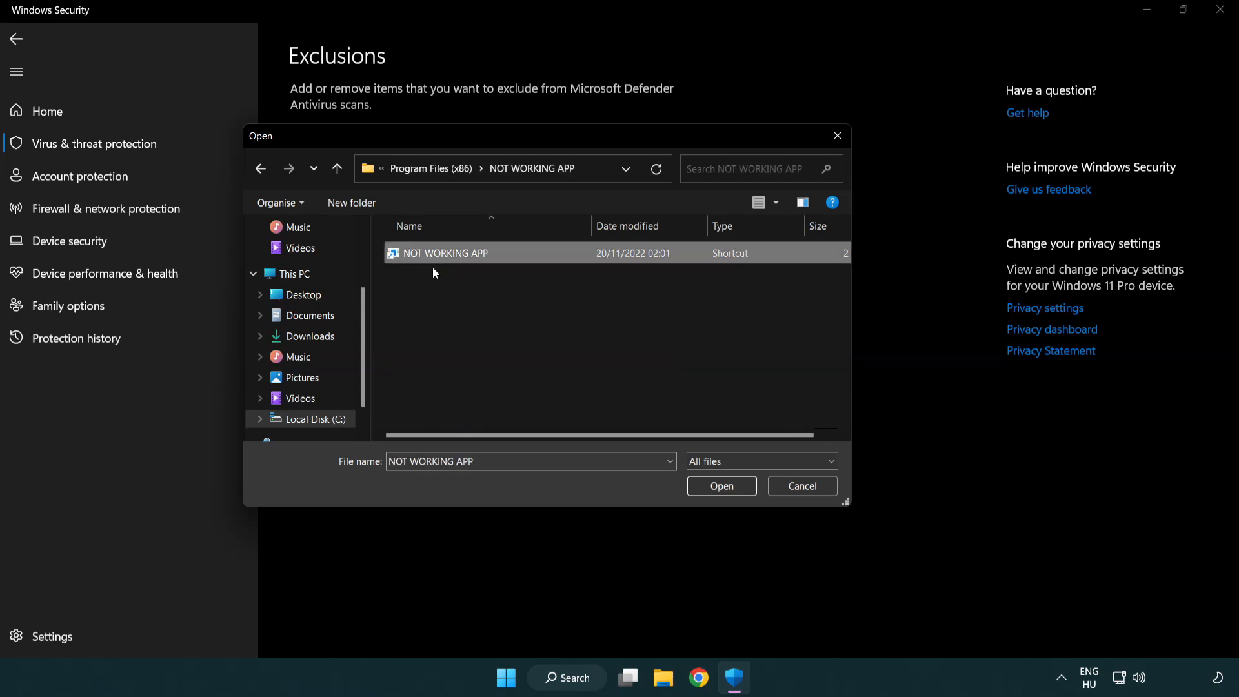
mouse_move(720, 485)
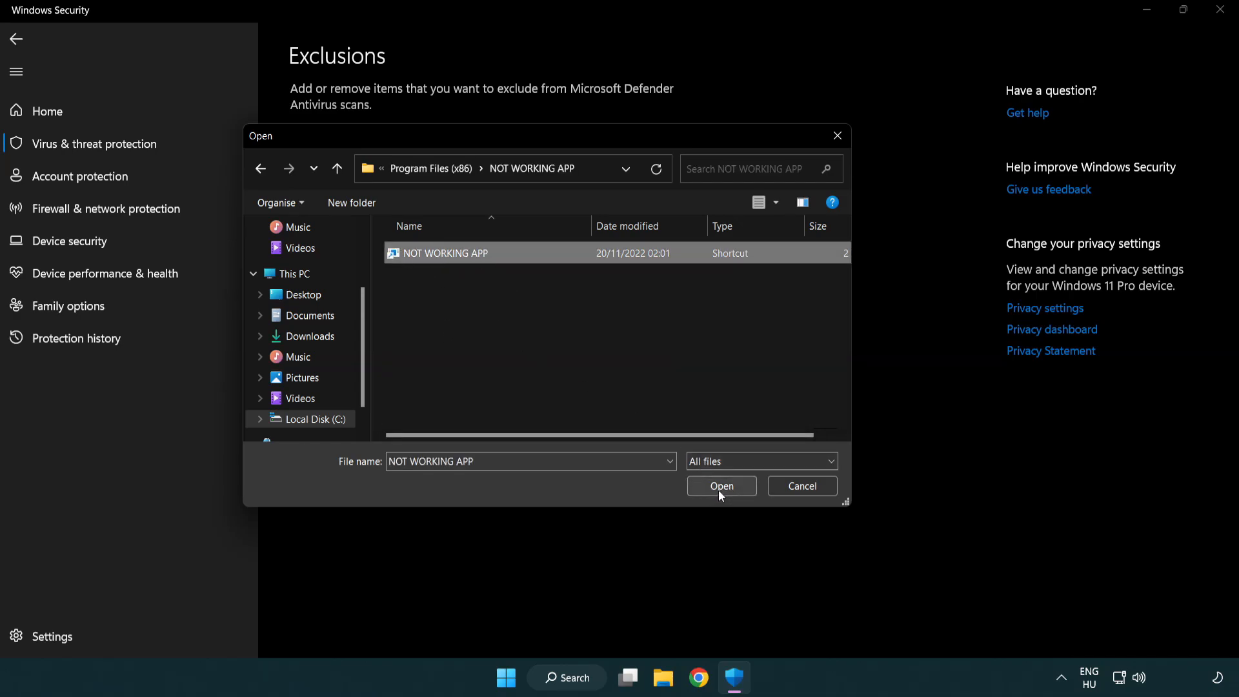
click(720, 485)
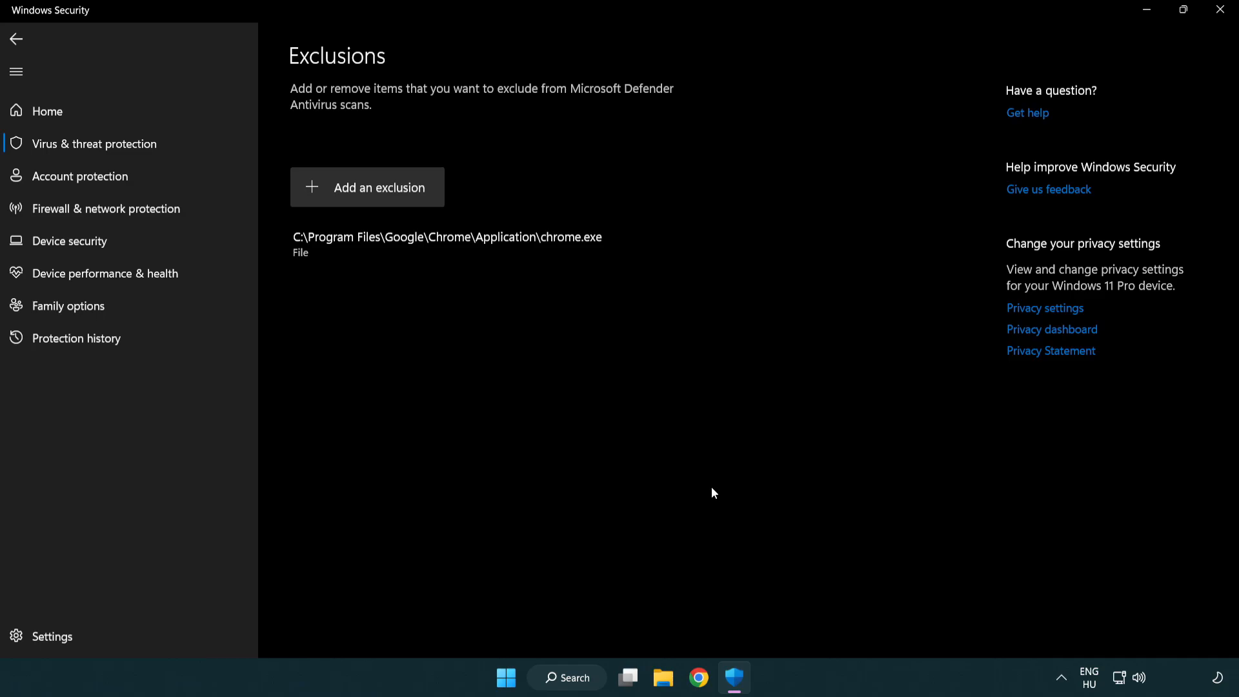
mouse_move(529, 377)
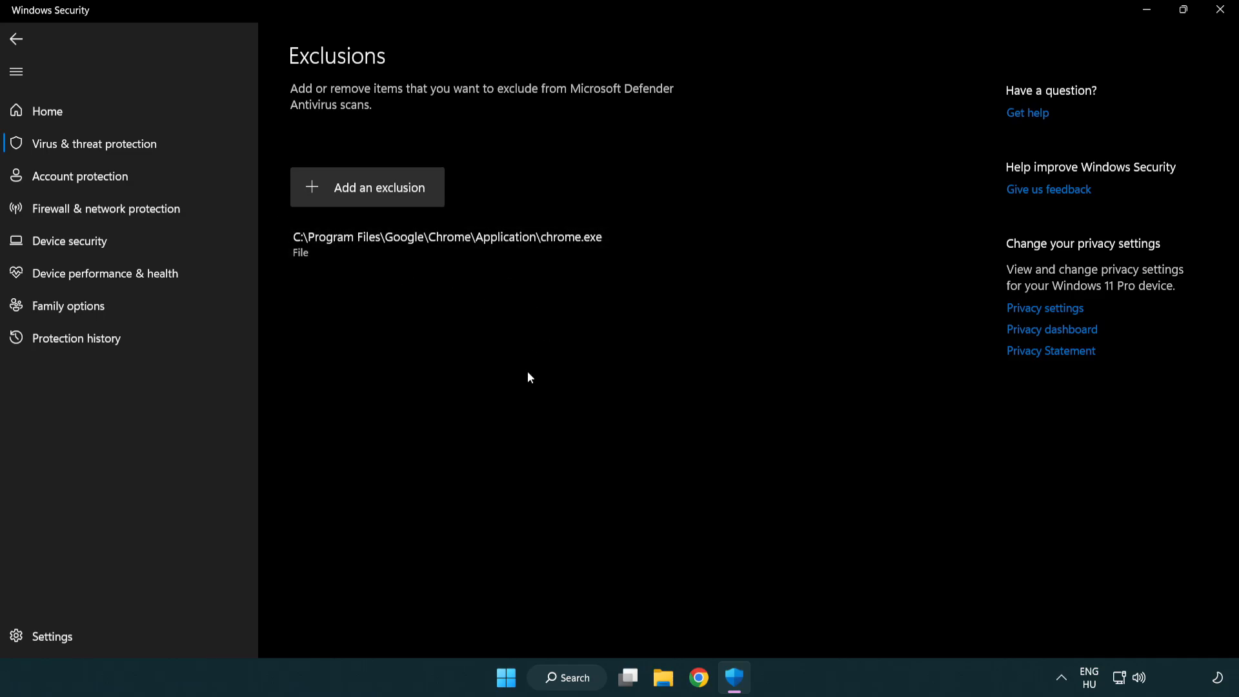
mouse_move(1221, 11)
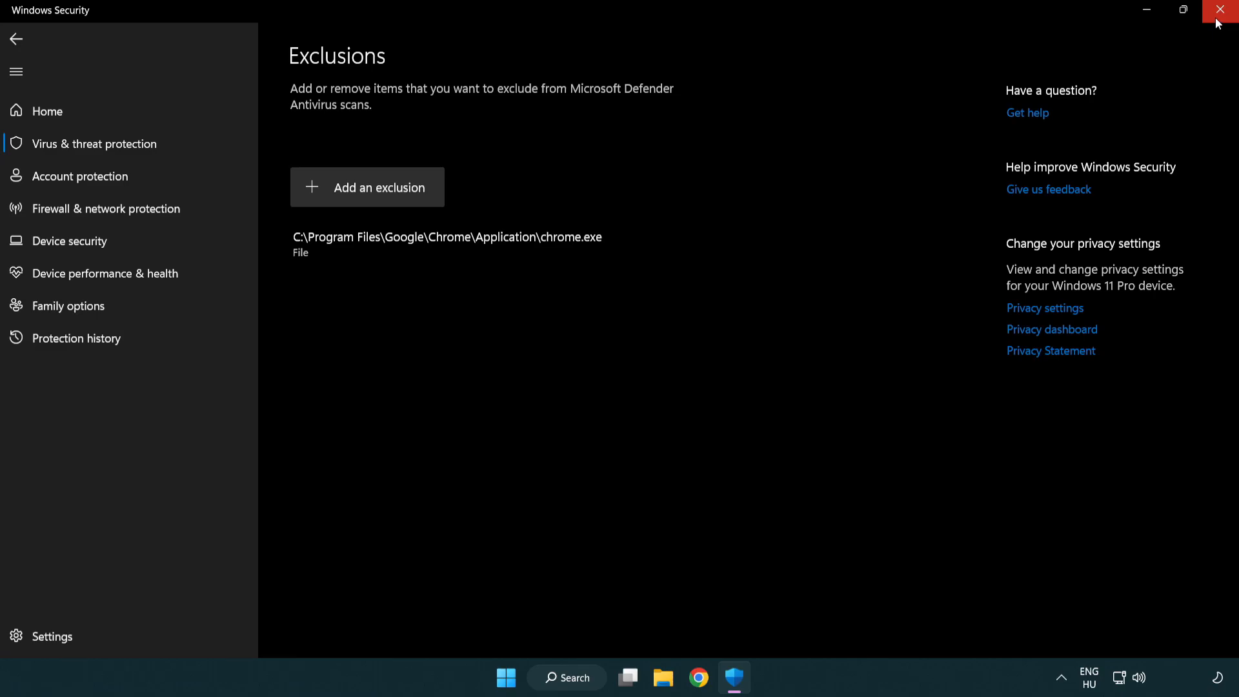
Close Windows Security and bring up the Start menu's power options.
click(1224, 10)
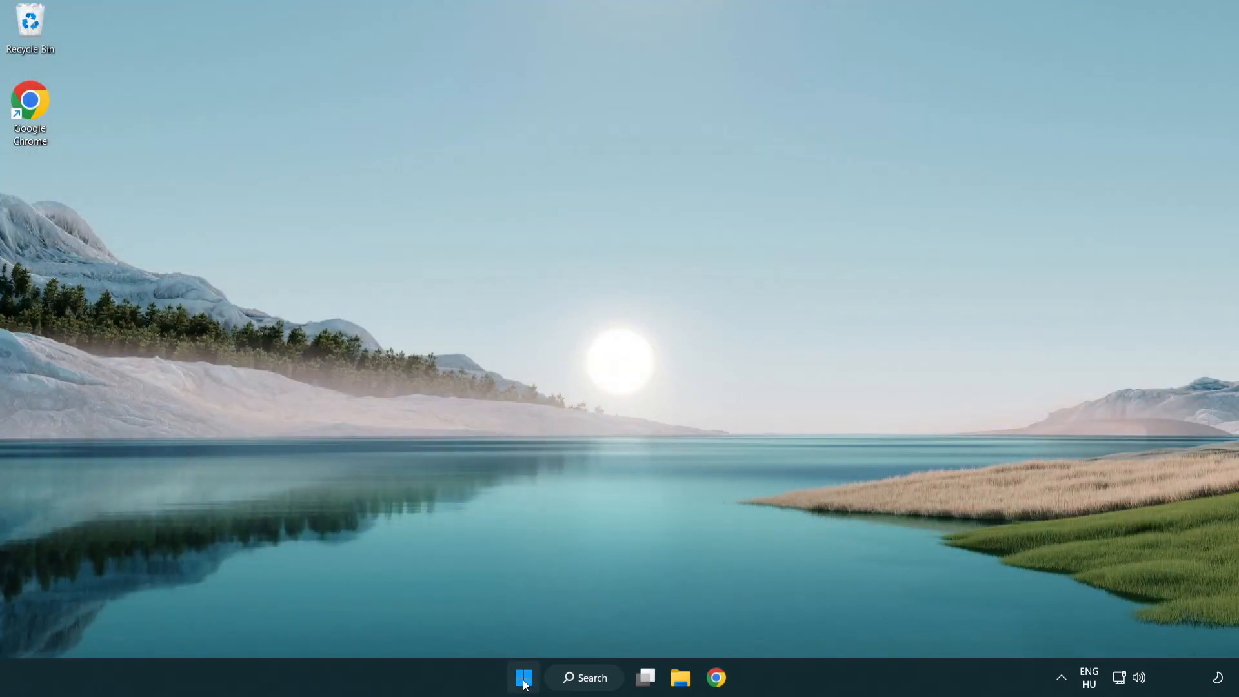
click(524, 677)
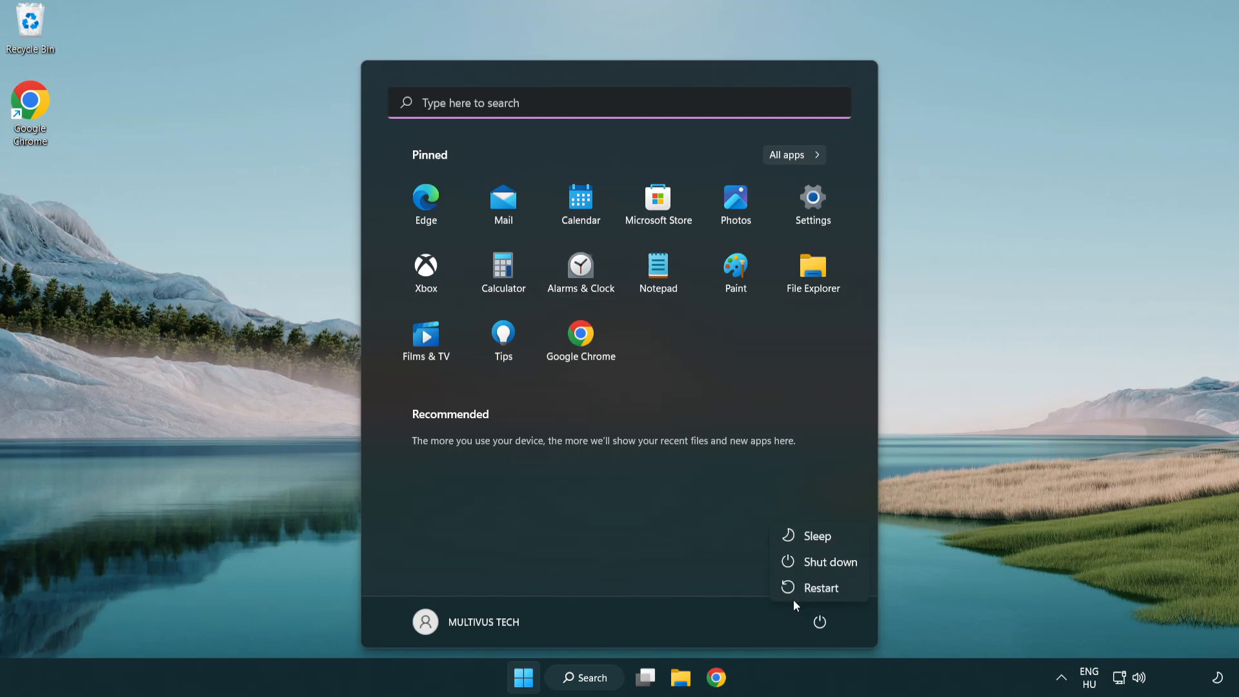
mouse_move(822, 588)
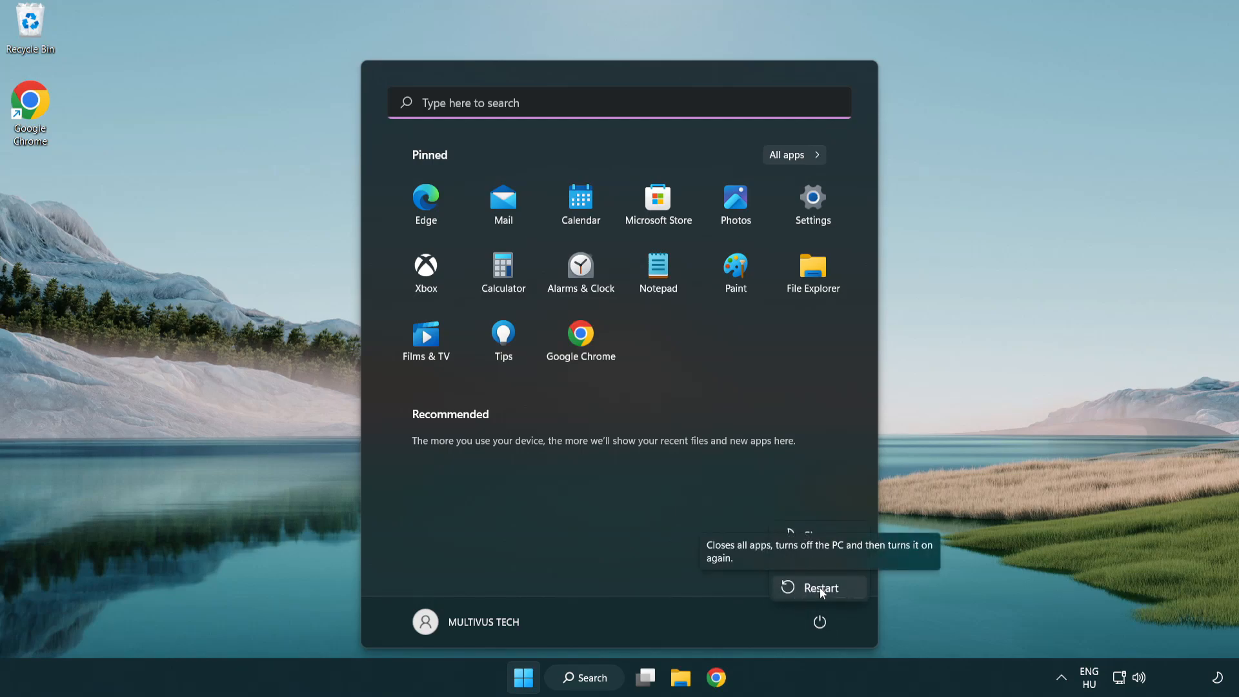